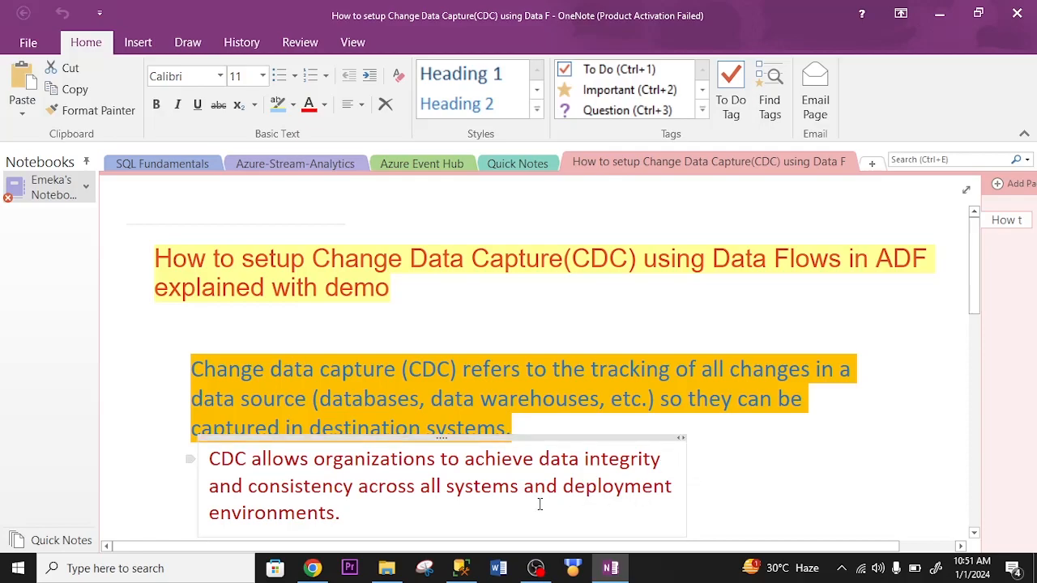
pyautogui.moveTo(547, 512)
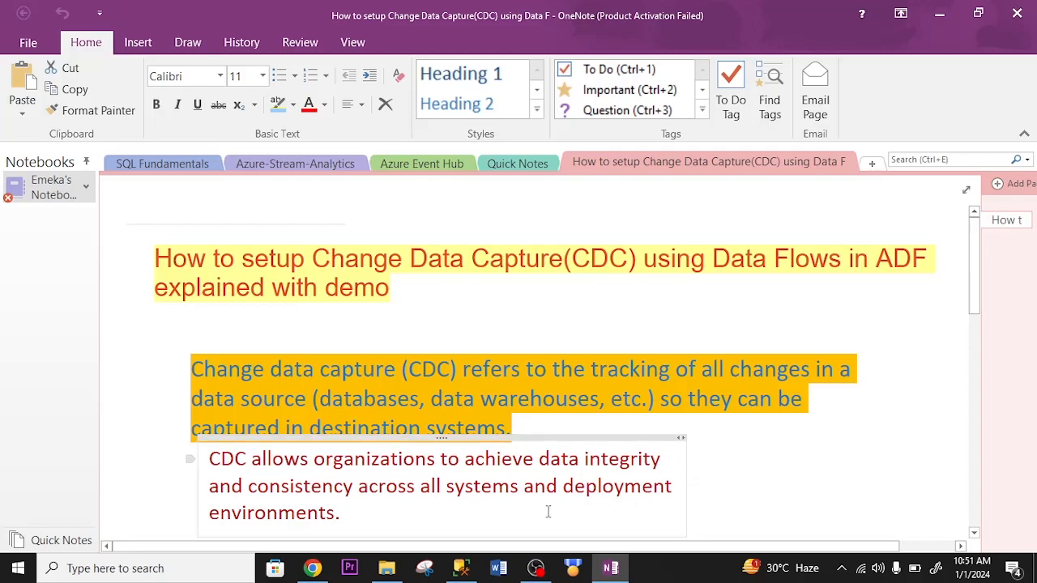
# Scroll through the content and bring up SQL Server Management Studio's Connect to Server dialog.
pyautogui.scroll(-3)
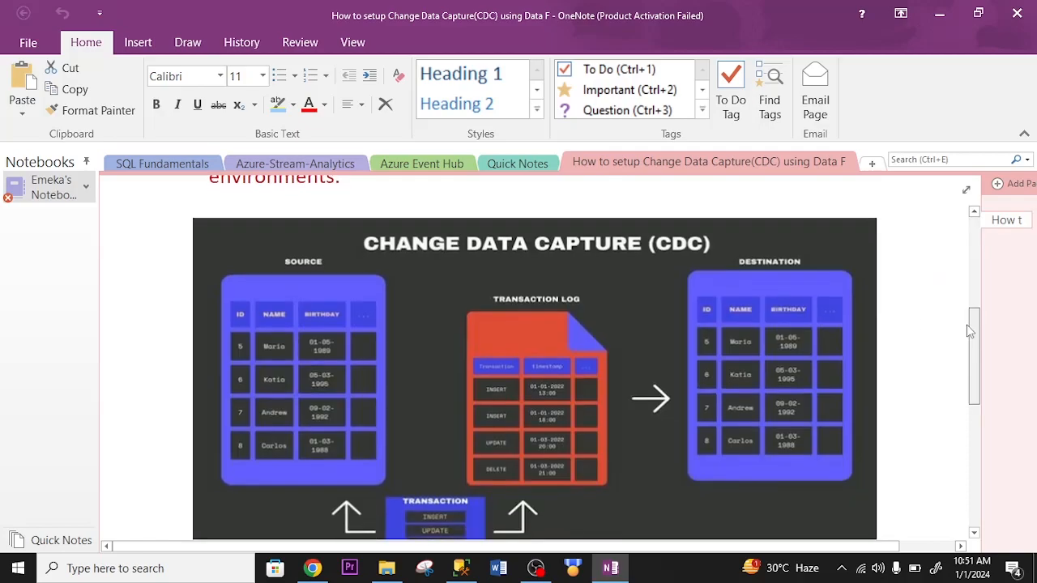
pyautogui.scroll(-3)
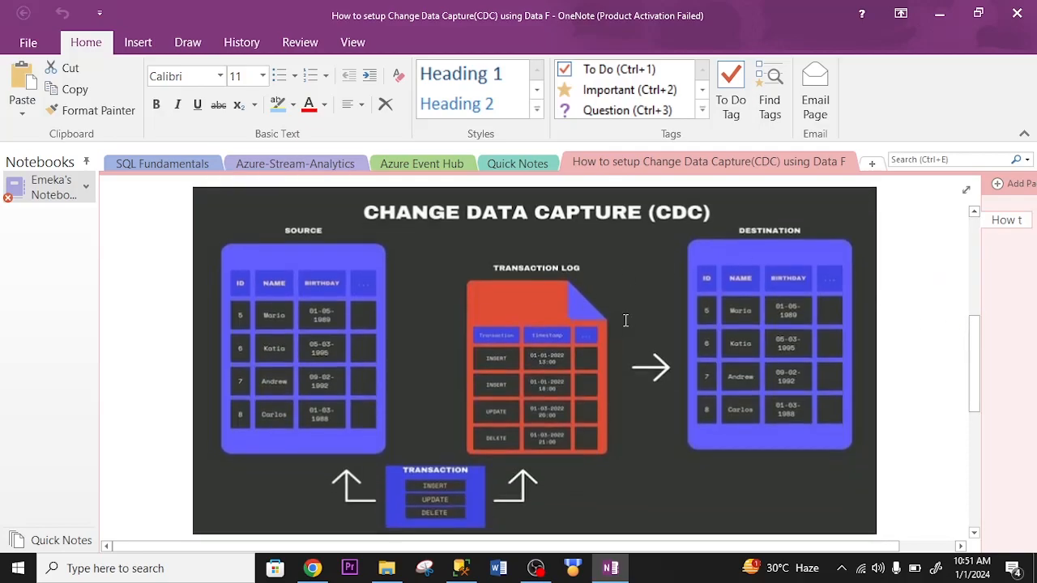
pyautogui.moveTo(593, 226)
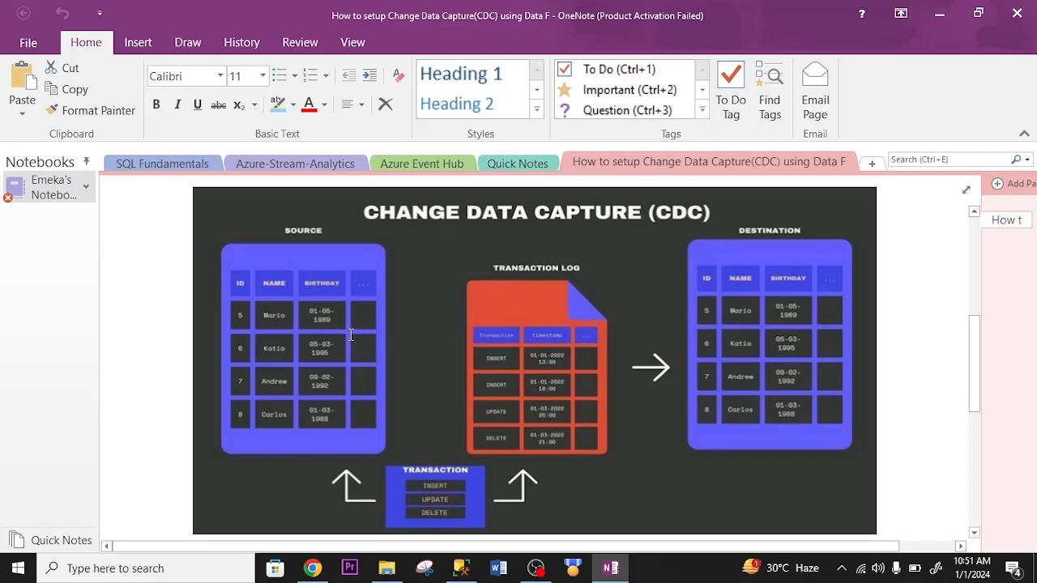
pyautogui.moveTo(749, 282)
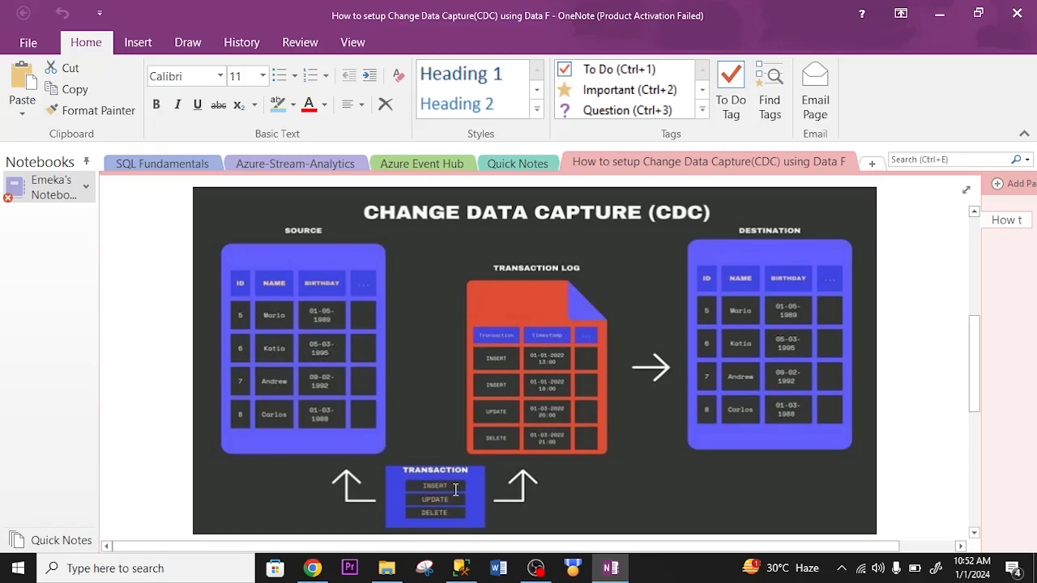
pyautogui.moveTo(459, 500)
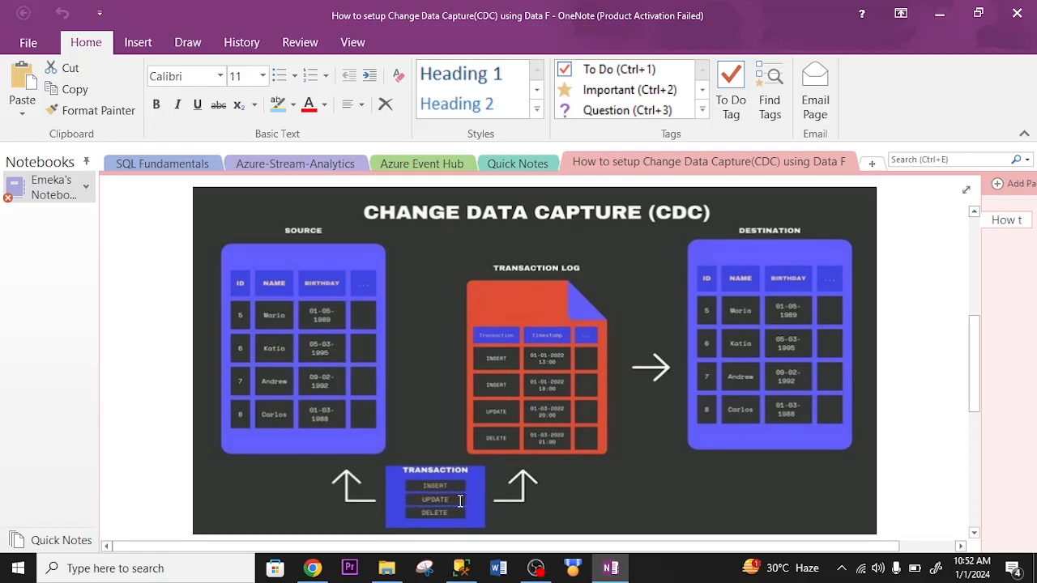
pyautogui.moveTo(448, 517)
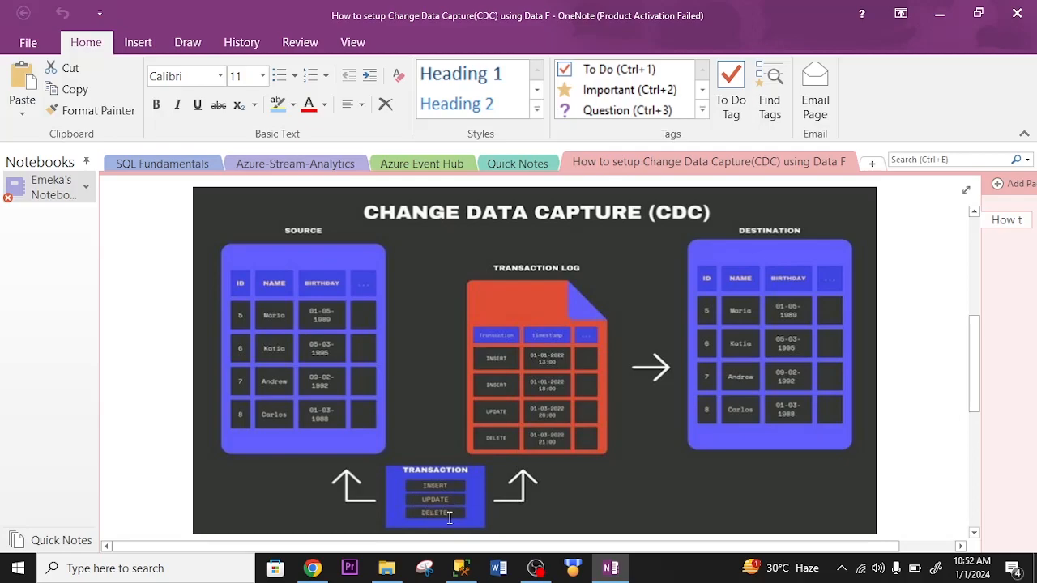
pyautogui.moveTo(451, 519)
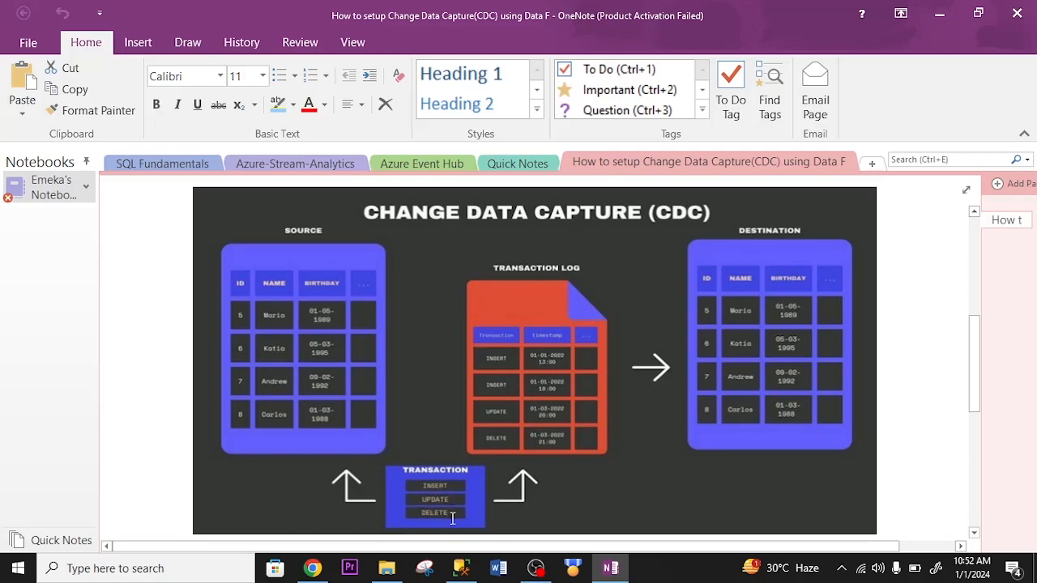
pyautogui.moveTo(535, 330)
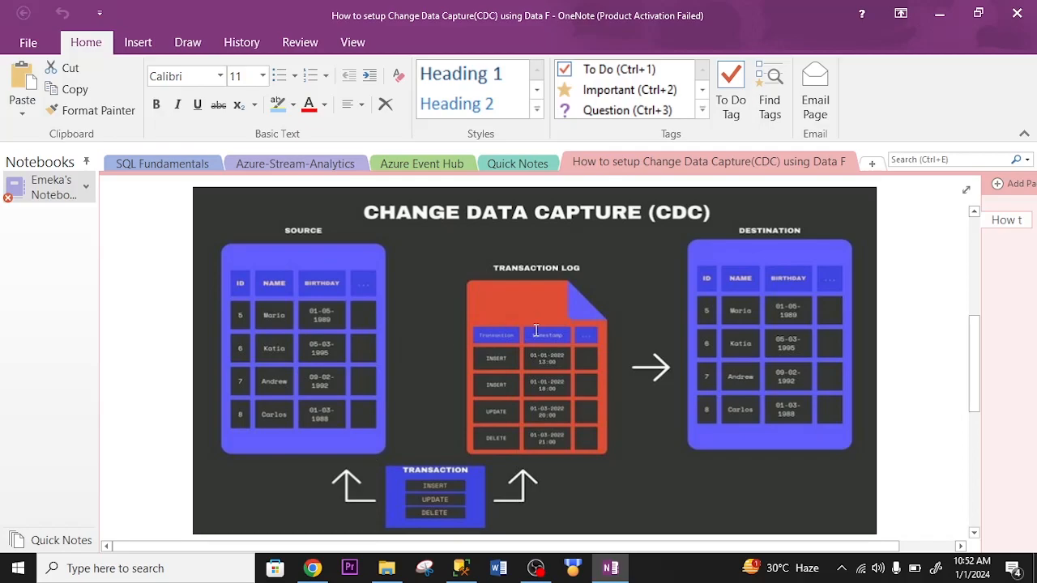
pyautogui.moveTo(647, 325)
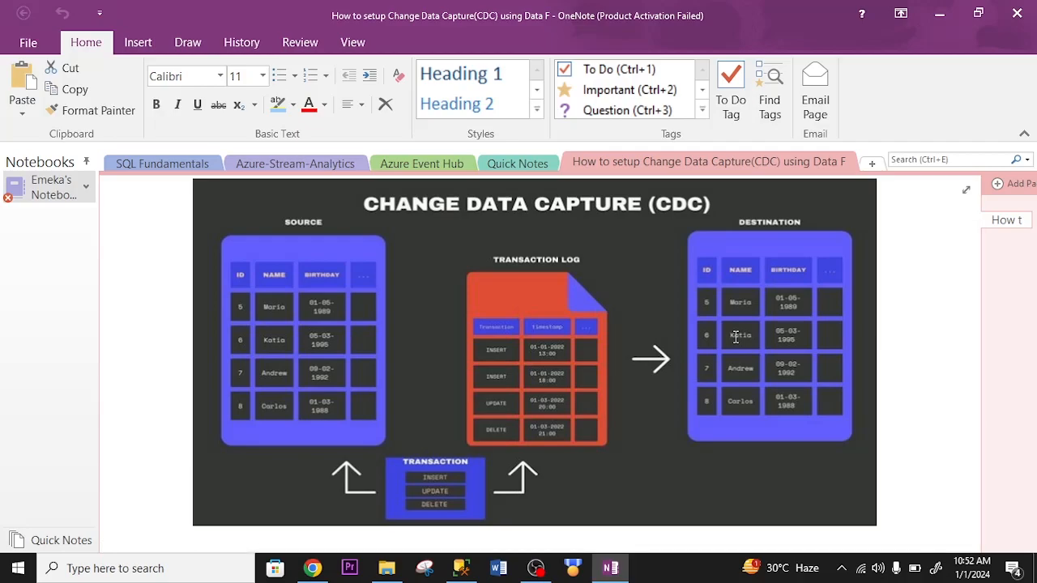
pyautogui.scroll(-3)
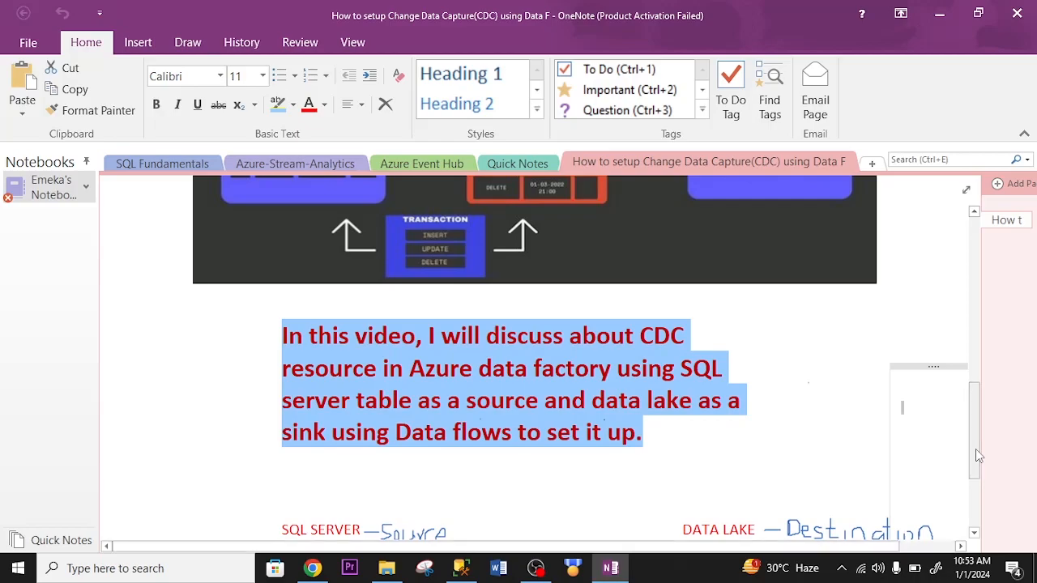
pyautogui.scroll(-3)
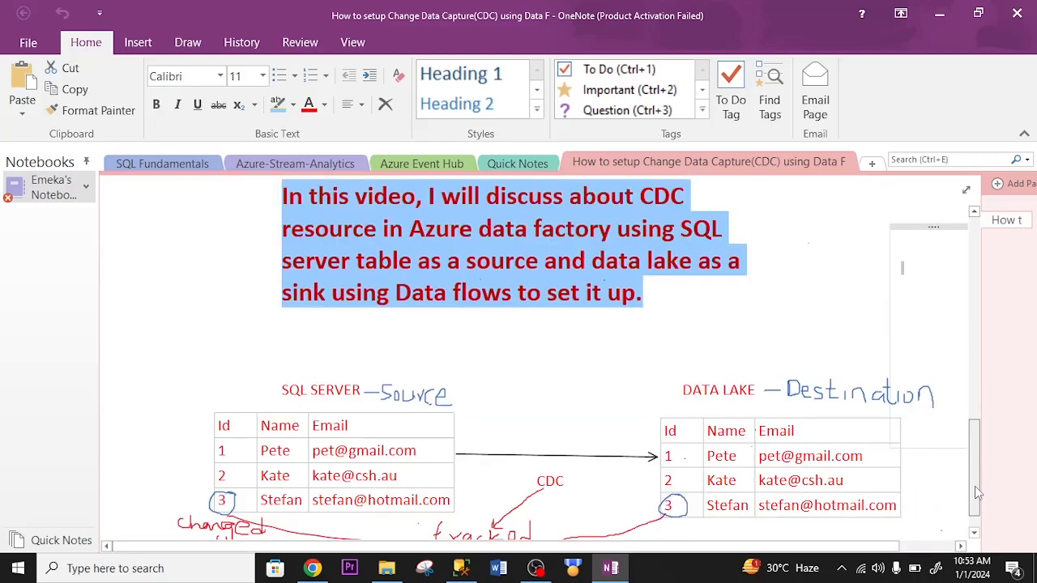
pyautogui.scroll(-3)
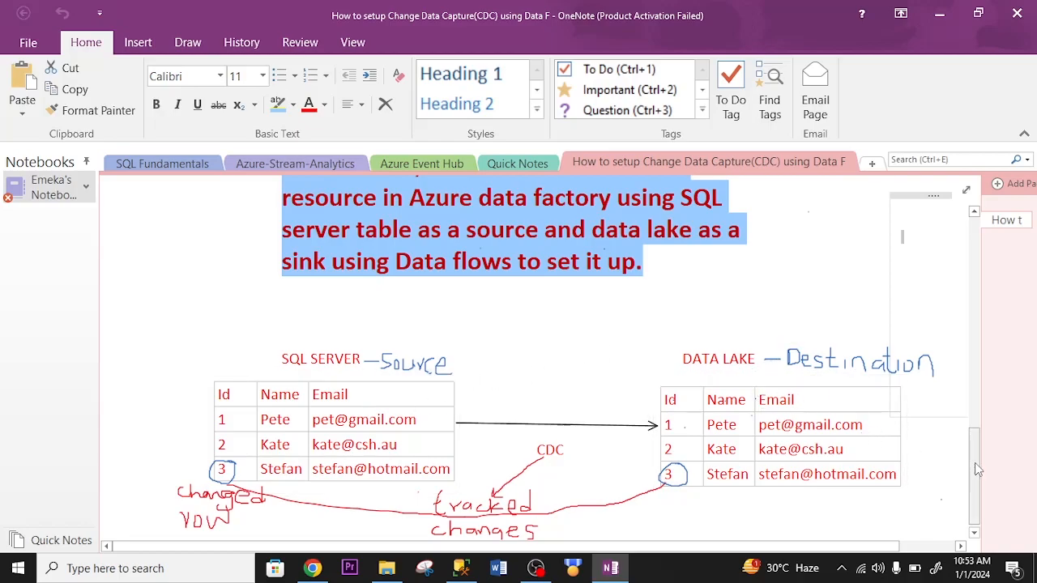
pyautogui.scroll(-3)
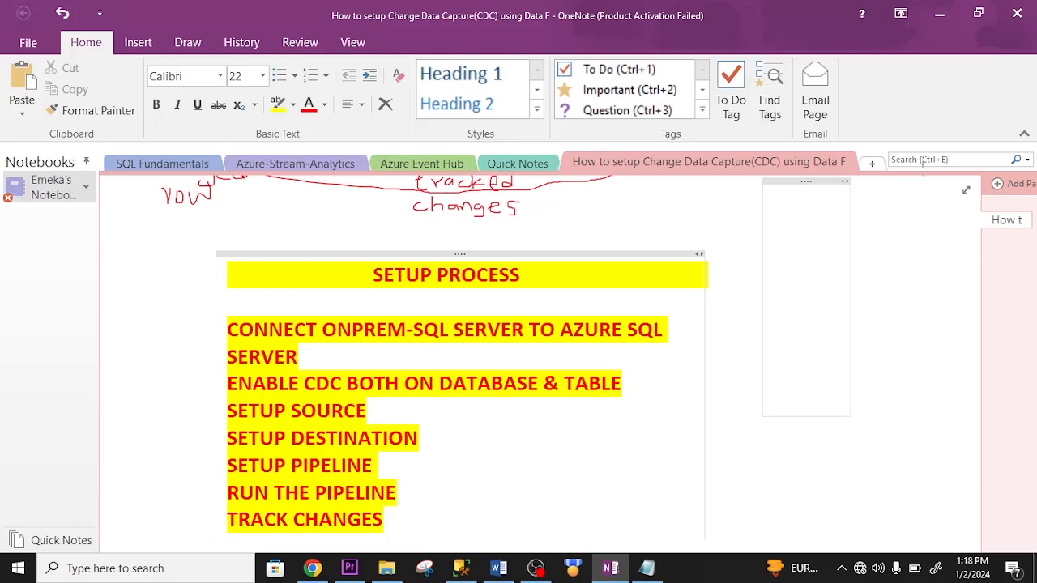
pyautogui.click(773, 339)
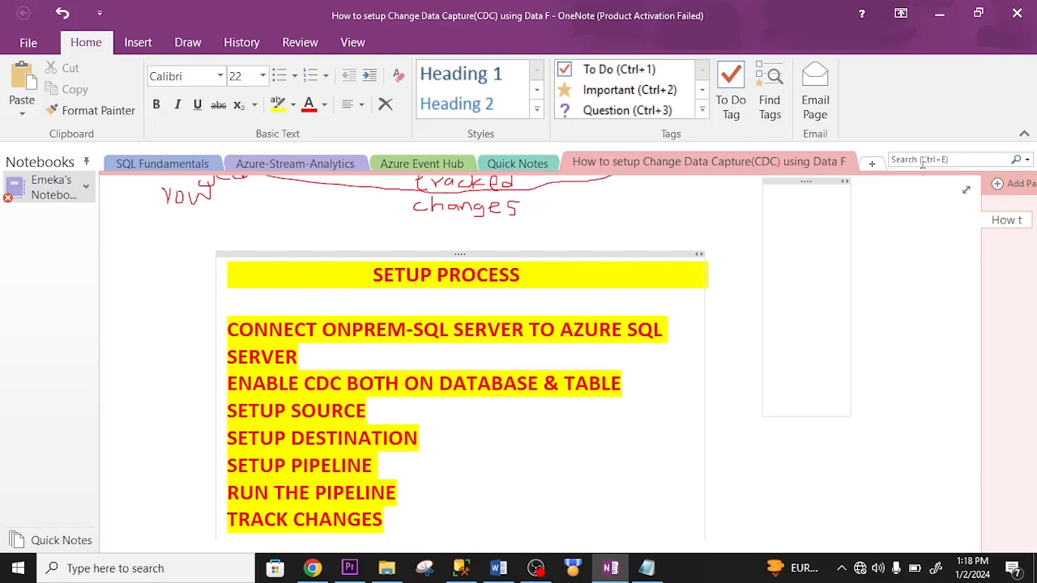
pyautogui.click(460, 568)
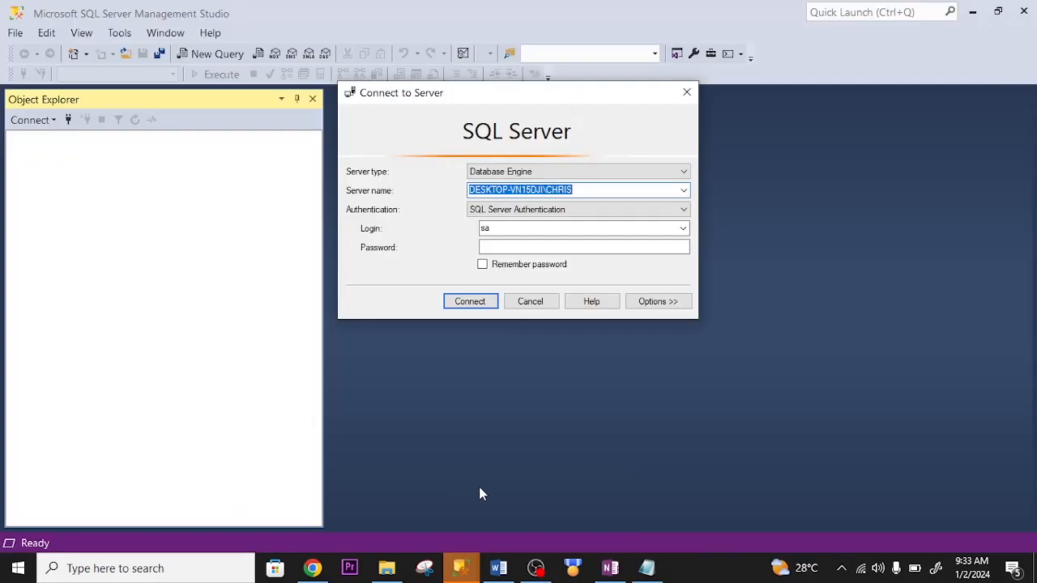
pyautogui.moveTo(550, 149)
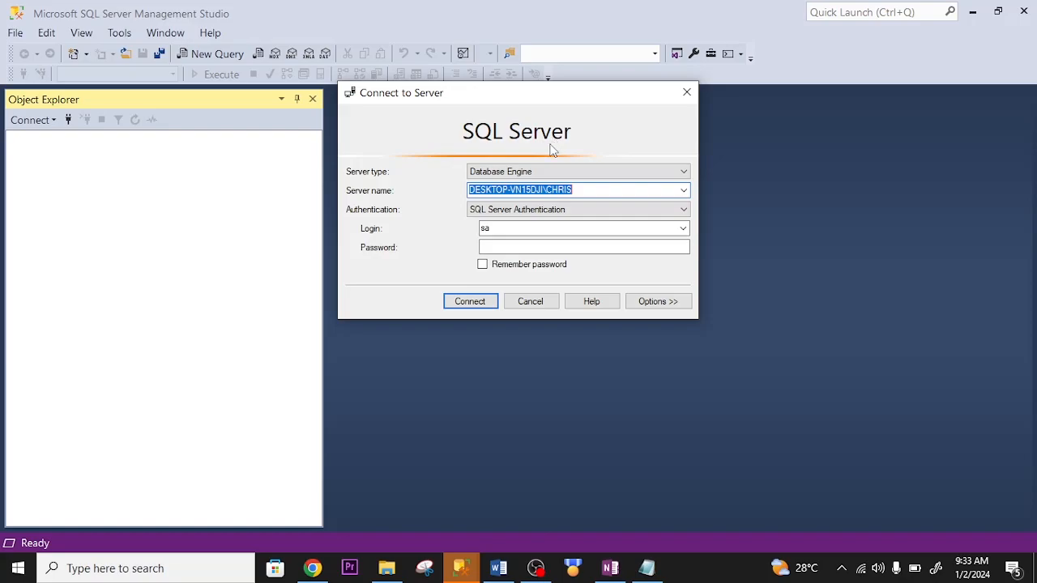
pyautogui.moveTo(563, 160)
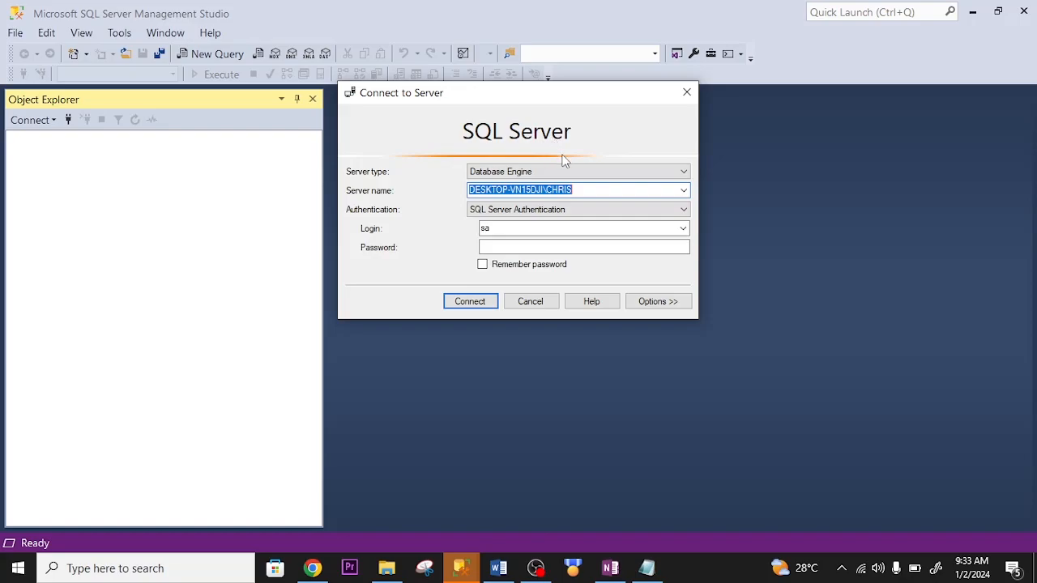
pyautogui.moveTo(159, 57)
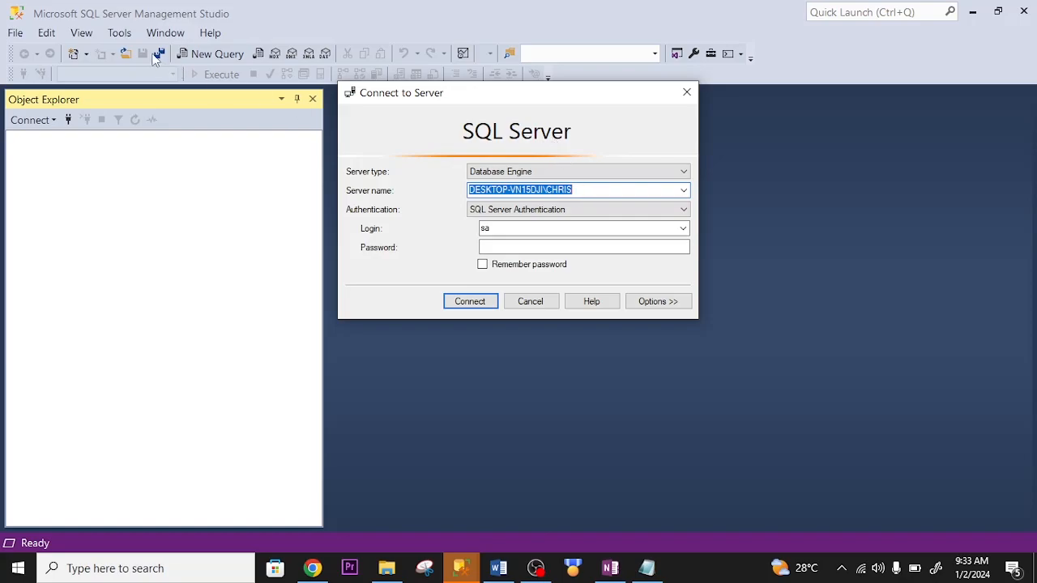
pyautogui.moveTo(287, 73)
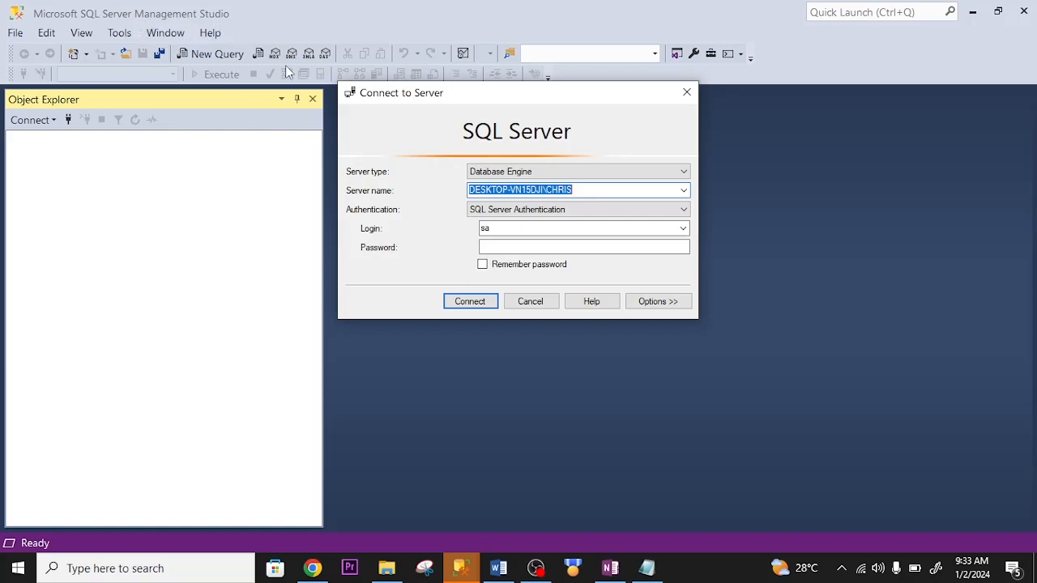
# Connect to sqlcloudserver.database.windows.net as saadmin, triggering the New Firewall Rule prompt.
pyautogui.click(684, 190)
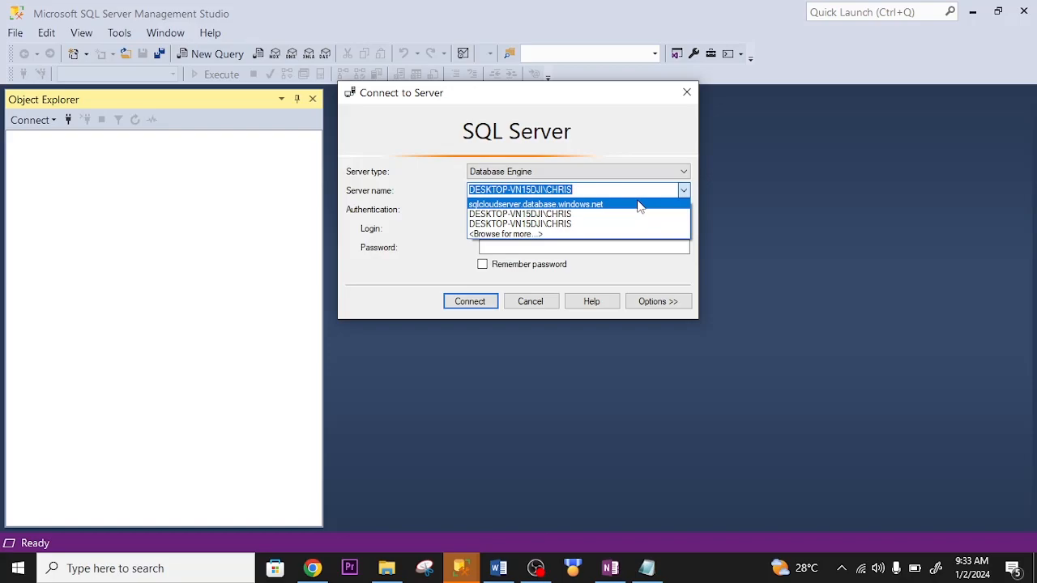
pyautogui.click(536, 203)
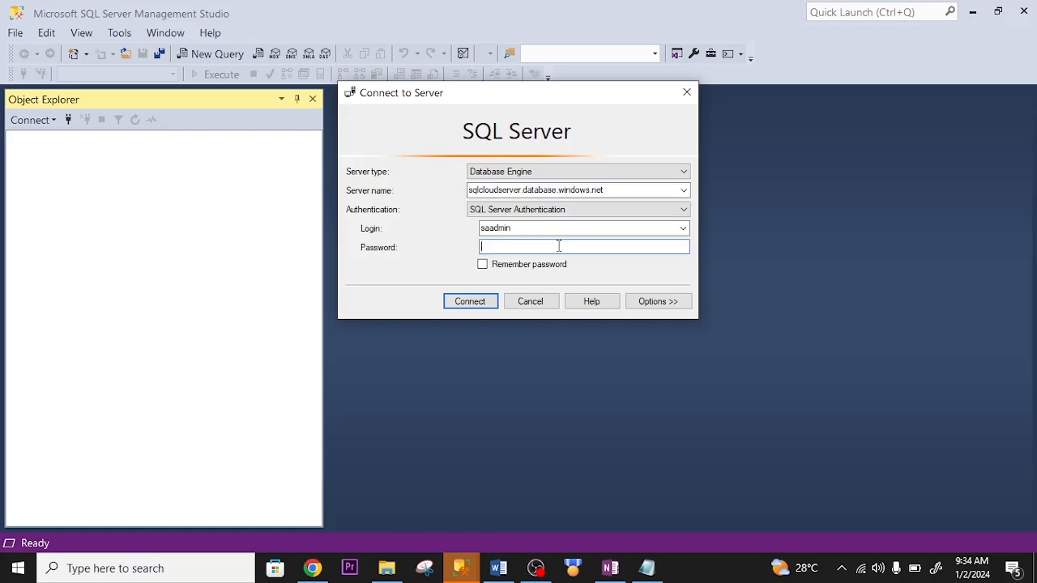
pyautogui.click(470, 301)
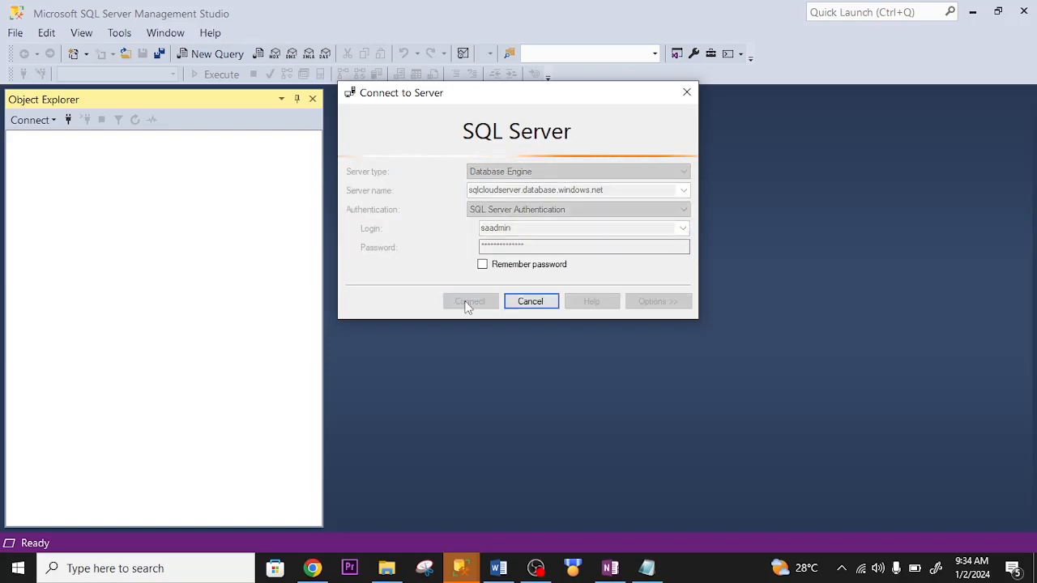
pyautogui.click(470, 301)
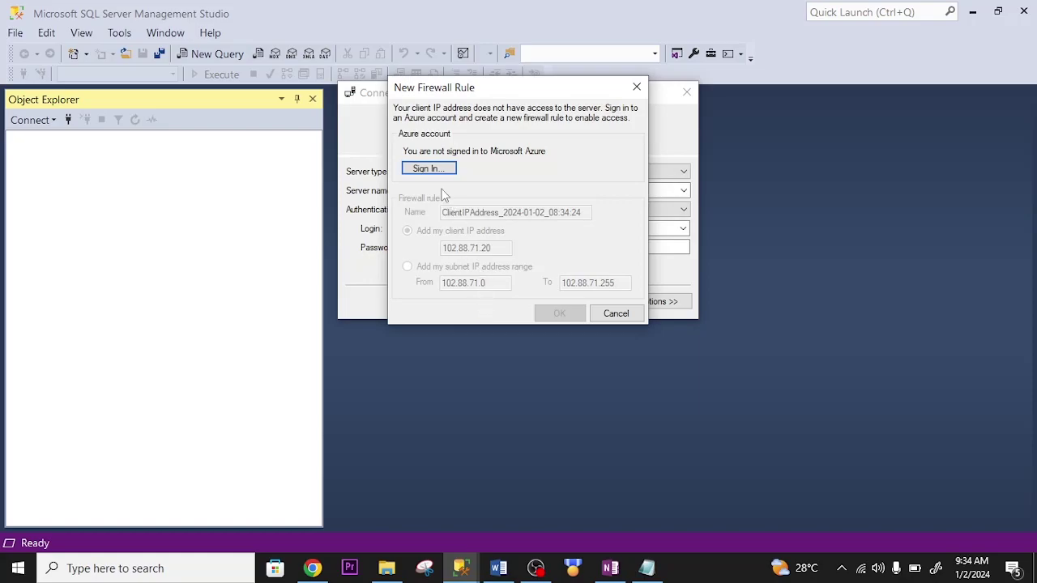
pyautogui.moveTo(431, 176)
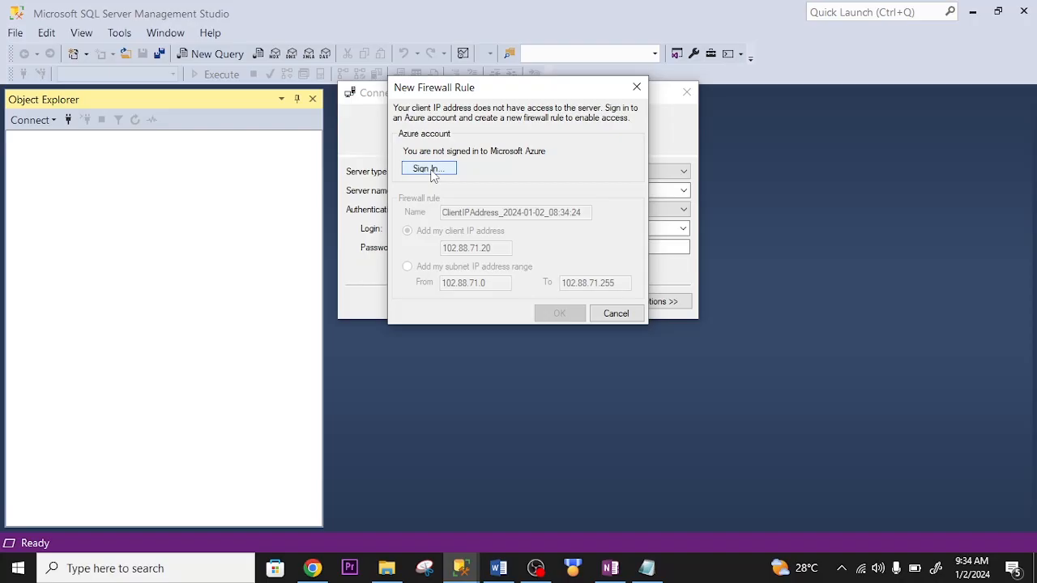
# Sign in to Azure with the already signed-in Microsoft account.
pyautogui.click(427, 168)
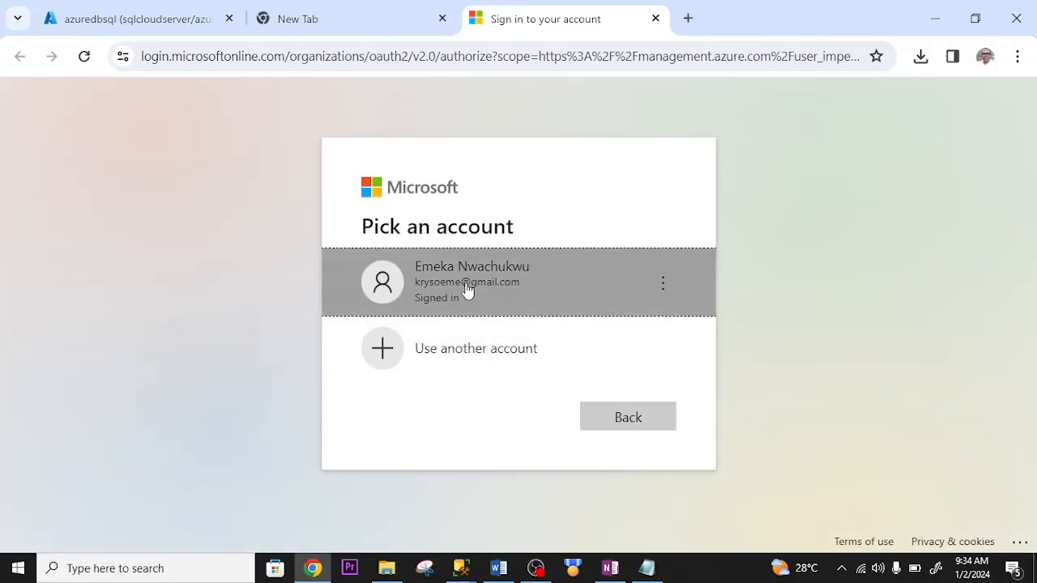
pyautogui.click(471, 282)
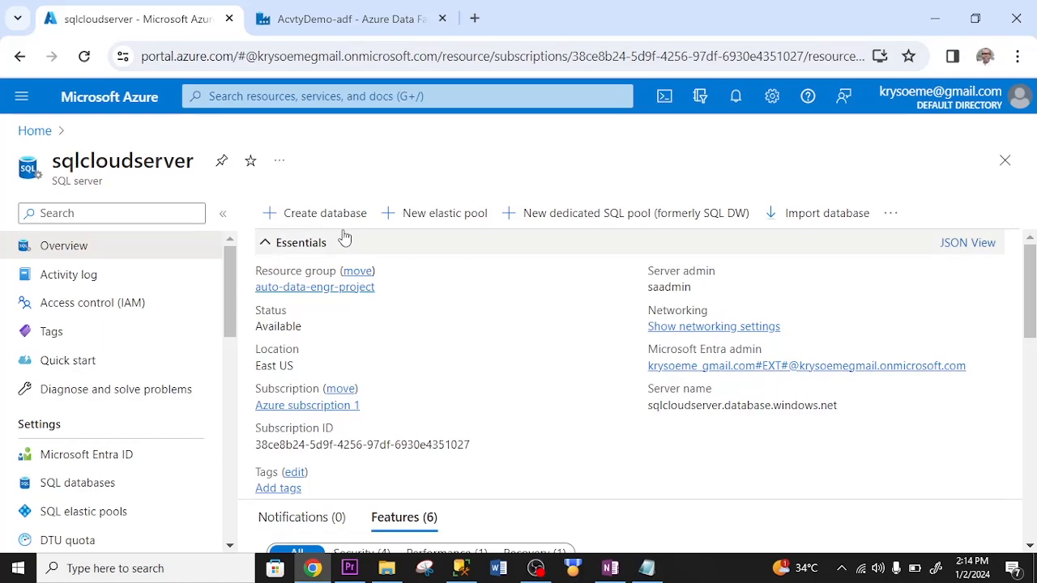
pyautogui.moveTo(323, 220)
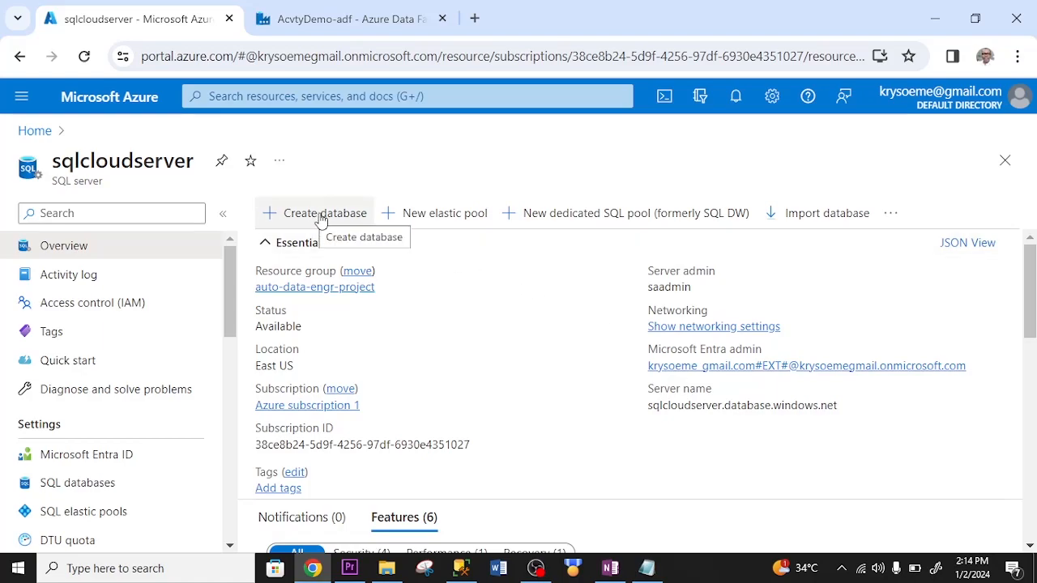
pyautogui.moveTo(384, 244)
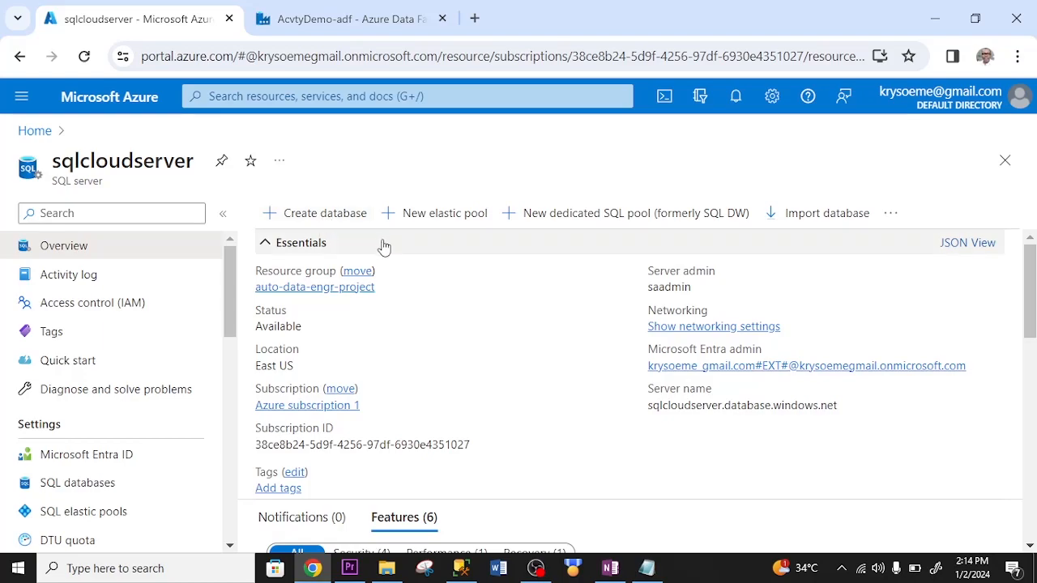
pyautogui.moveTo(485, 332)
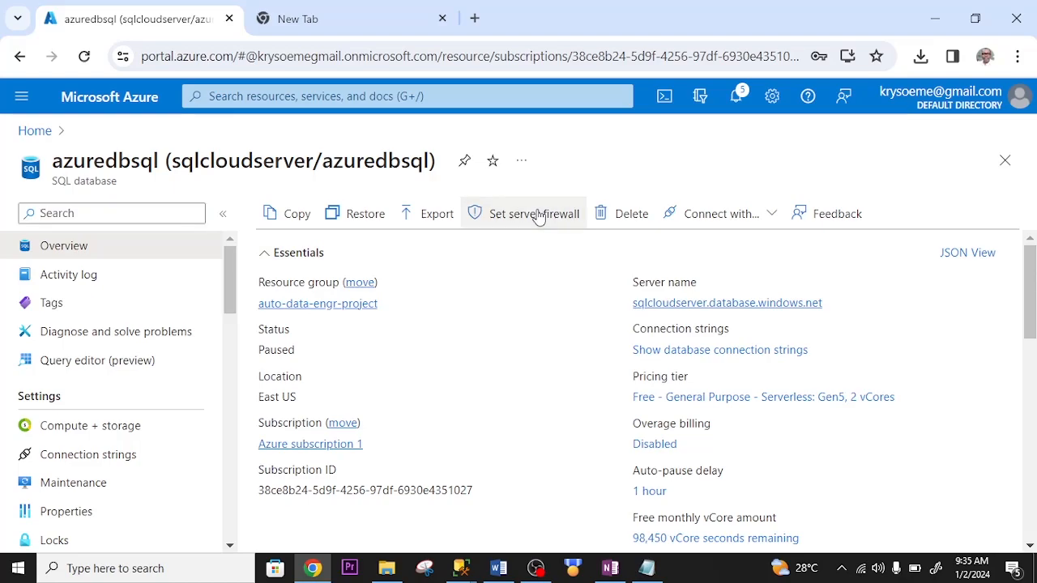
# Open sqlcloudserver's networking and firewall settings.
pyautogui.click(534, 213)
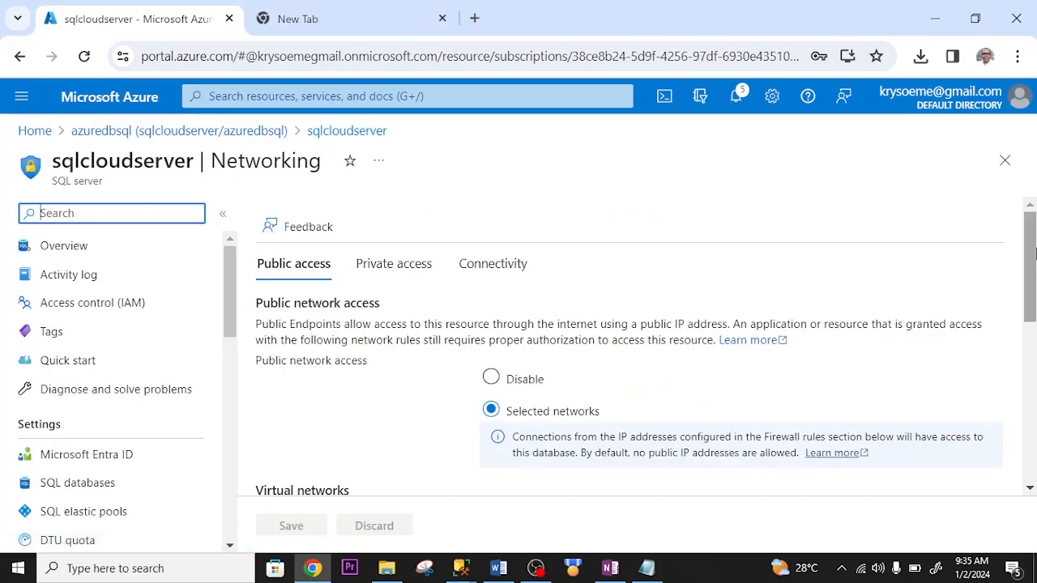
pyautogui.moveTo(549, 415)
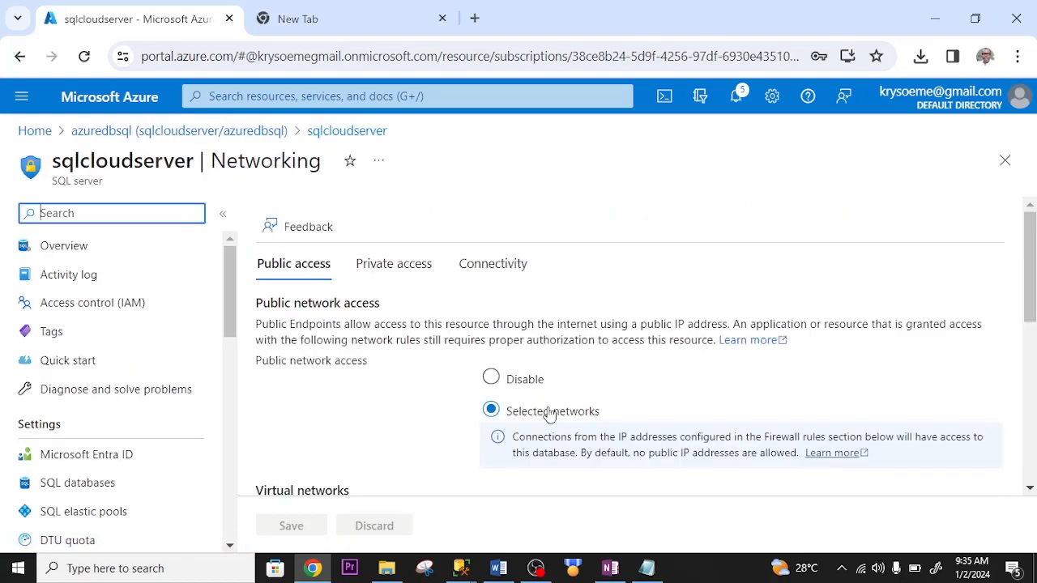
pyautogui.moveTo(477, 389)
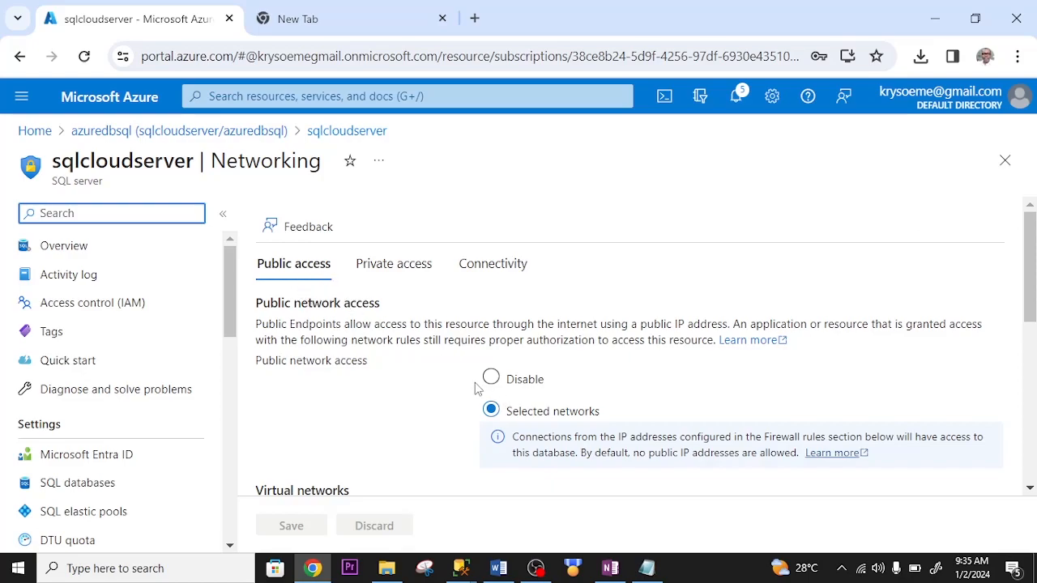
pyautogui.click(490, 378)
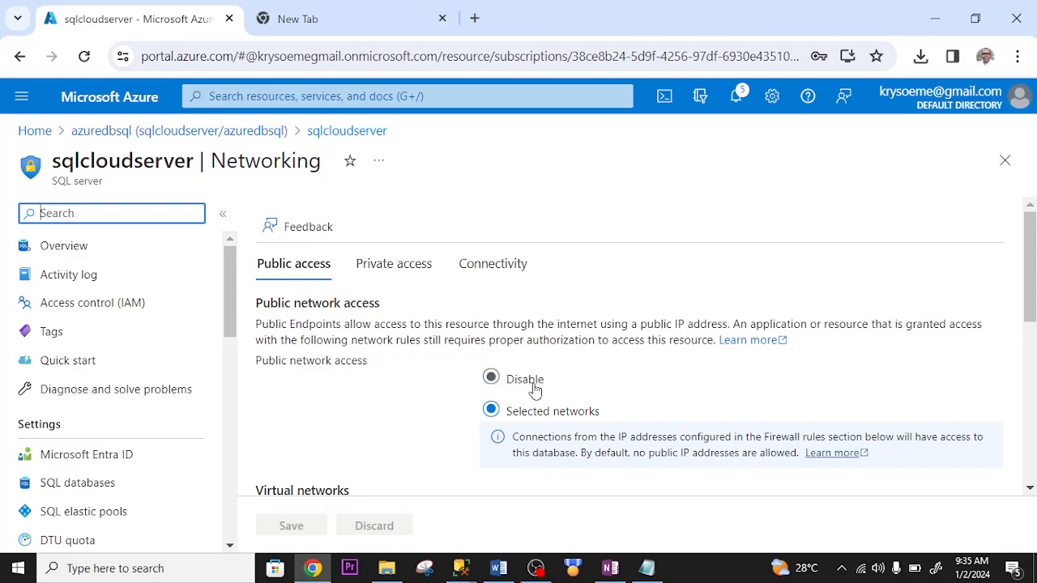
pyautogui.moveTo(525, 389)
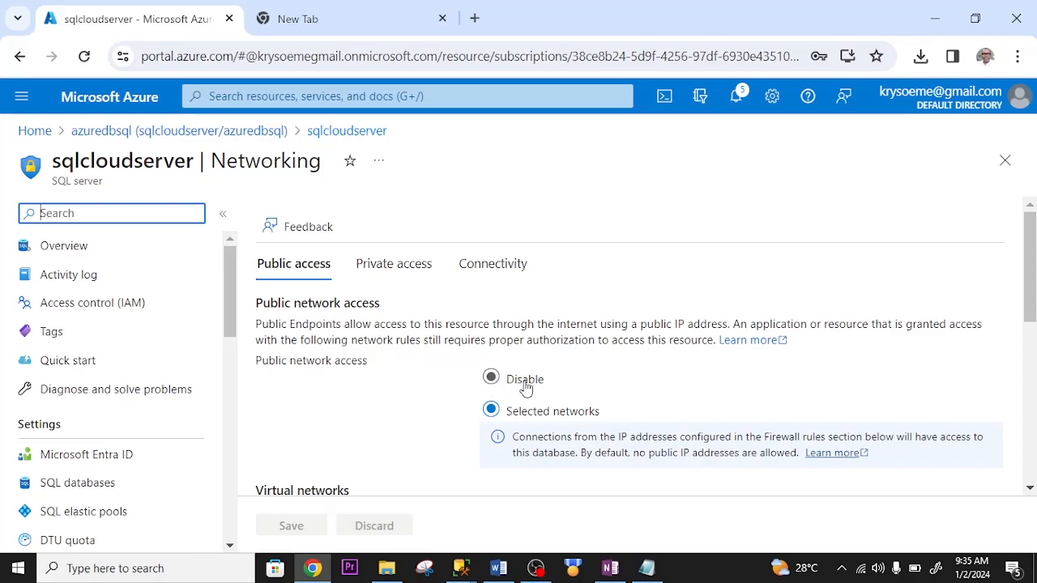
pyautogui.click(490, 410)
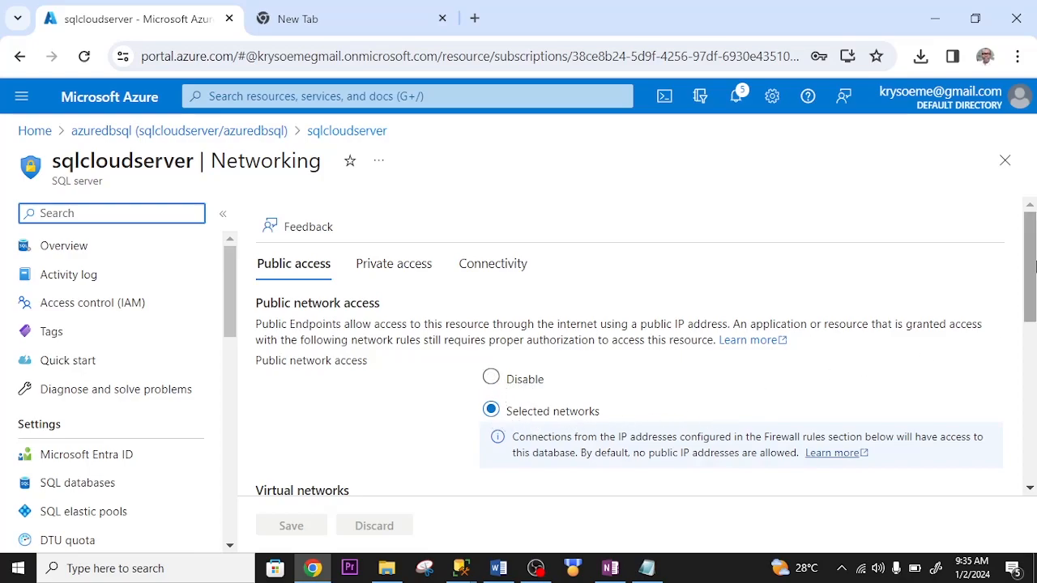
pyautogui.scroll(-3)
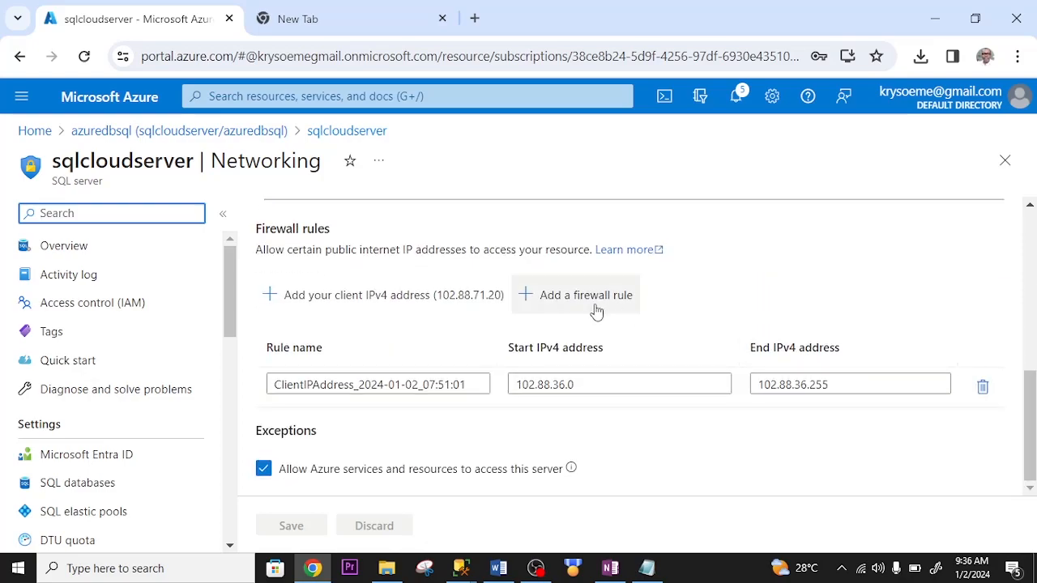
# Add firewall rule ClientIPAddress_2024-01-02_08:34:24 for 102.88.71.0–102.88.71.255 and save.
pyautogui.click(586, 295)
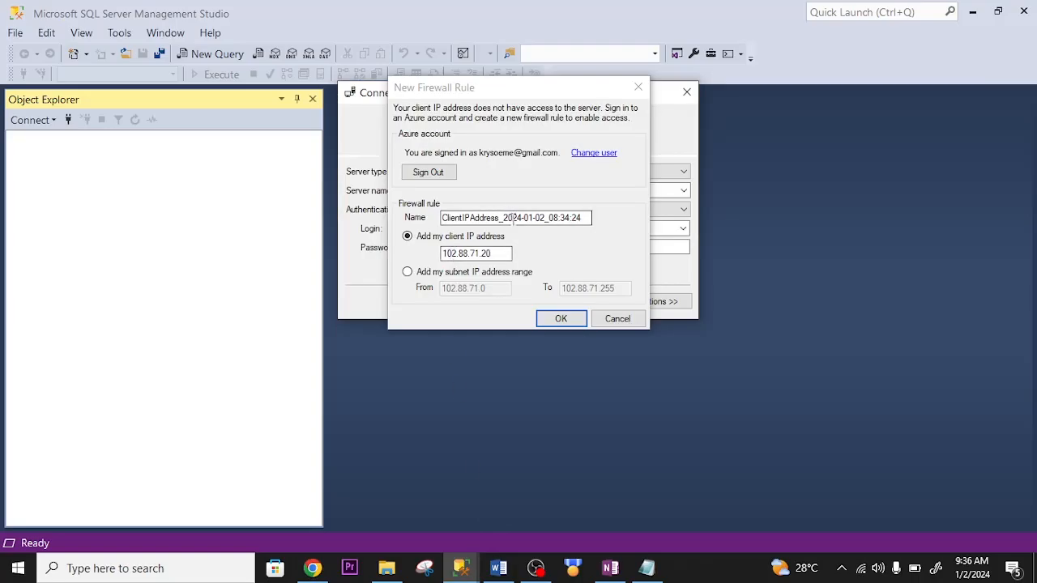
pyautogui.rightClick(510, 217)
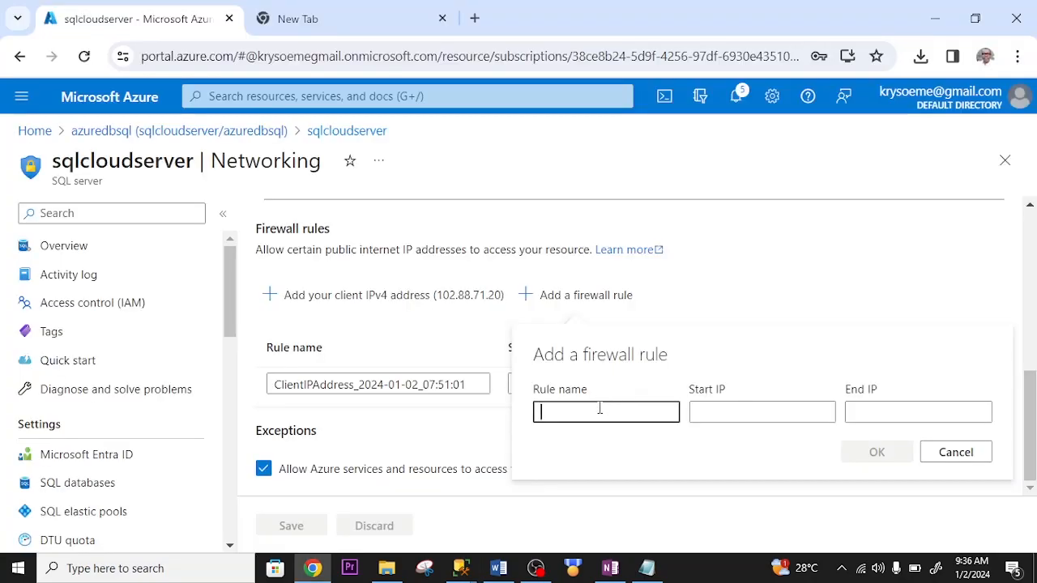
pyautogui.write('ClientIPAddress_2024-01-02_08:34:24')
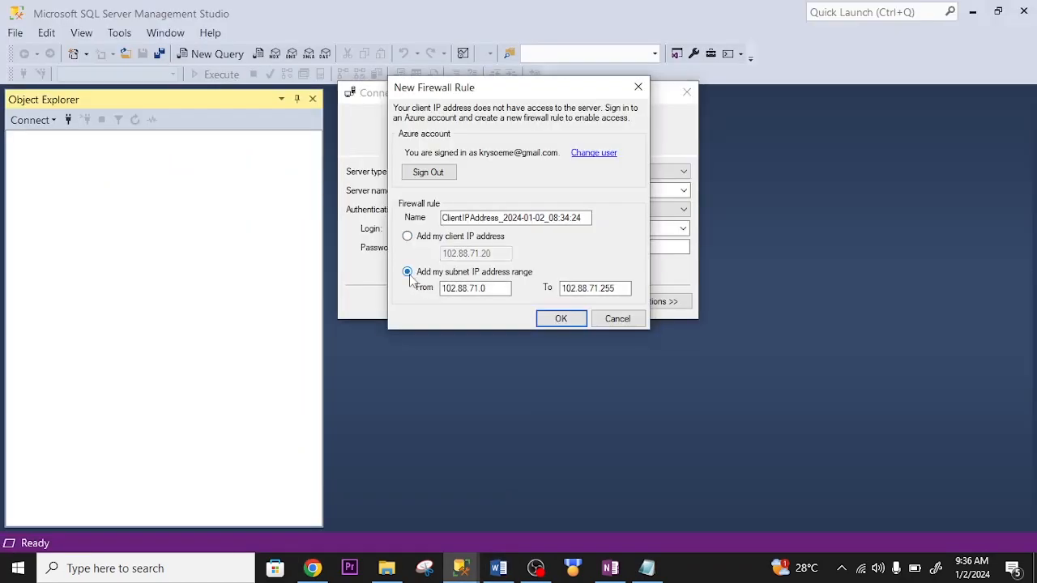
pyautogui.tripleClick(474, 288)
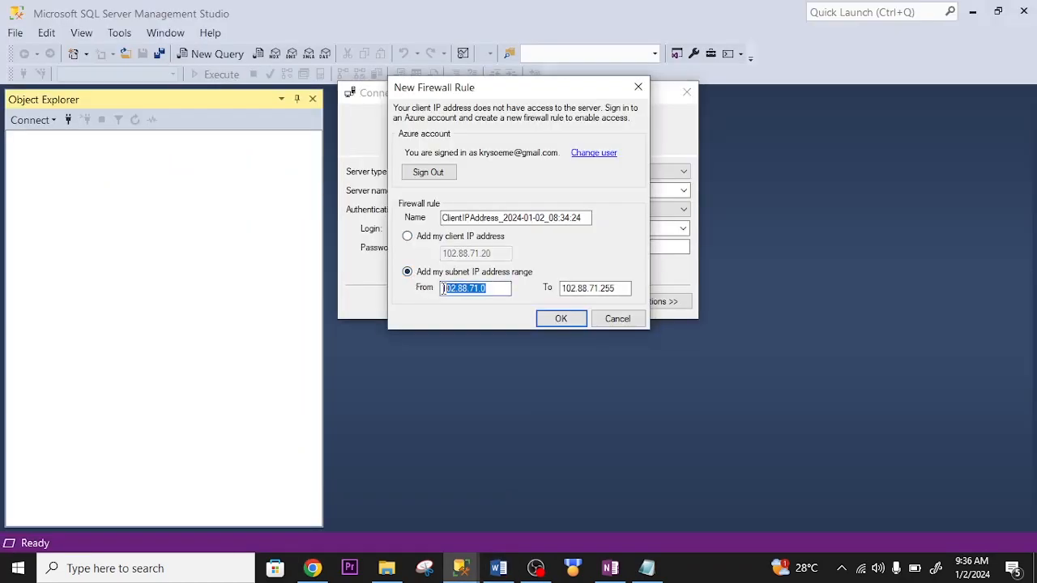
pyautogui.moveTo(541, 492)
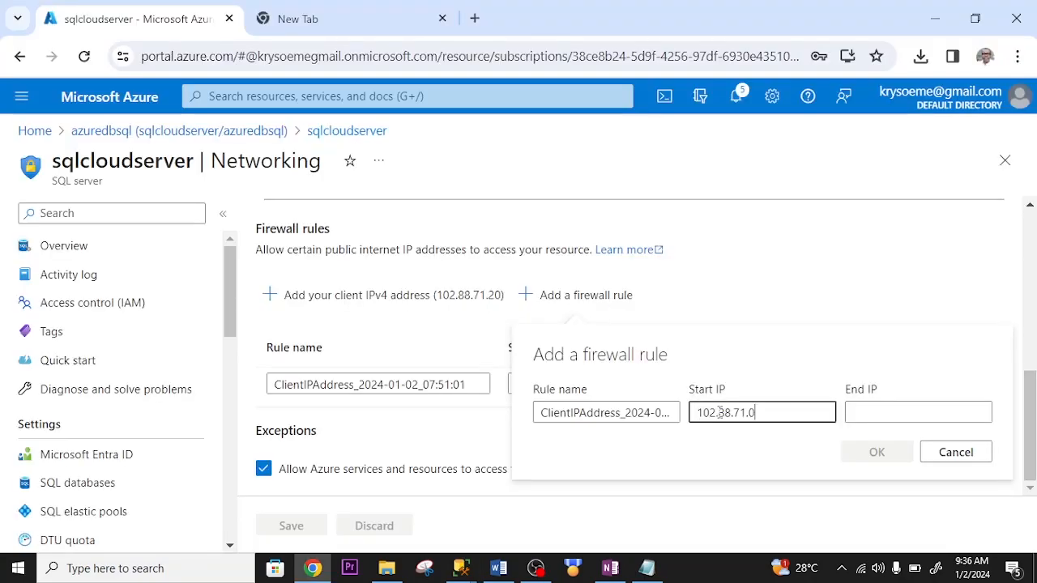
pyautogui.click(457, 569)
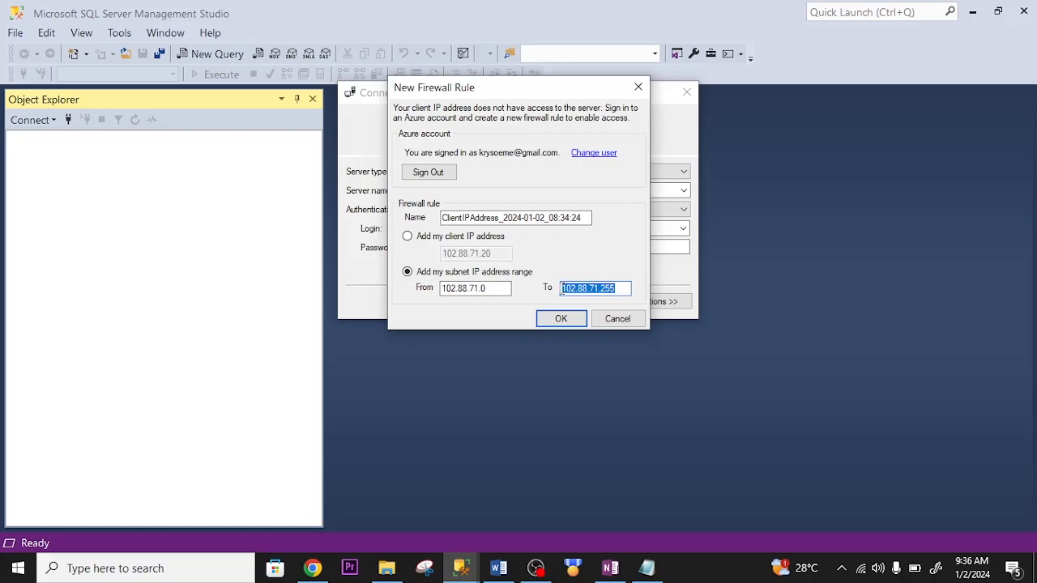
pyautogui.rightClick(594, 288)
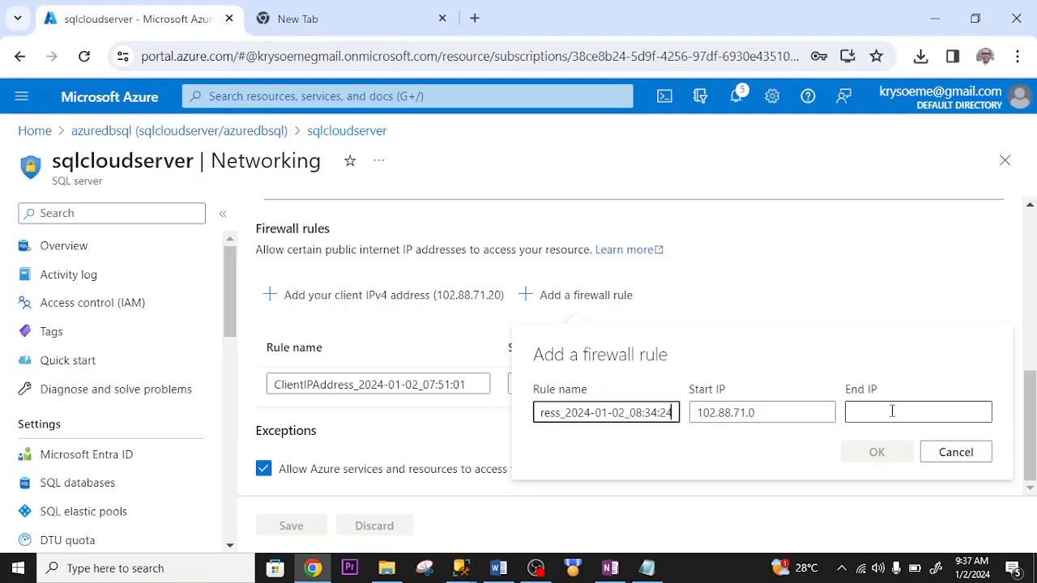
pyautogui.write('102.88.71.255')
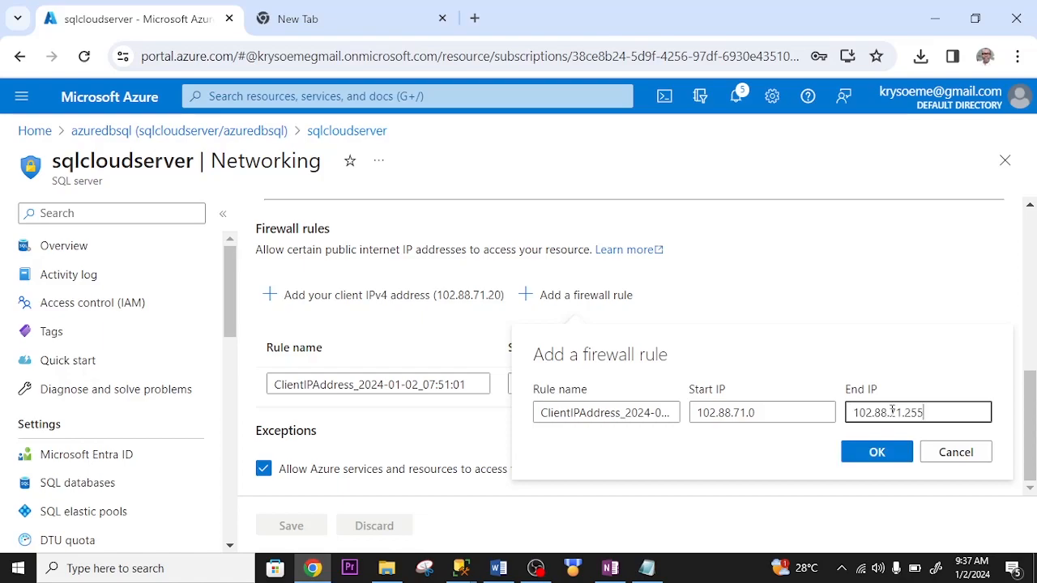
pyautogui.click(876, 451)
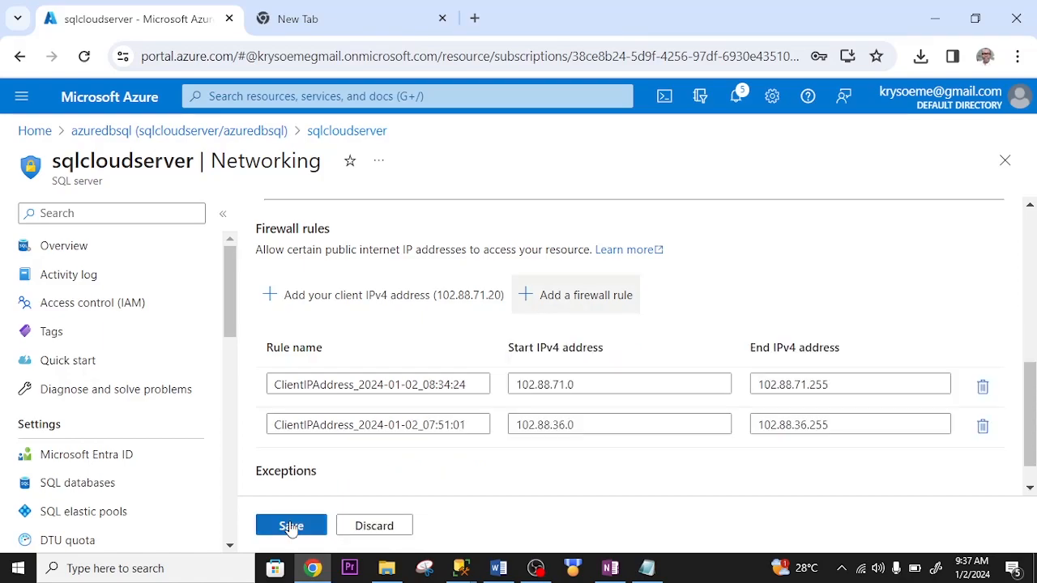
pyautogui.click(290, 525)
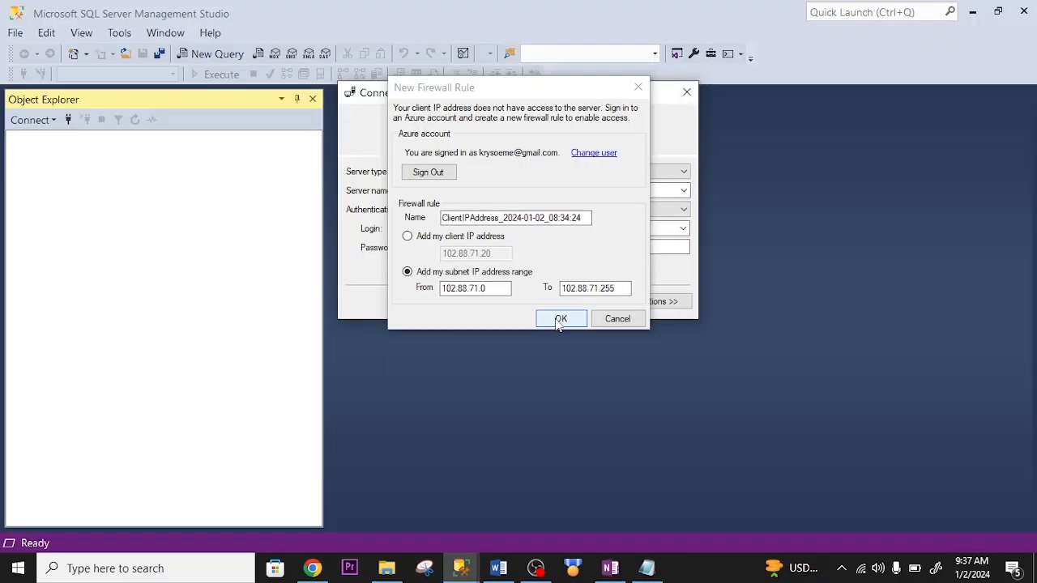
# Accept the firewall rule to connect, then expand Databases to show azuredbsql.
pyautogui.click(561, 319)
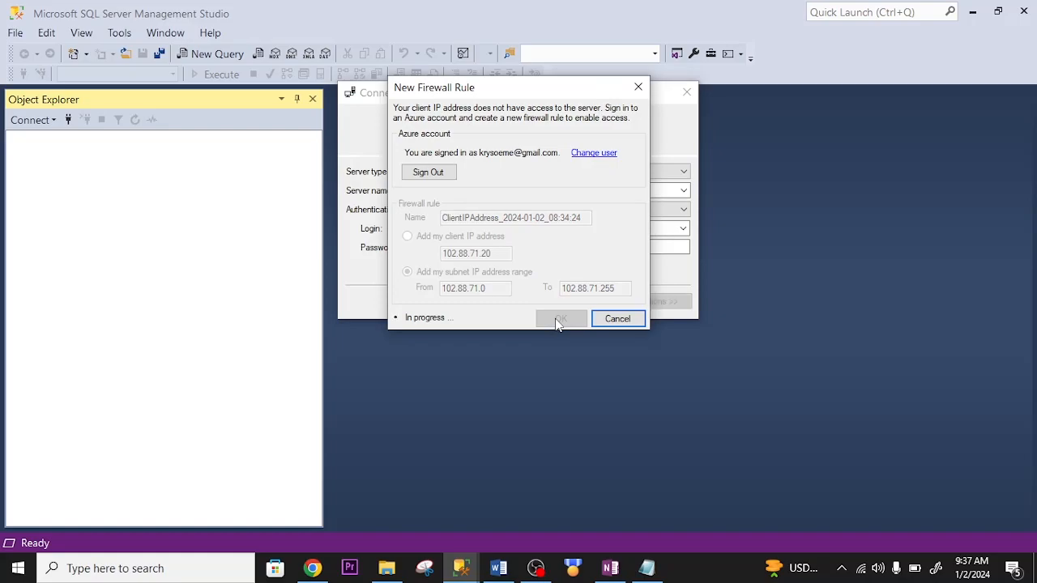
pyautogui.click(560, 318)
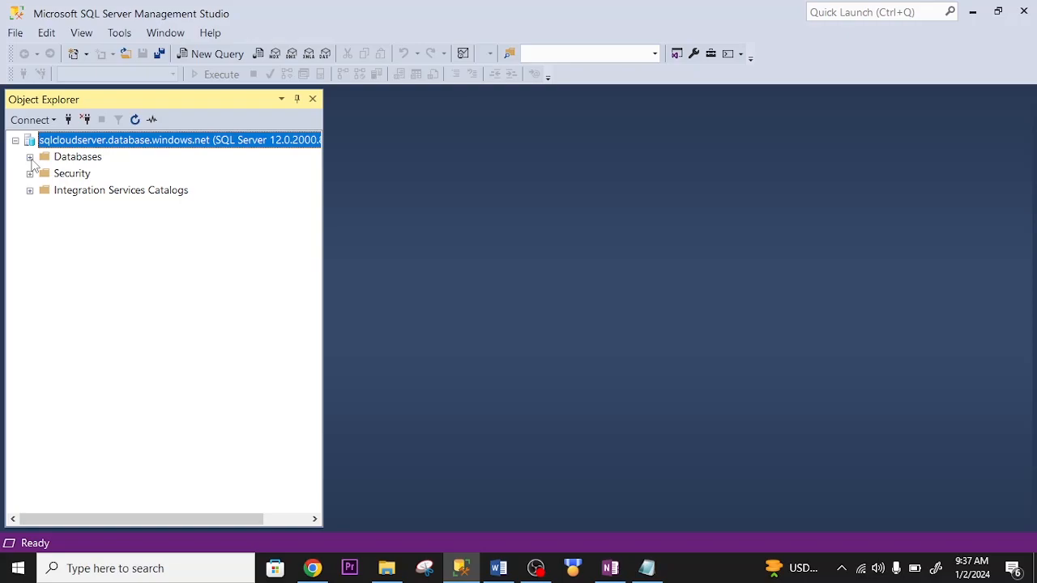
pyautogui.moveTo(146, 146)
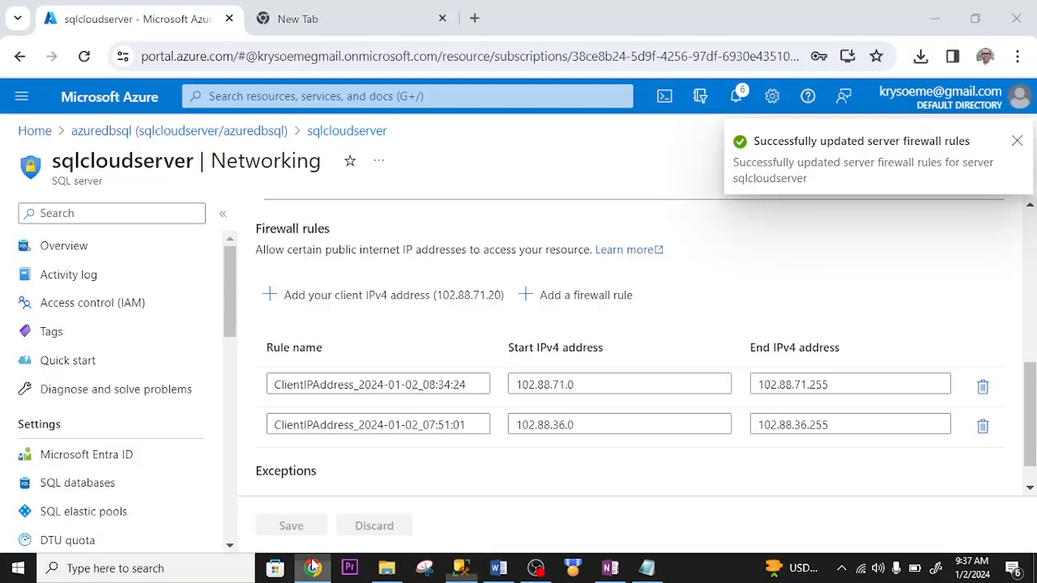
pyautogui.click(1017, 140)
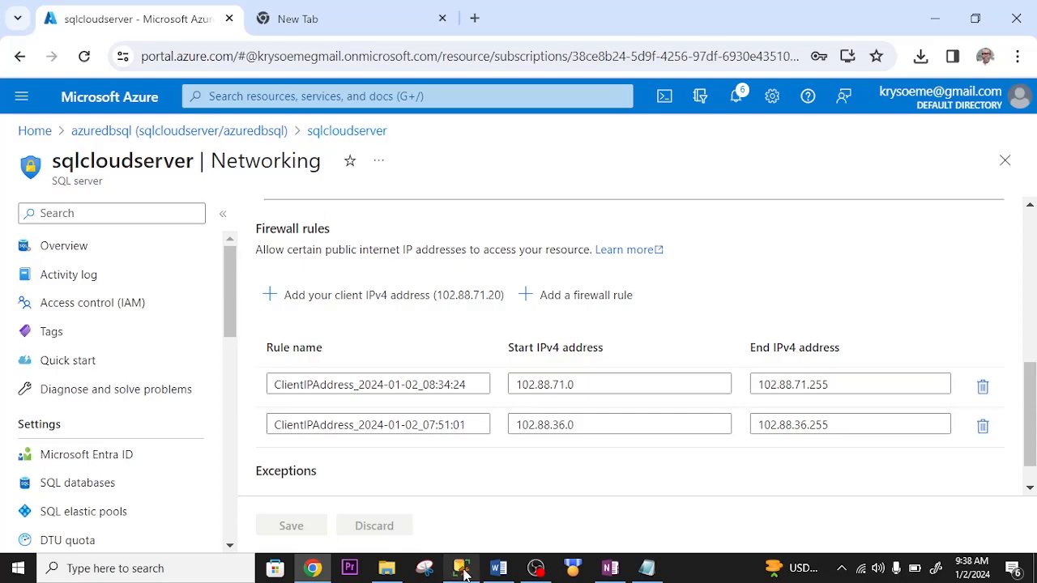
pyautogui.click(460, 569)
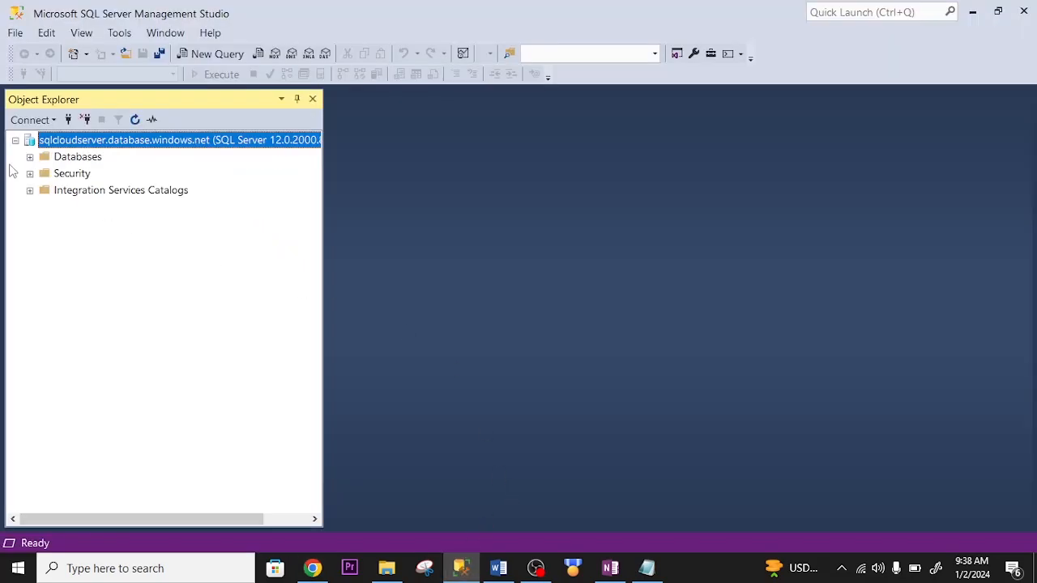
pyautogui.click(30, 156)
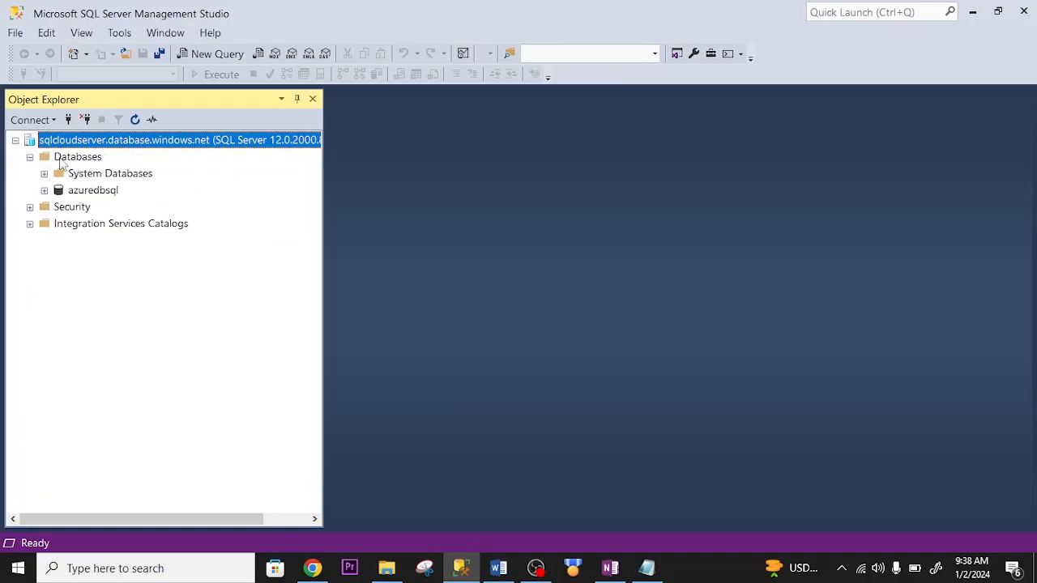
# Create the RETAILSTORE database and switch to it with USE RETAILSTORE.
pyautogui.click(207, 52)
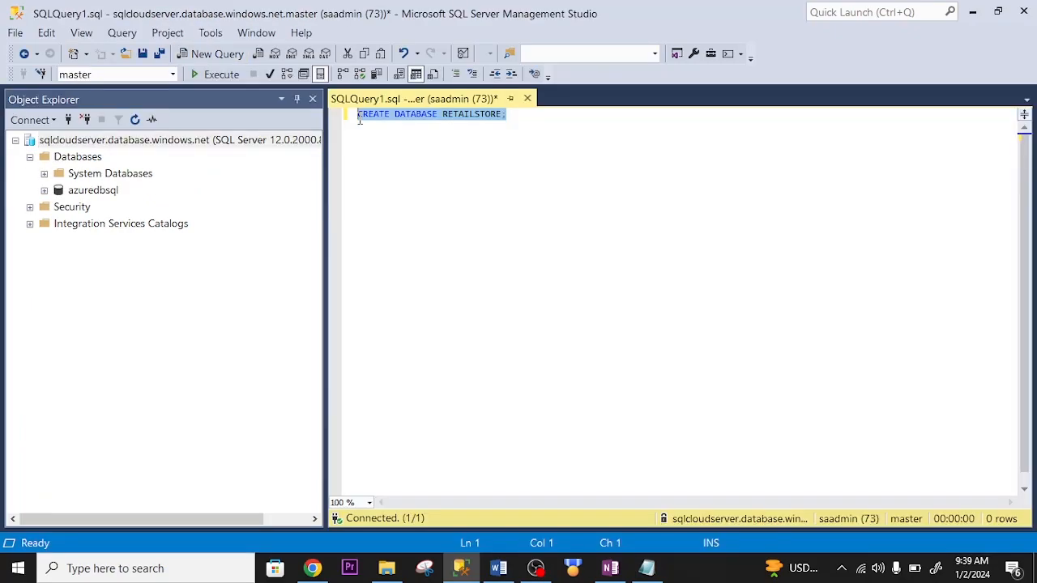
pyautogui.click(217, 75)
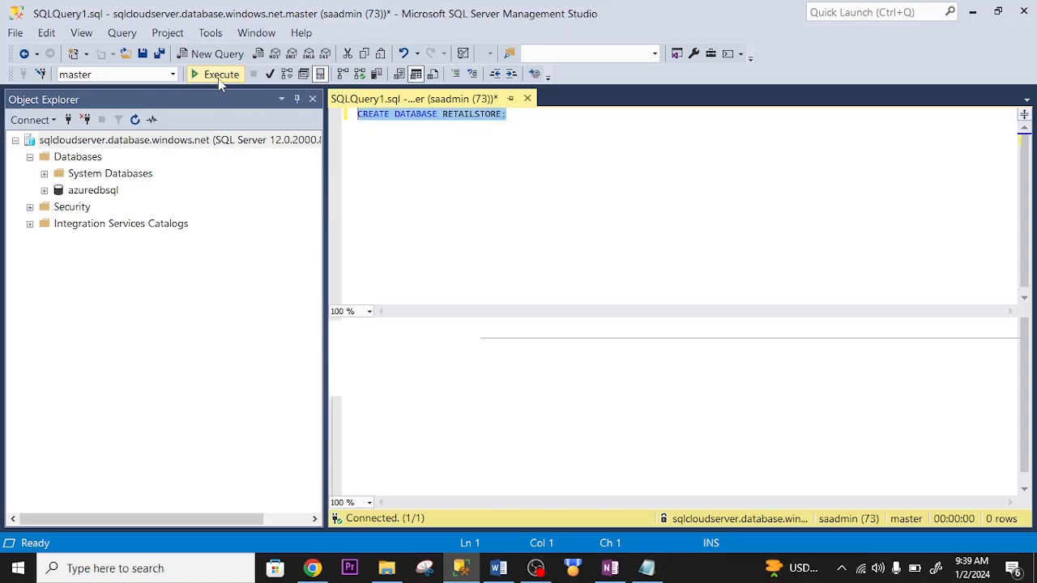
pyautogui.click(217, 73)
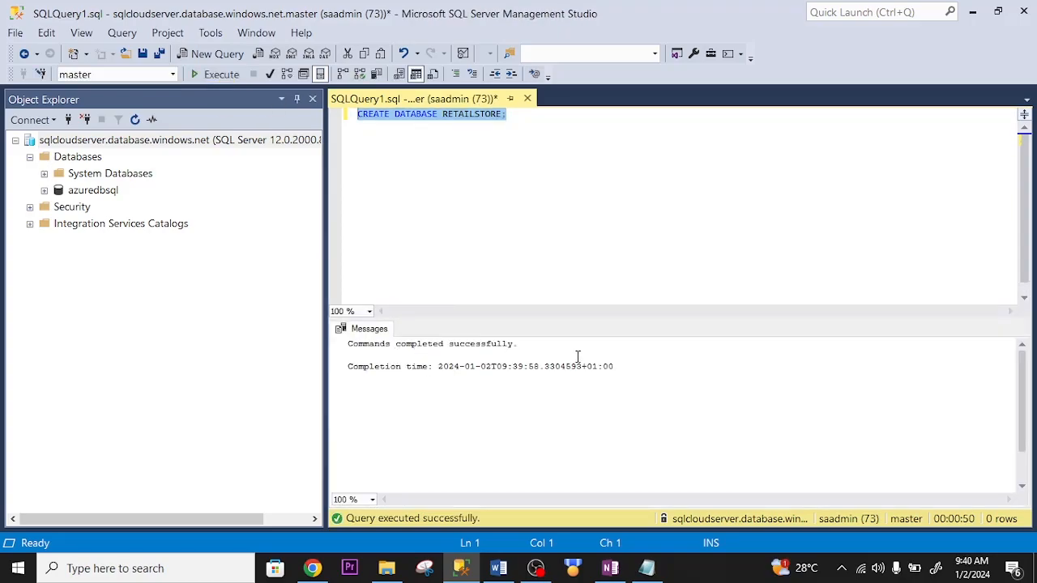
pyautogui.write('USE RETAILSTORE;')
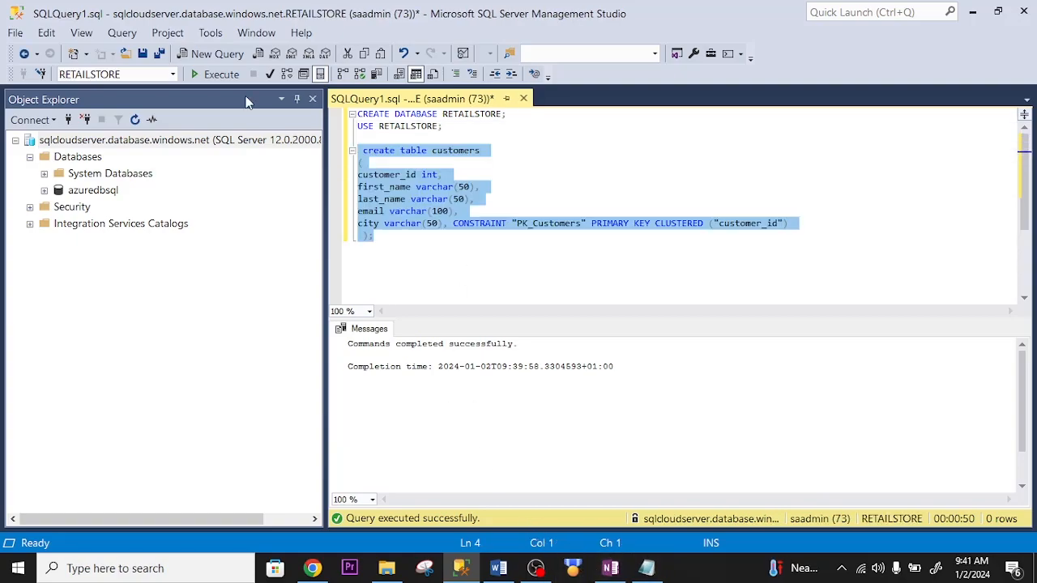
# Insert three customer rows from the Notepad code and run SELECT * FROM customers.
pyautogui.click(219, 74)
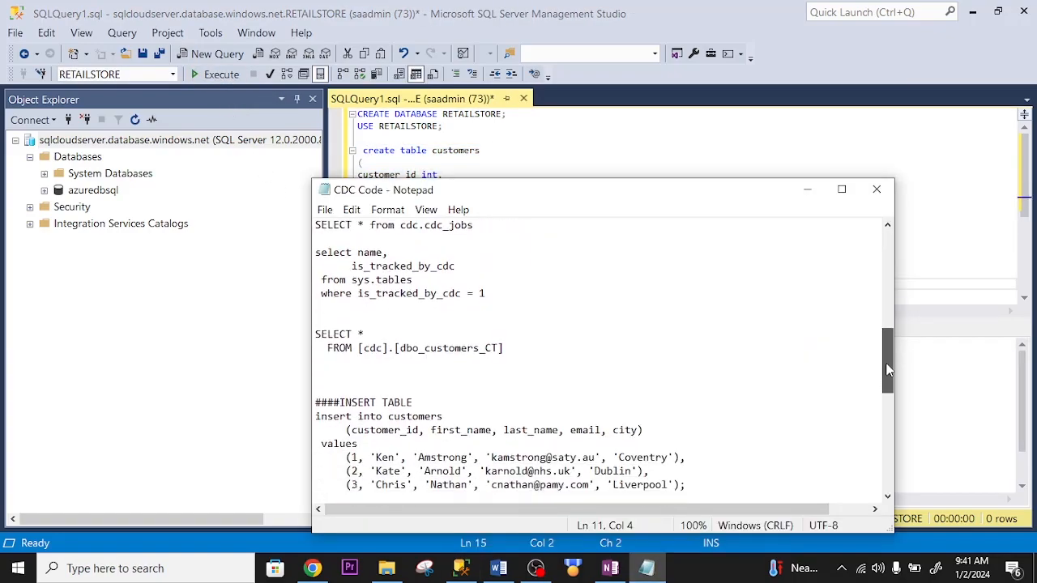
pyautogui.scroll(-3)
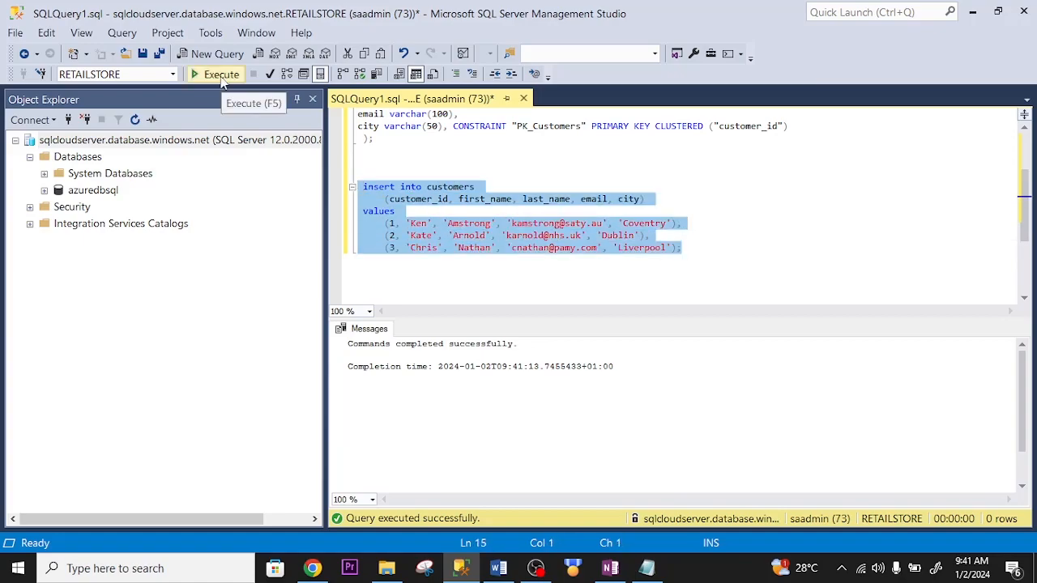
pyautogui.click(217, 75)
pyautogui.write('SEL')
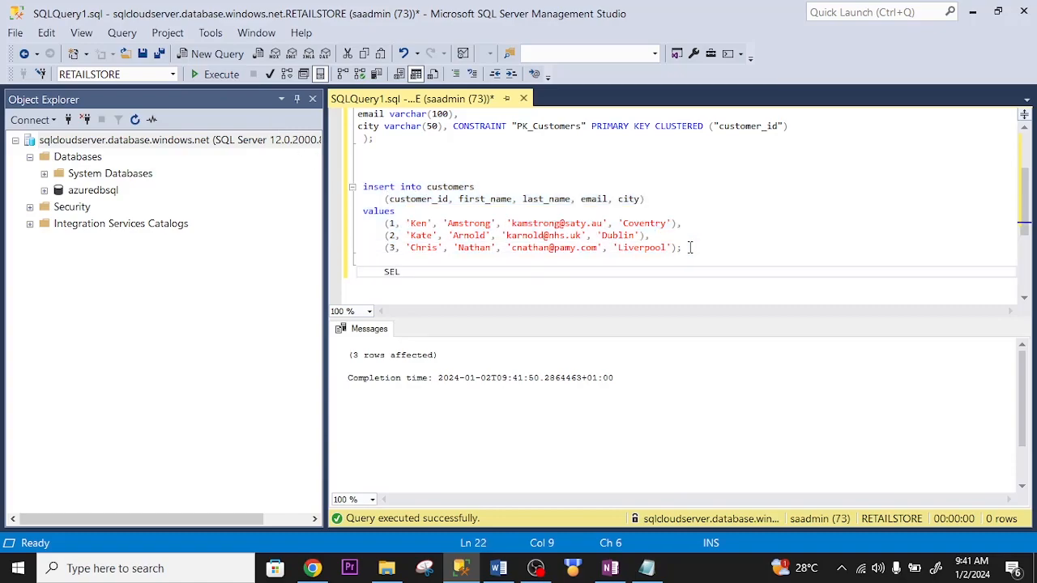
pyautogui.write('ECT * FROM customers;')
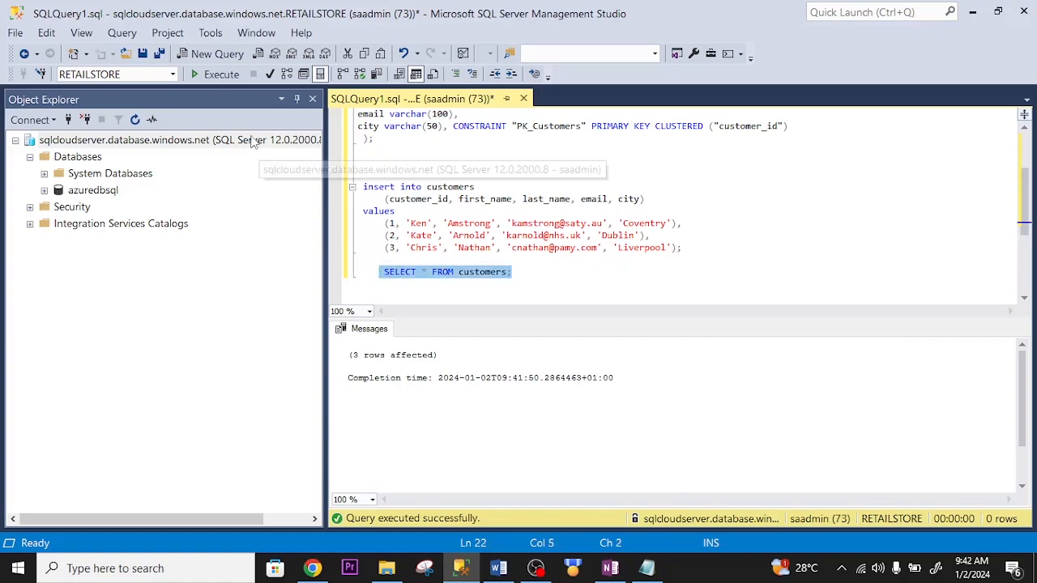
pyautogui.click(219, 75)
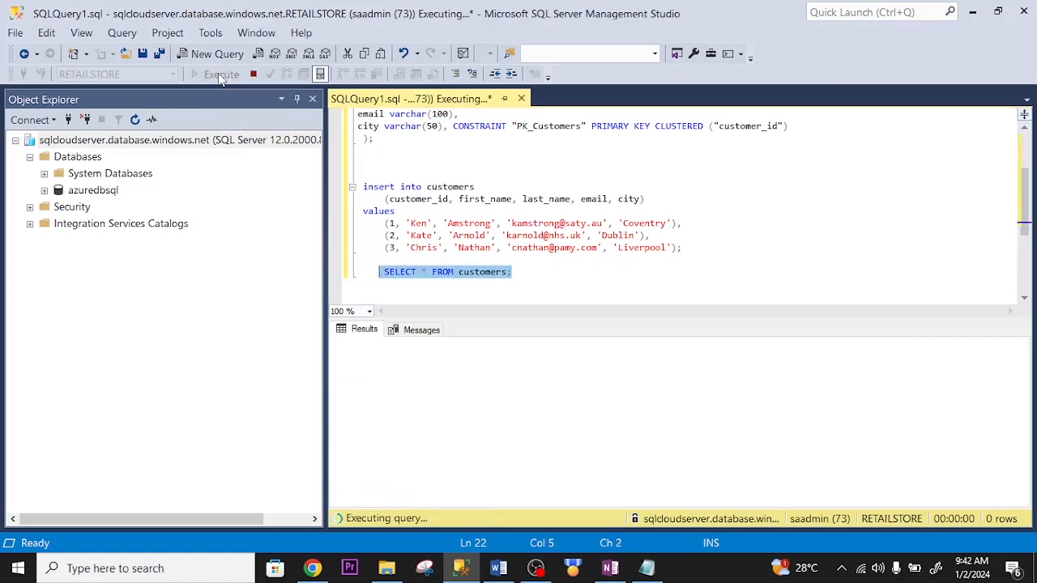
pyautogui.click(220, 75)
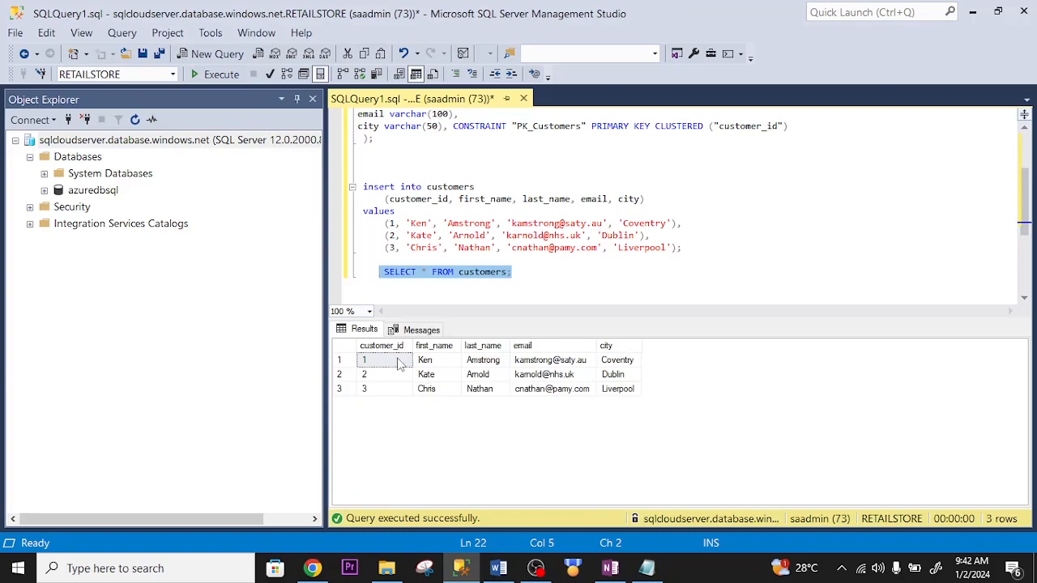
pyautogui.click(509, 271)
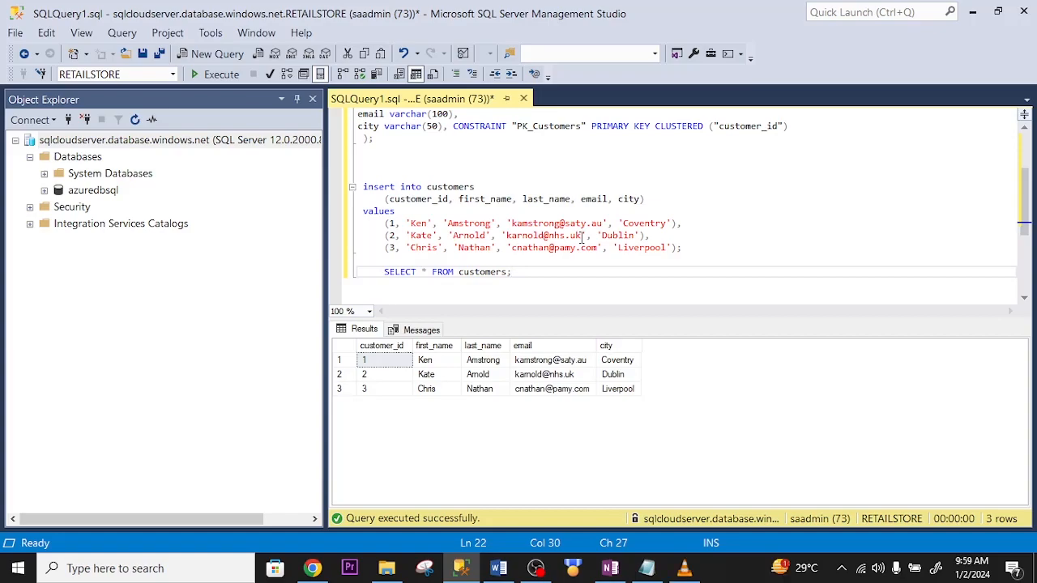
pyautogui.moveTo(557, 259)
pyautogui.write('Select name,is_CDC_enabled from sys.databases')
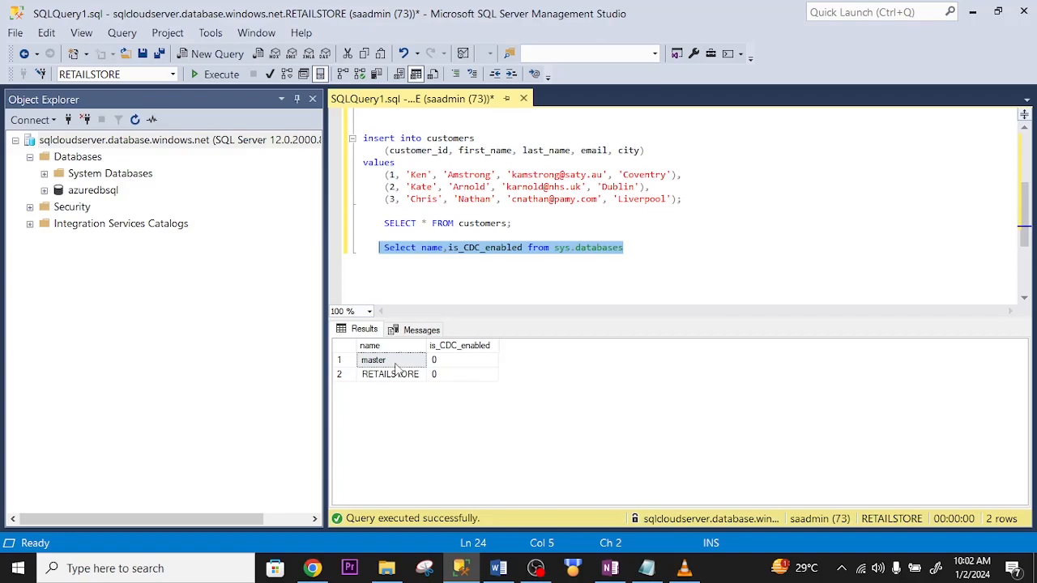
pyautogui.moveTo(442, 368)
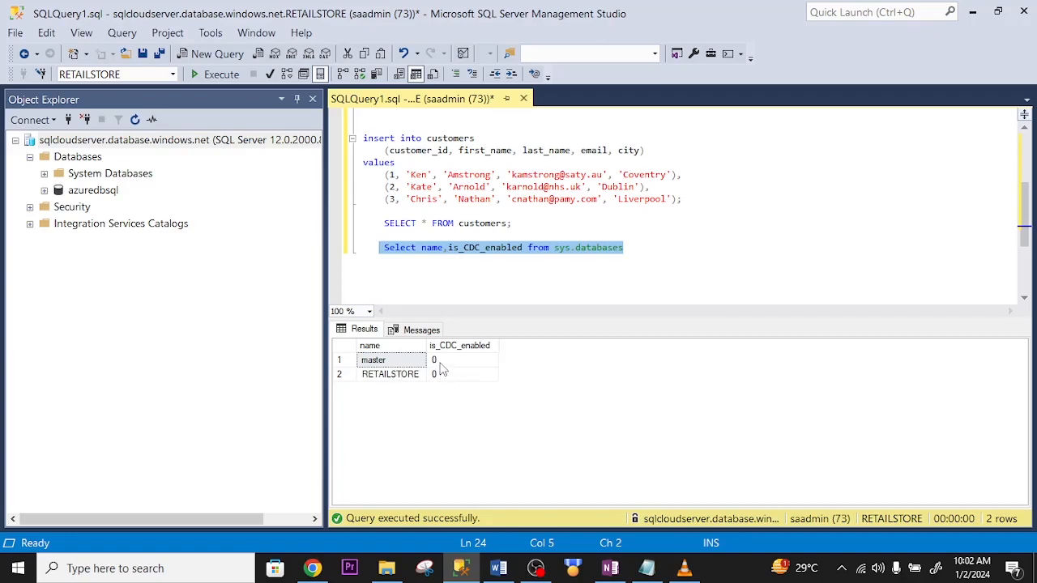
pyautogui.moveTo(633, 260)
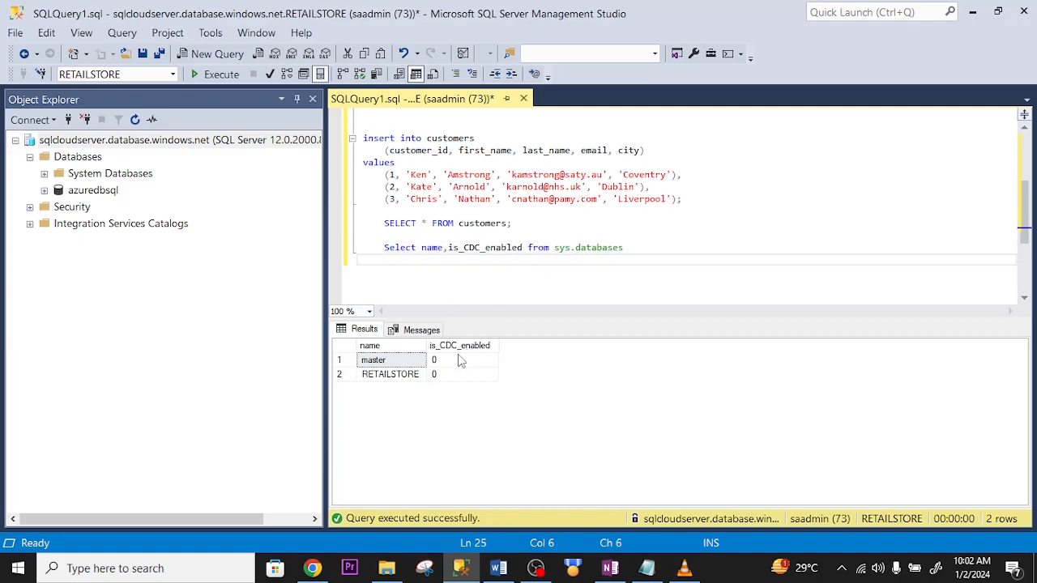
# Run EXEC sys.sp_cdc_enable_db and re-query sys.databases showing RETAILSTORE is_CDC_enabled = 1.
pyautogui.rightClick(390, 347)
pyautogui.write('EXEC sys.sp_cdc_enable_db')
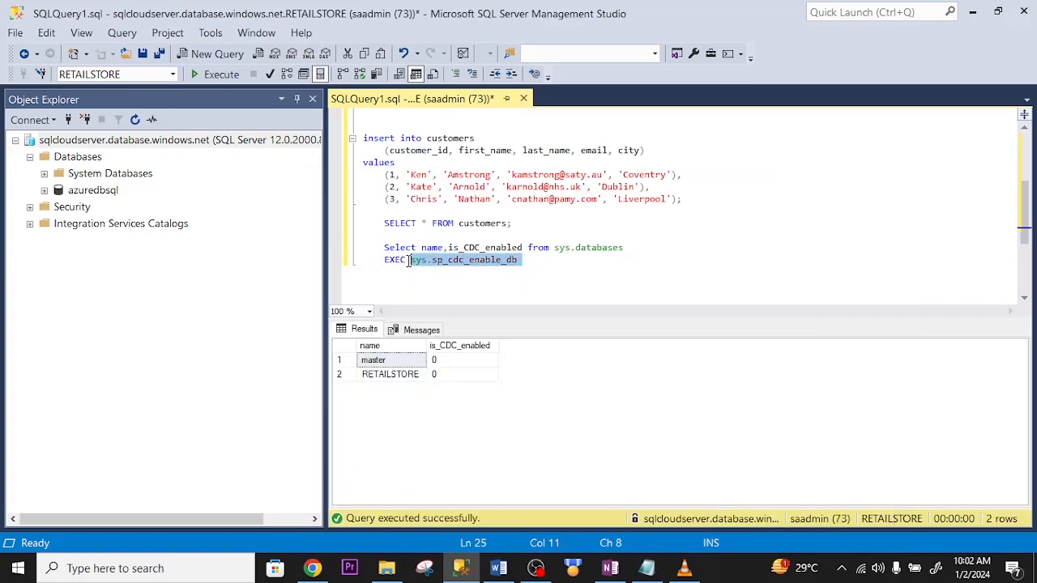
pyautogui.click(217, 75)
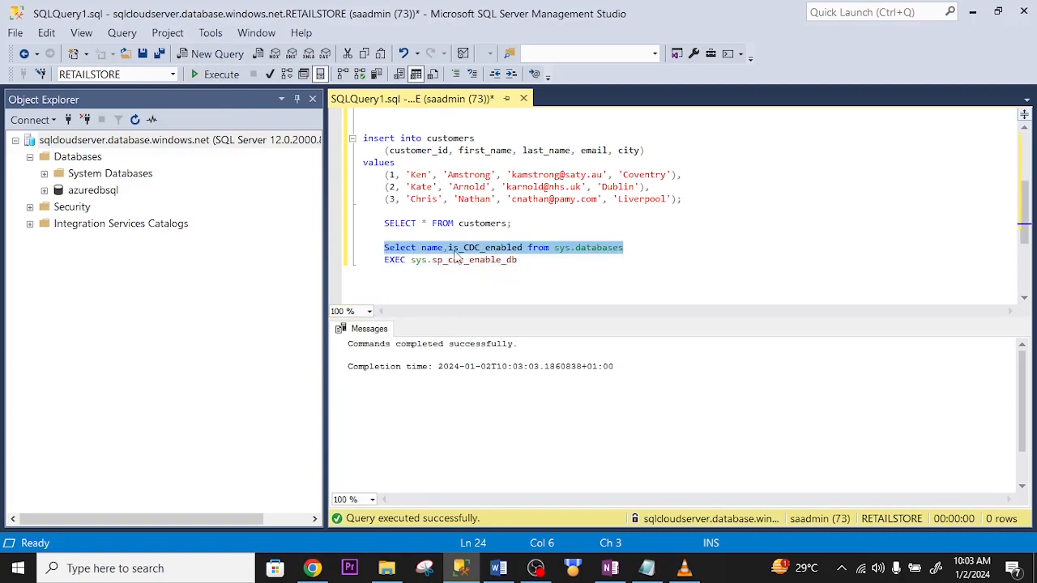
pyautogui.click(214, 74)
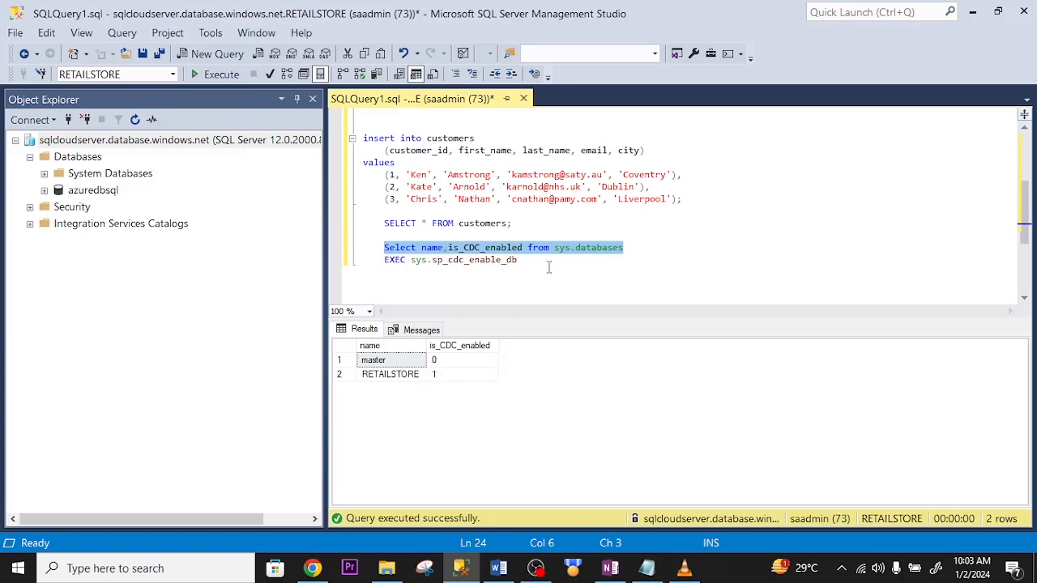
pyautogui.click(548, 267)
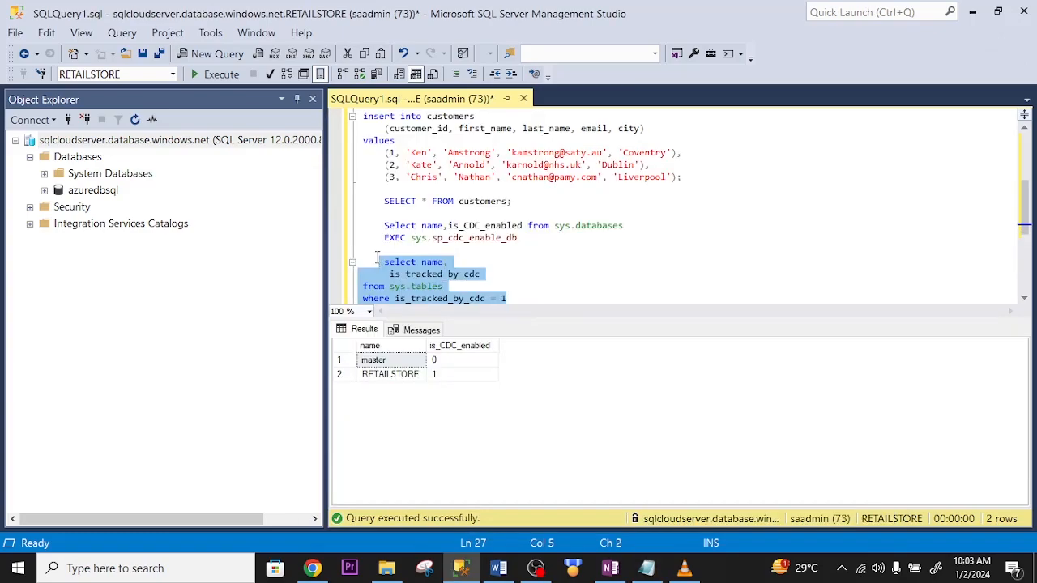
# Enable CDC on dbo.customers with supports_net_changes = 1 and confirm is_tracked_by_cdc is 1.
pyautogui.click(215, 73)
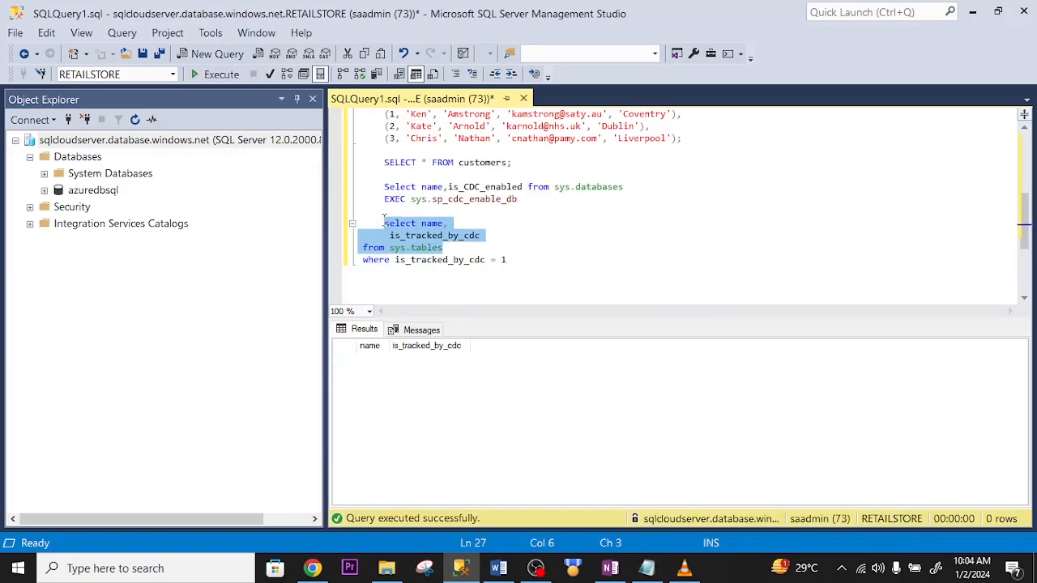
pyautogui.click(216, 75)
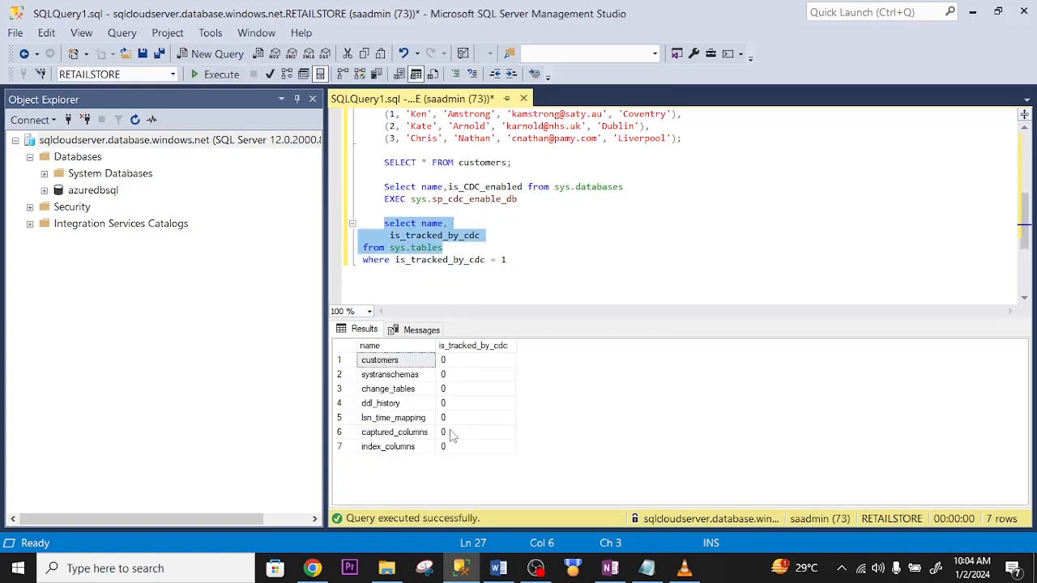
pyautogui.moveTo(450, 388)
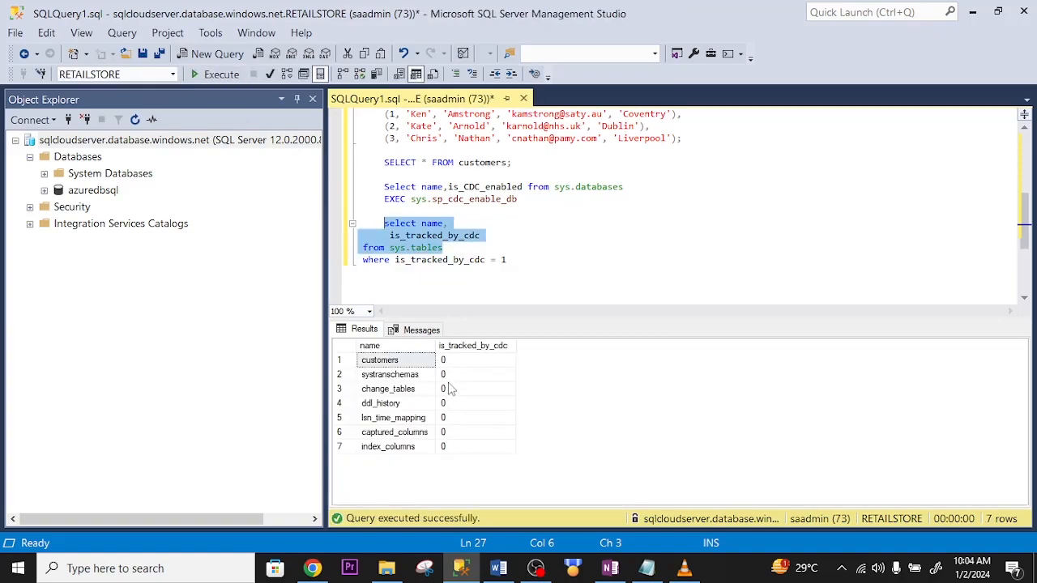
pyautogui.moveTo(837, 267)
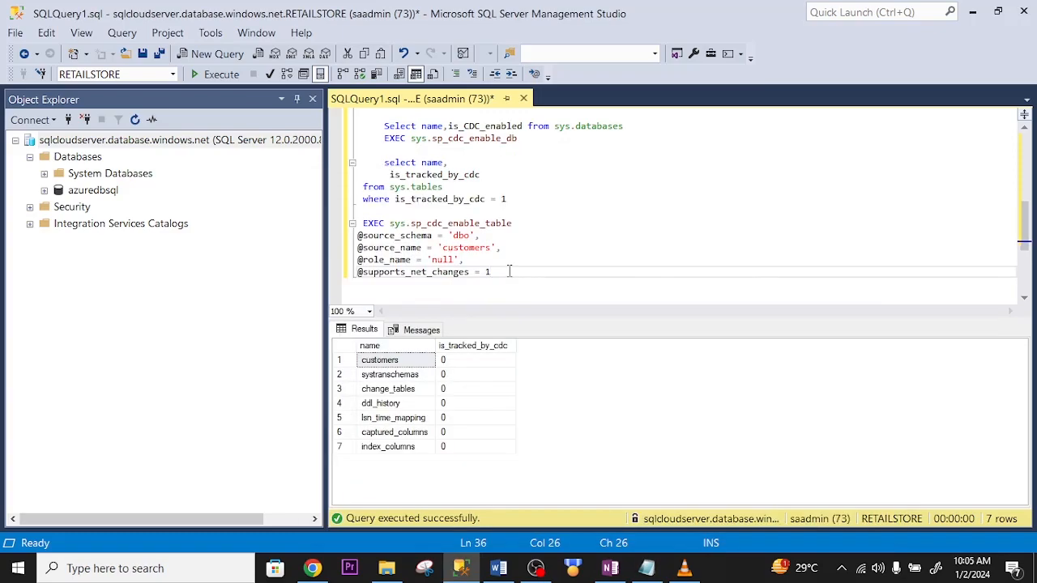
pyautogui.click(221, 75)
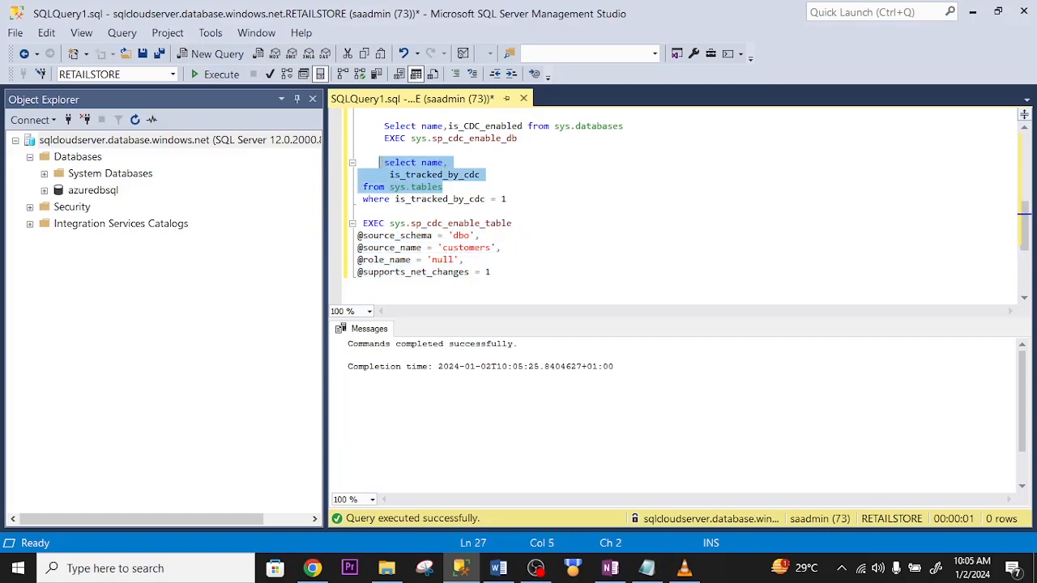
pyautogui.click(213, 74)
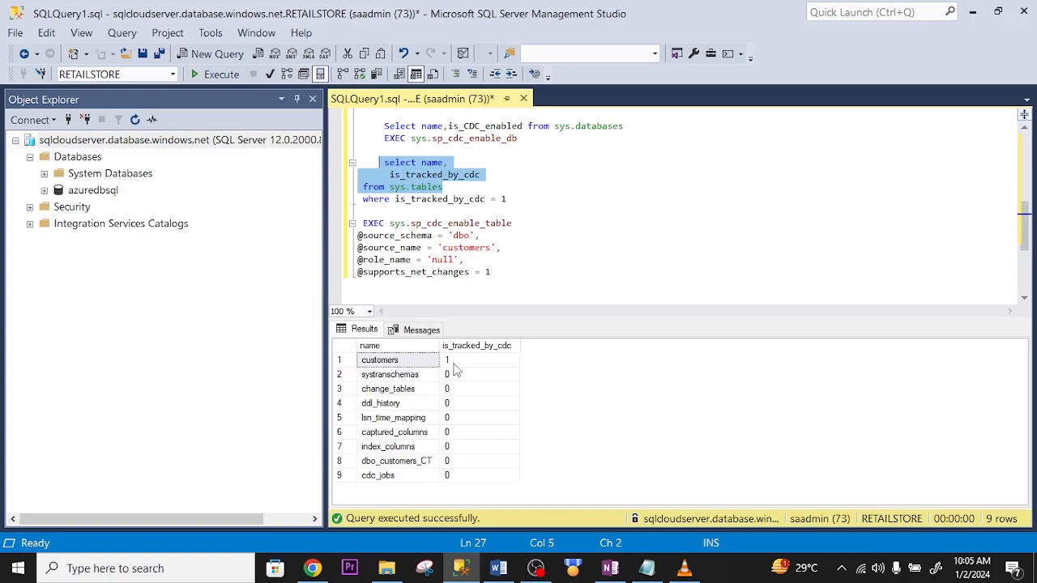
pyautogui.moveTo(464, 366)
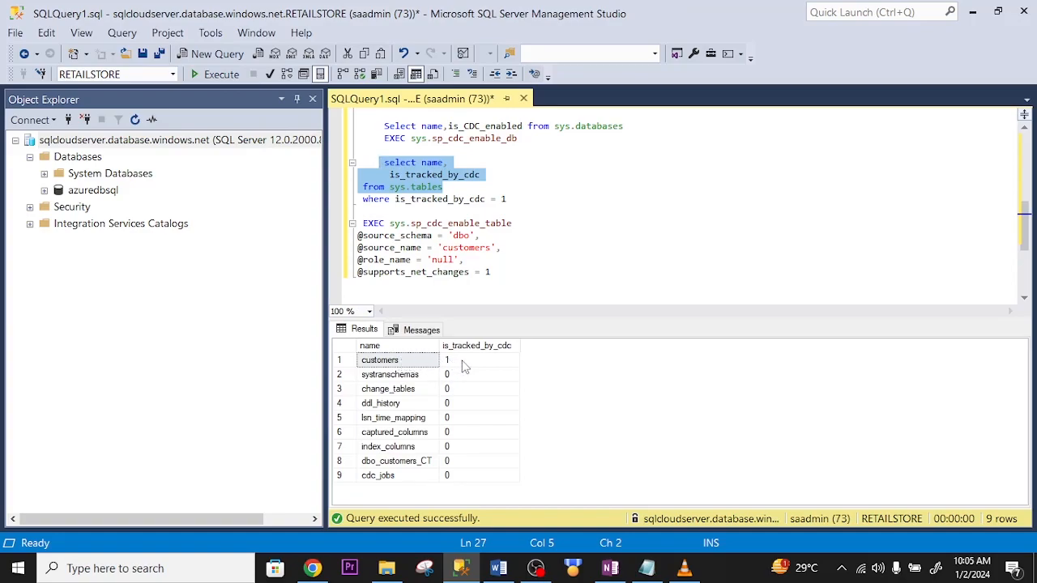
pyautogui.moveTo(419, 359)
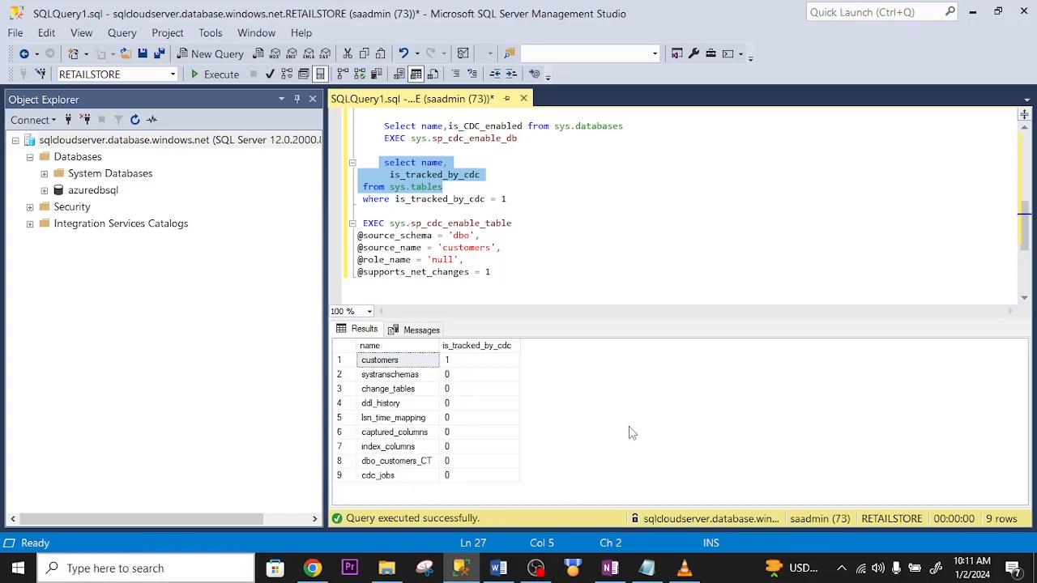
pyautogui.moveTo(630, 424)
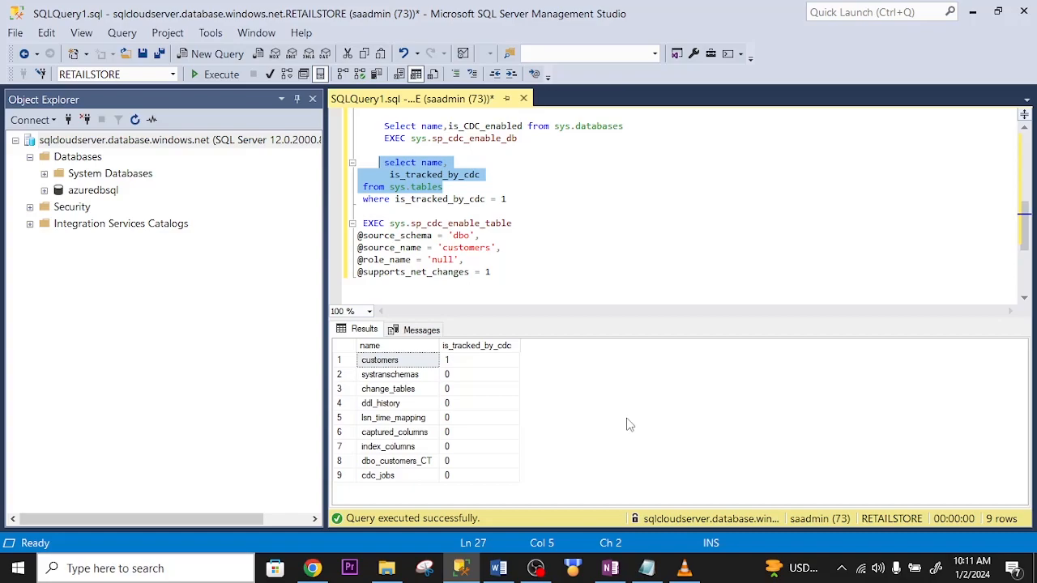
pyautogui.moveTo(624, 424)
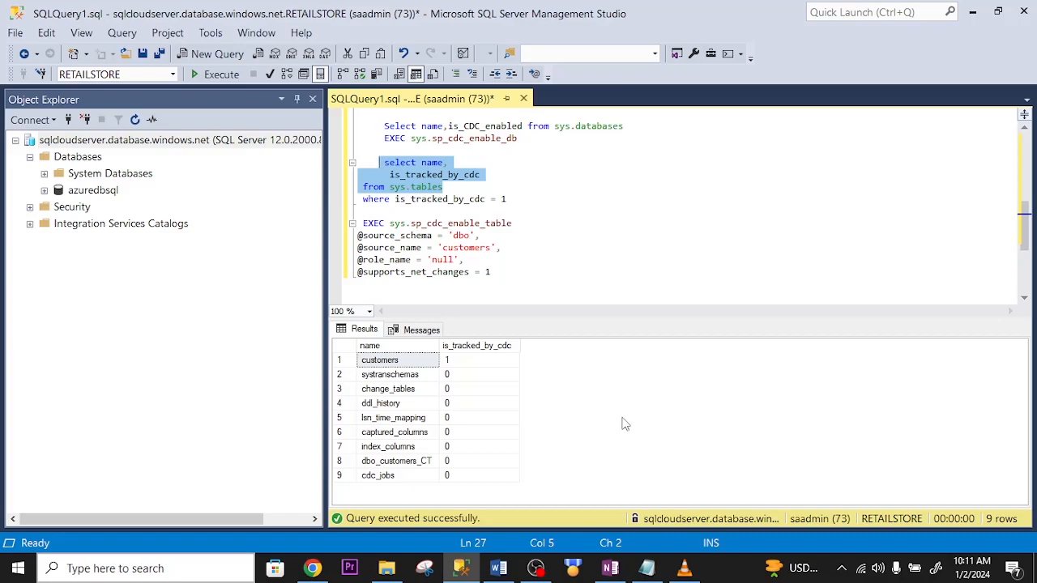
pyautogui.moveTo(561, 394)
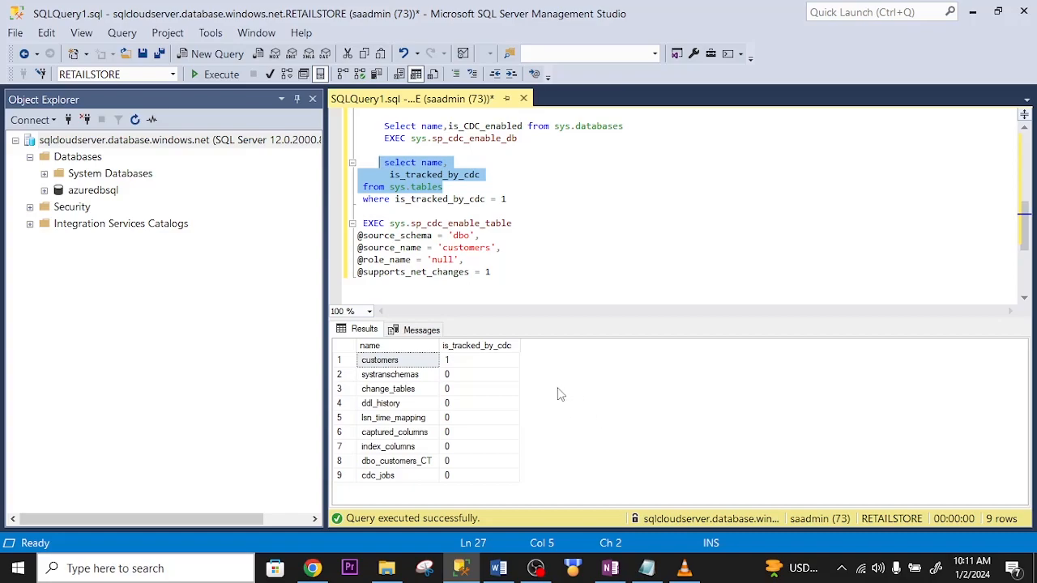
pyautogui.moveTo(565, 392)
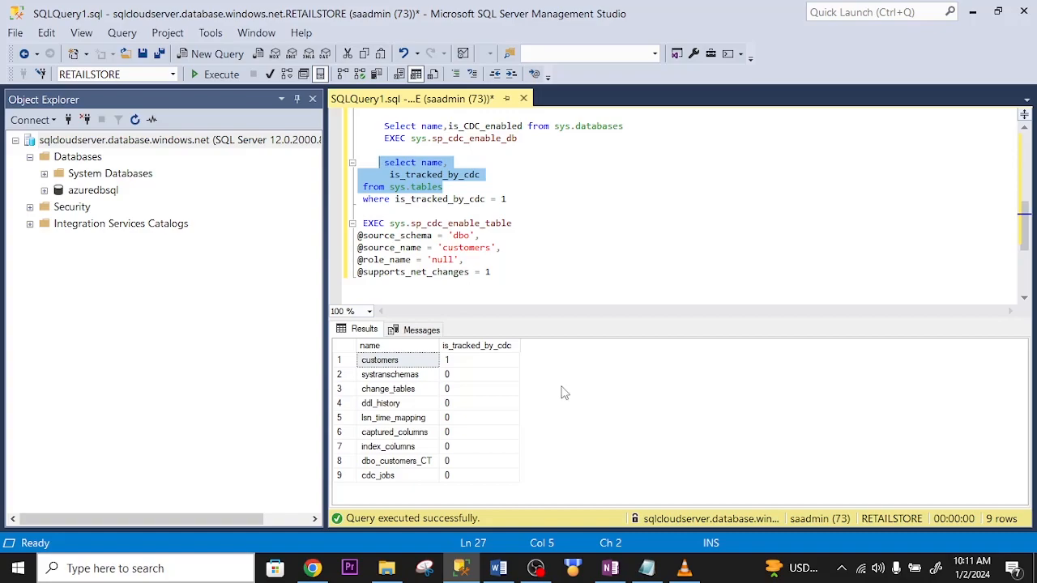
# In Data Factory's Author workspace, create a new data flow and rename it sourcecdc.
pyautogui.click(312, 568)
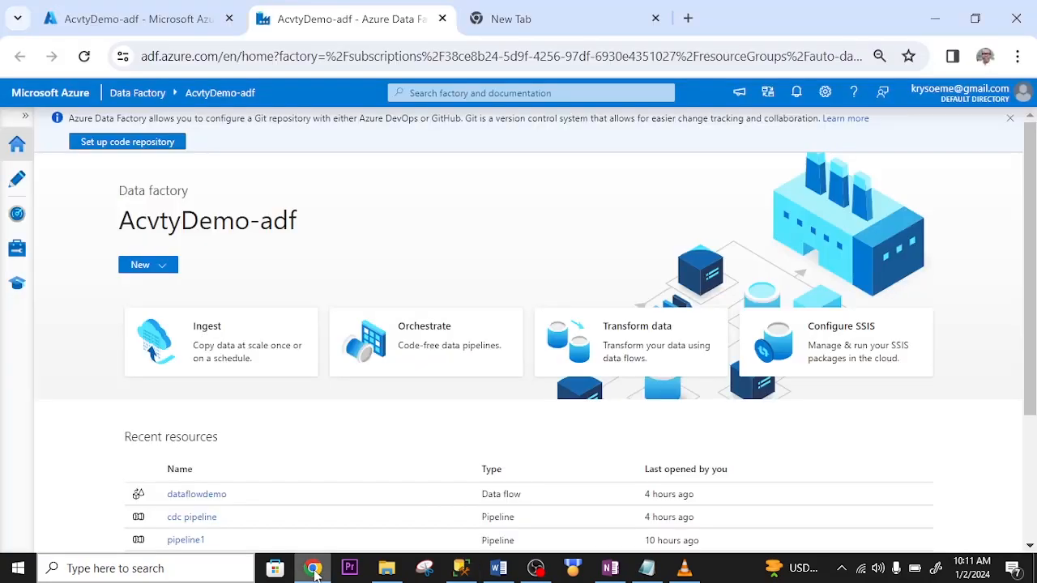
pyautogui.moveTo(18, 179)
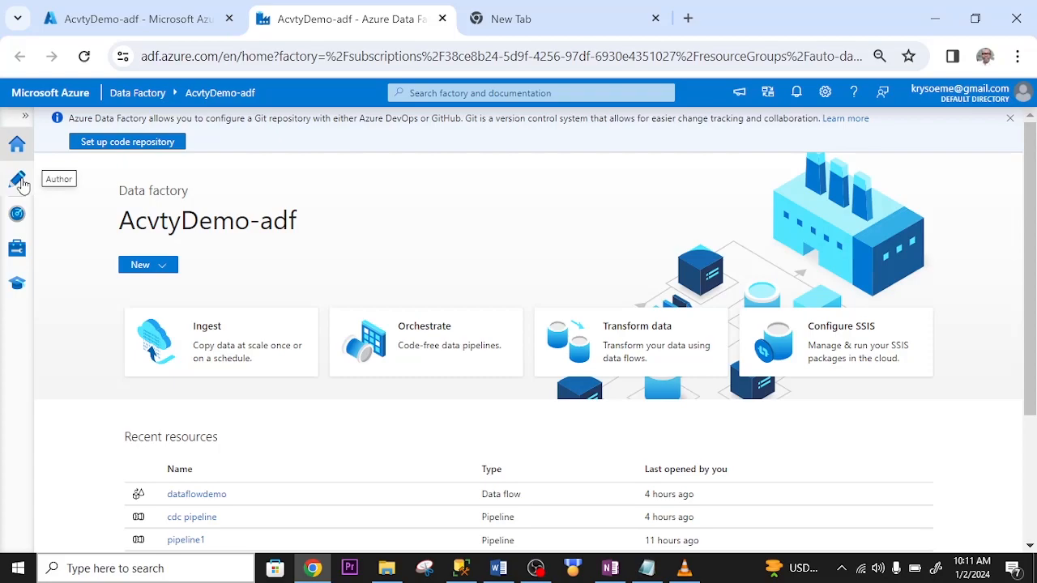
pyautogui.click(17, 178)
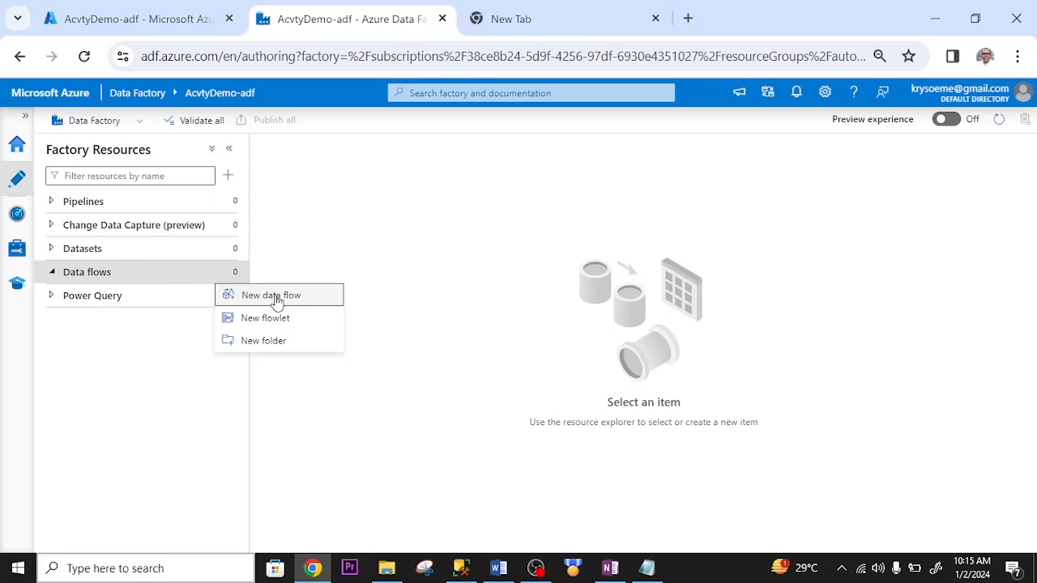
pyautogui.click(269, 294)
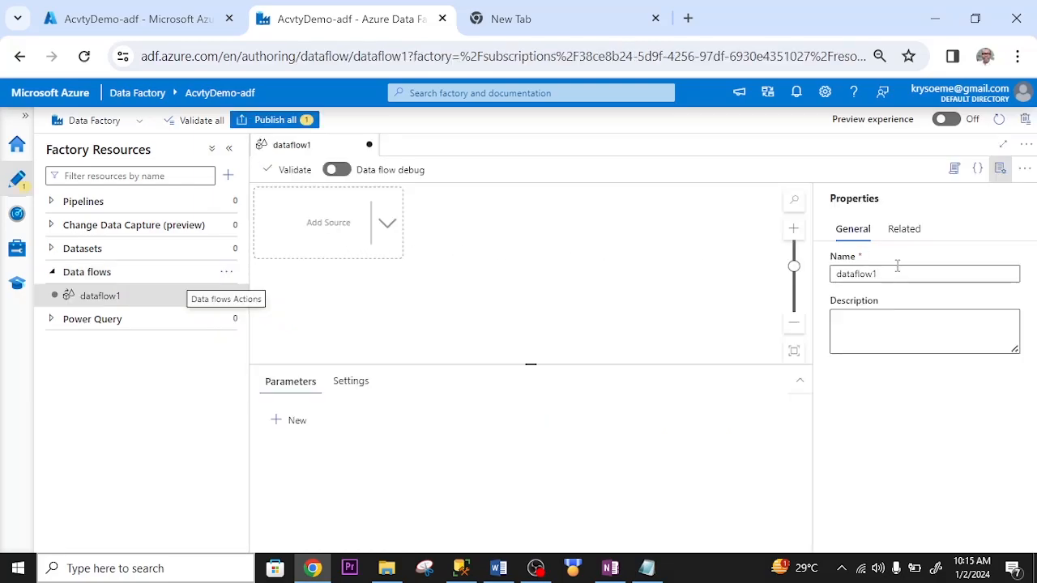
pyautogui.click(327, 222)
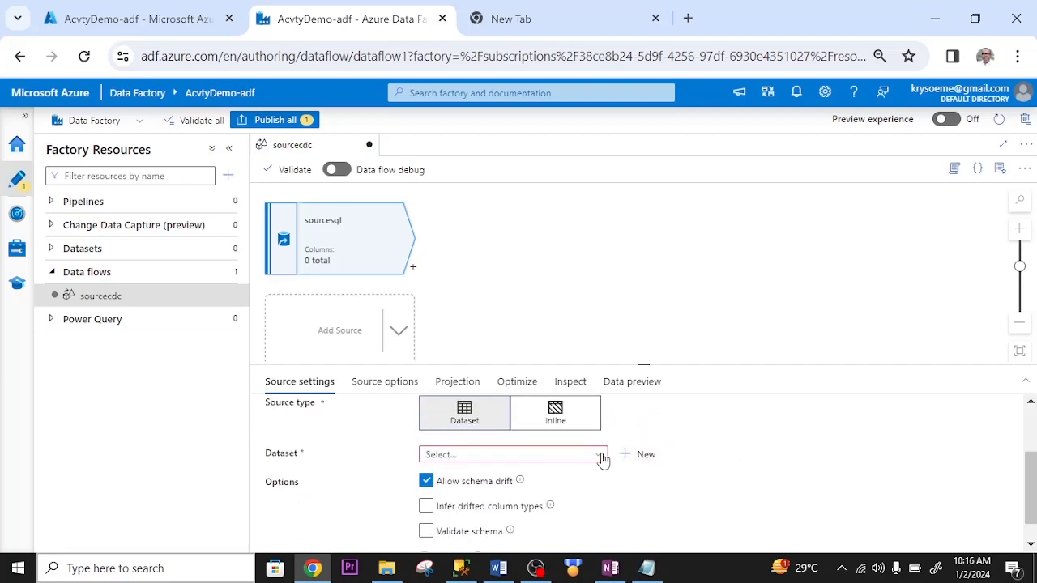
pyautogui.moveTo(656, 472)
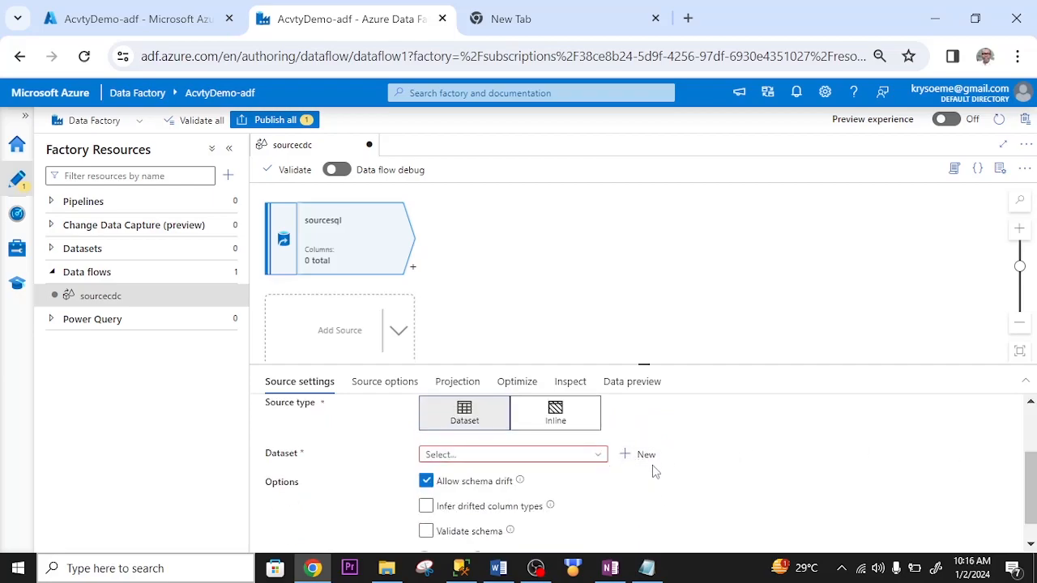
# Create an Azure SQL Database dataset named cdcdatasetsource and view its linked service options.
pyautogui.click(637, 454)
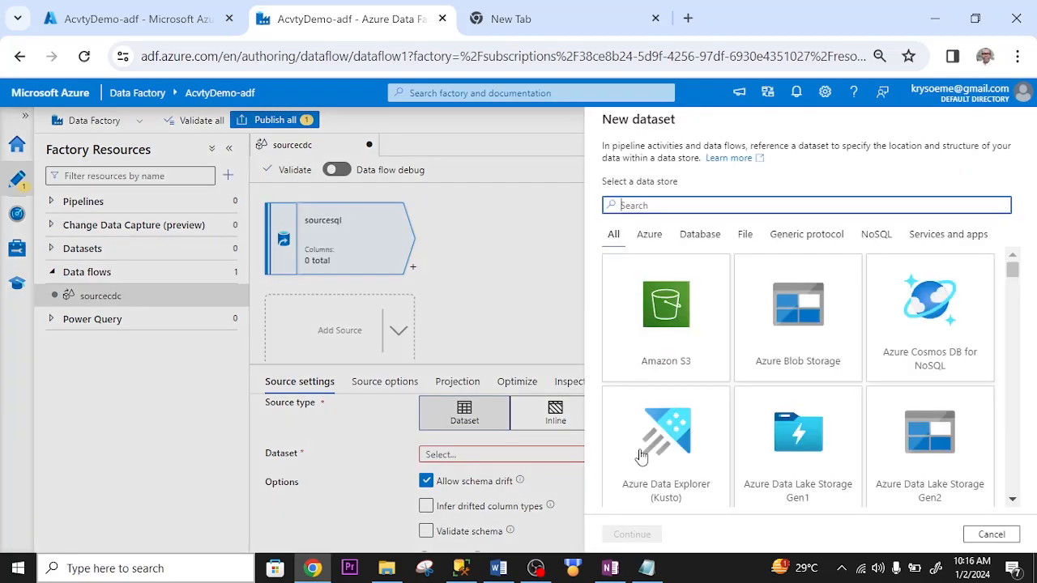
pyautogui.write('a')
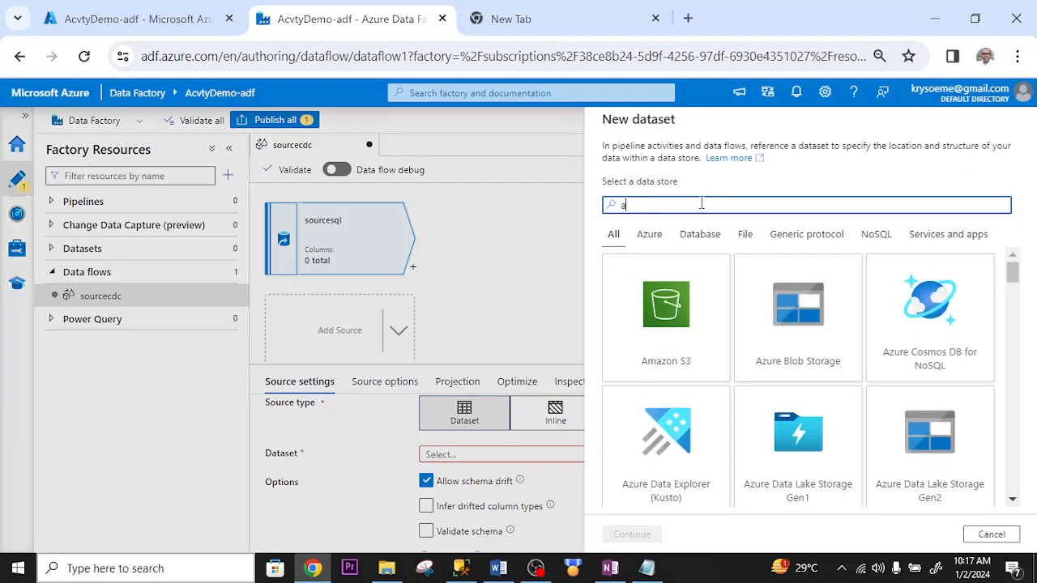
pyautogui.write('zure sql')
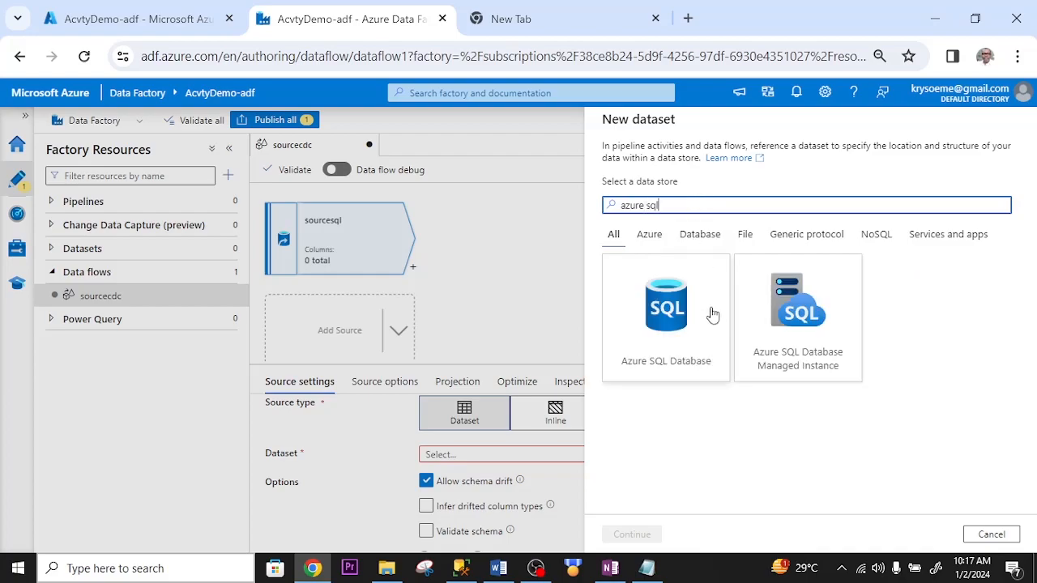
pyautogui.click(665, 316)
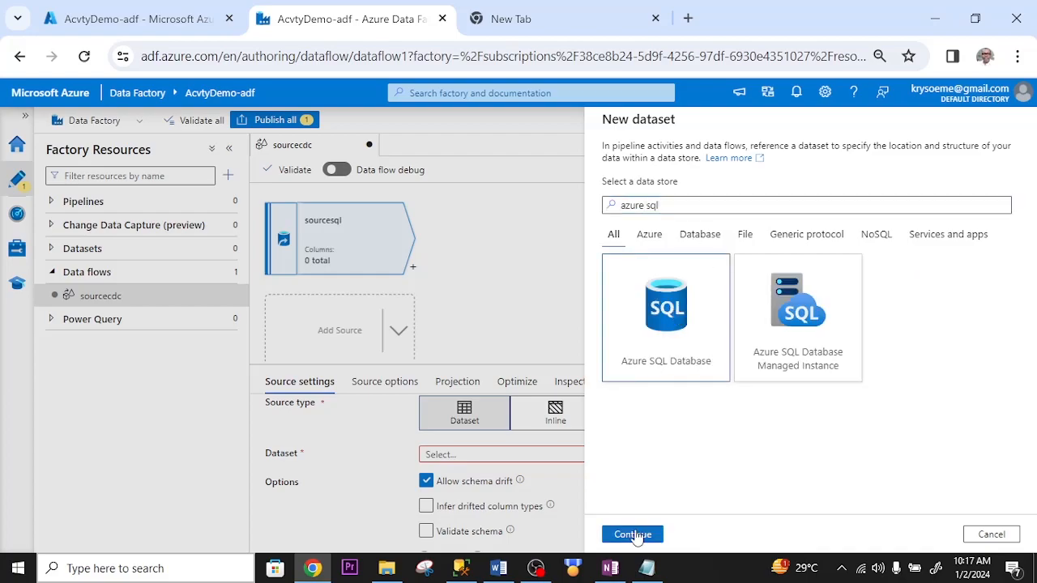
pyautogui.click(632, 533)
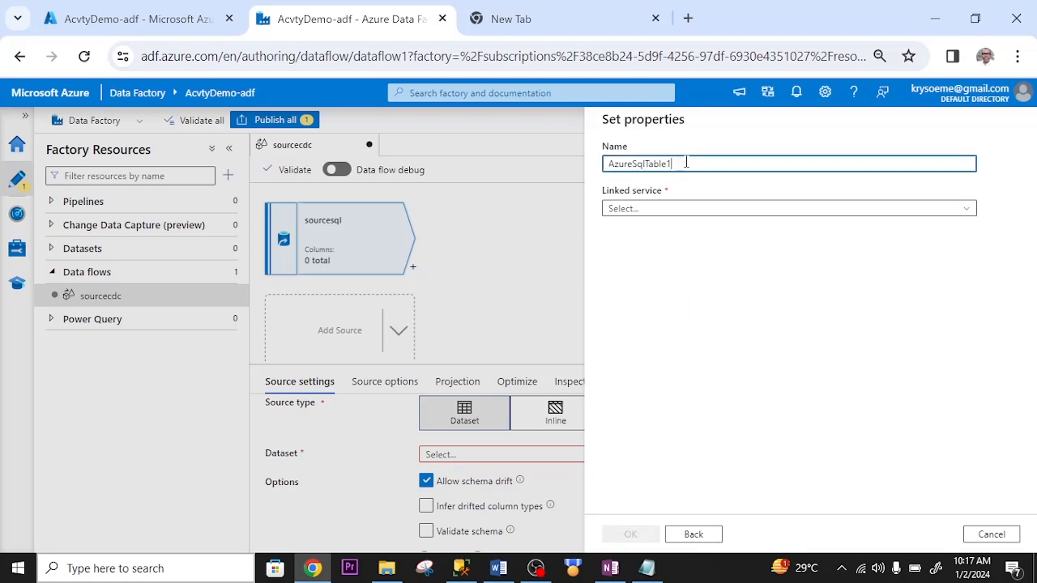
pyautogui.write('cdcdatasetsource')
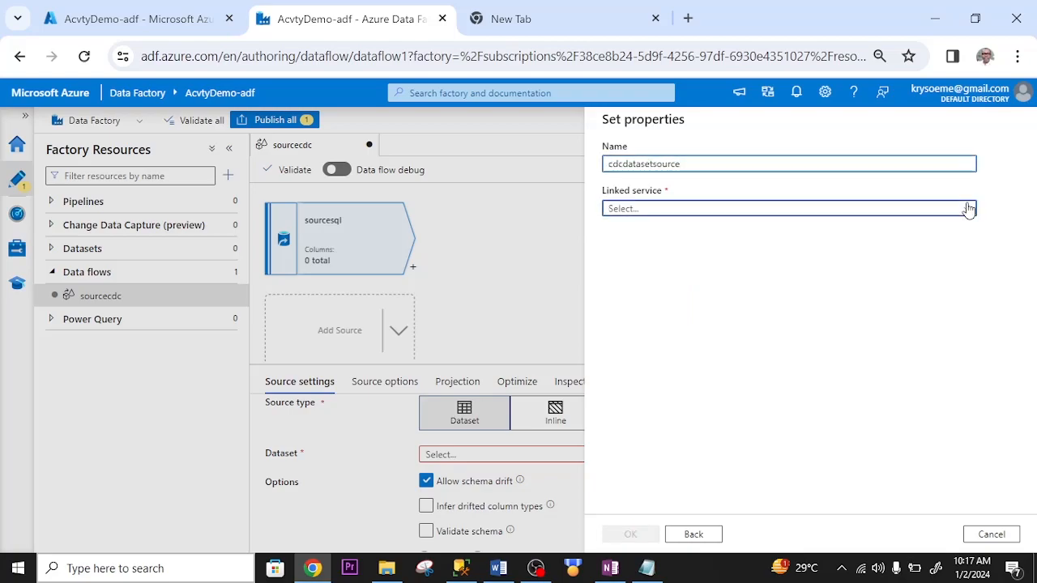
pyautogui.click(788, 208)
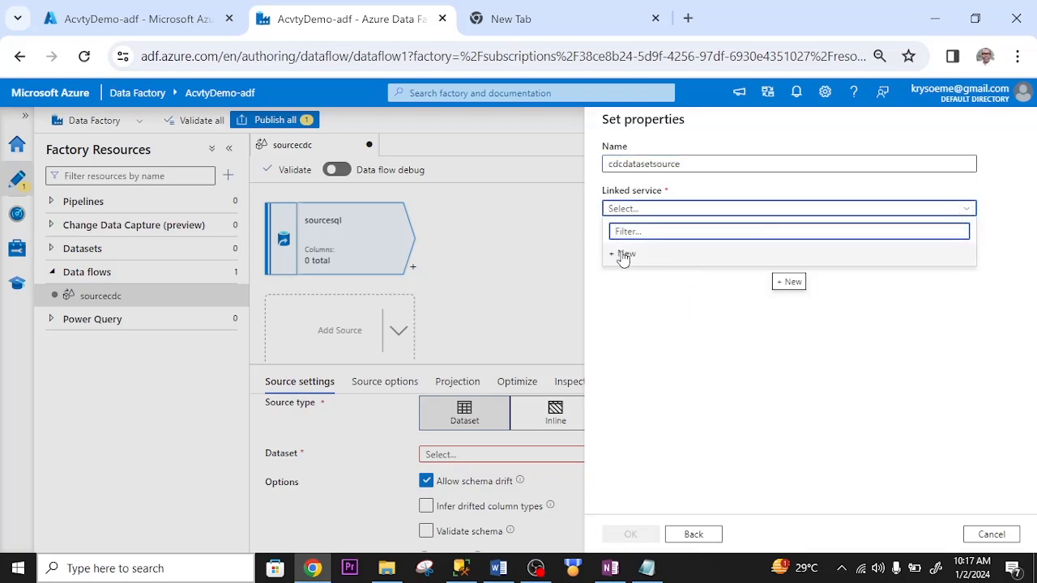
# Create and test linked service sourcelinkedserv to sqlcloudserver's database.
pyautogui.click(622, 253)
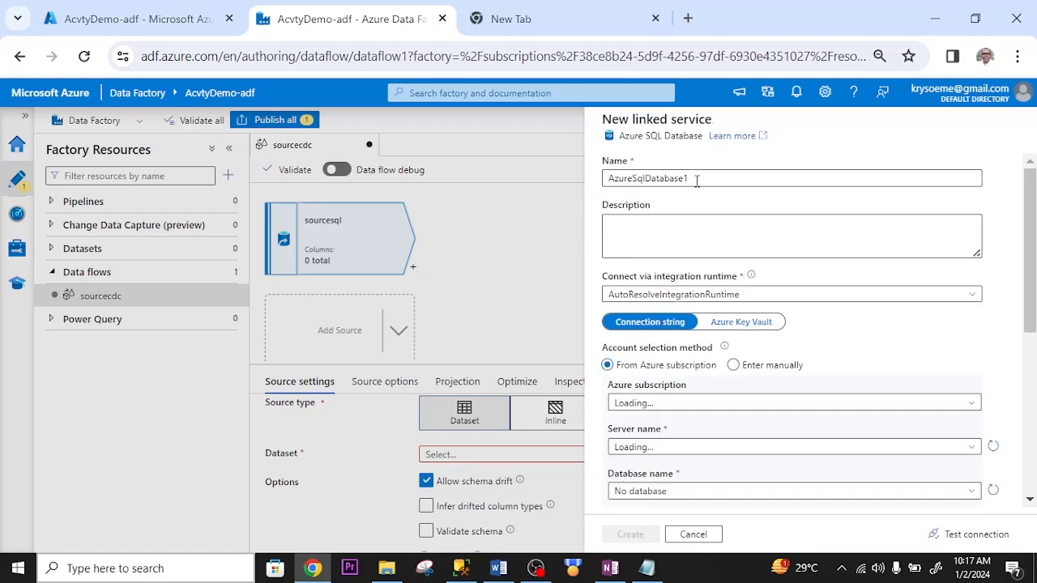
pyautogui.write('sourcelinkedserv')
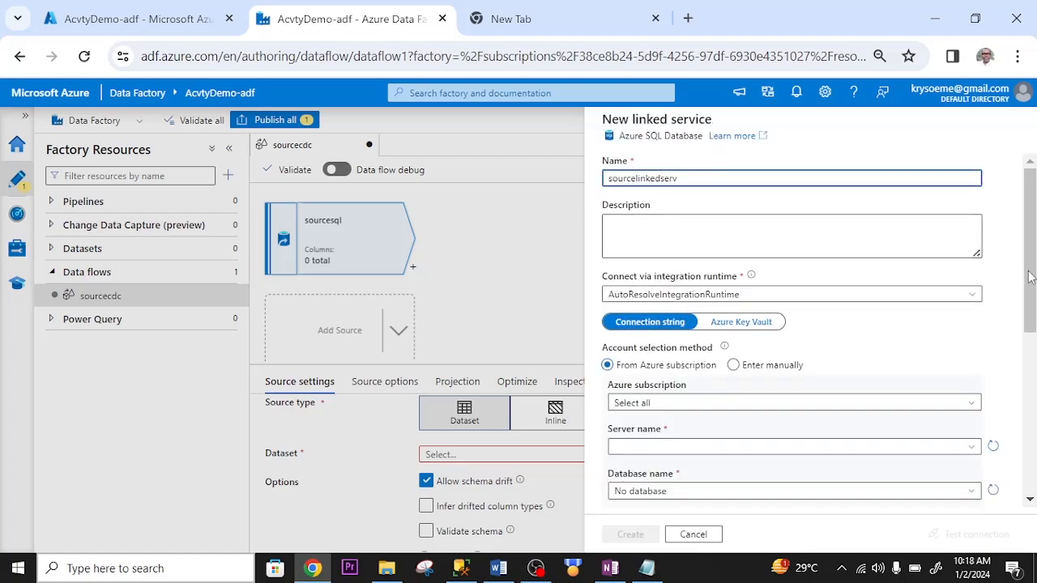
pyautogui.click(792, 294)
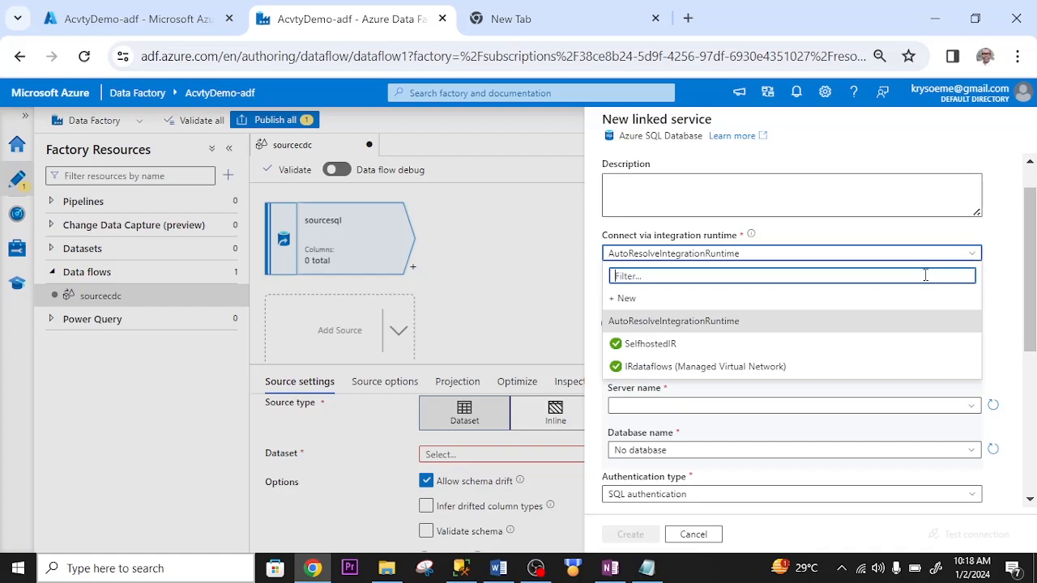
pyautogui.moveTo(681, 291)
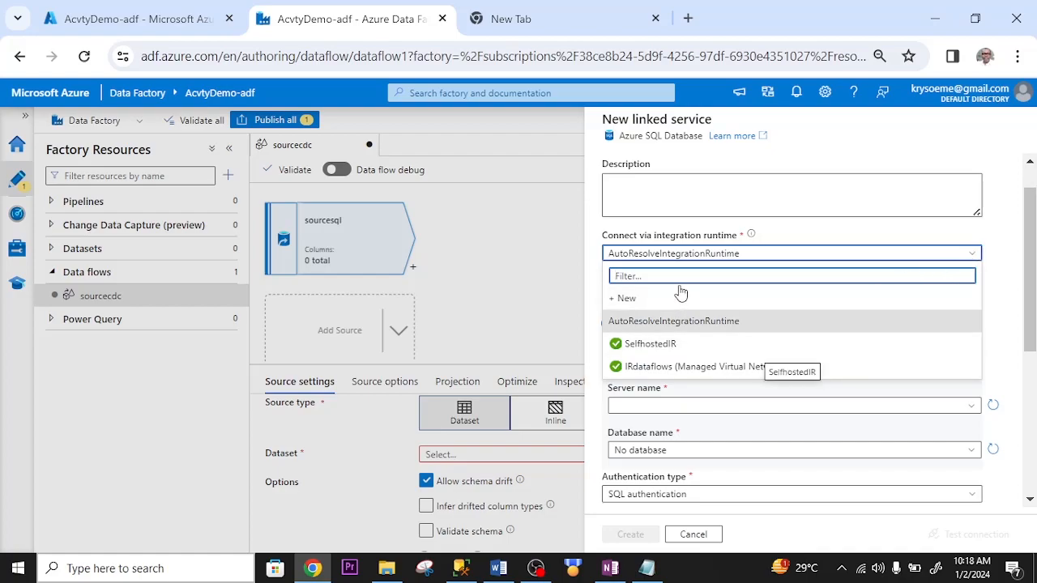
pyautogui.moveTo(693, 149)
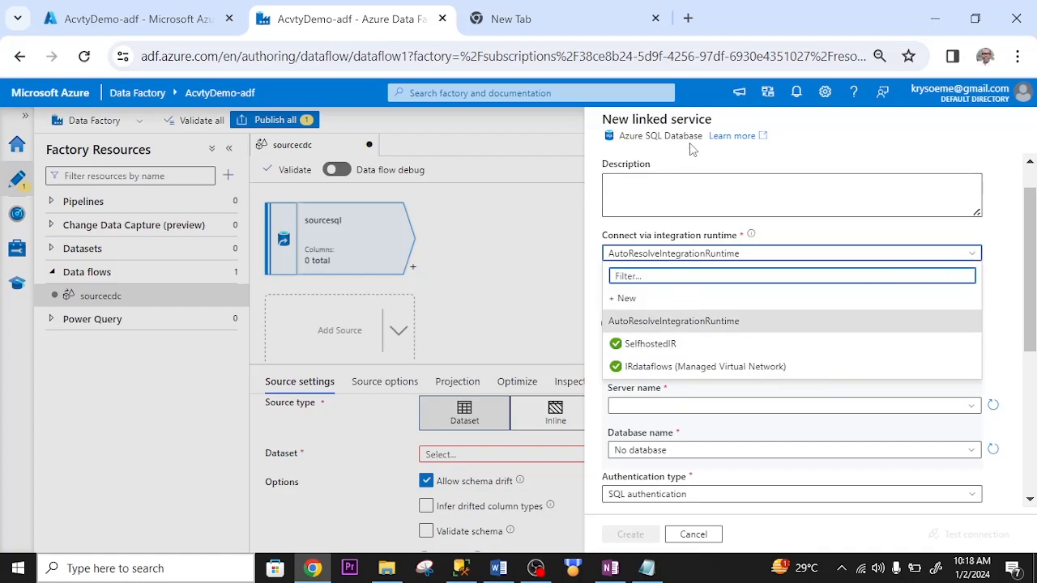
pyautogui.moveTo(670, 150)
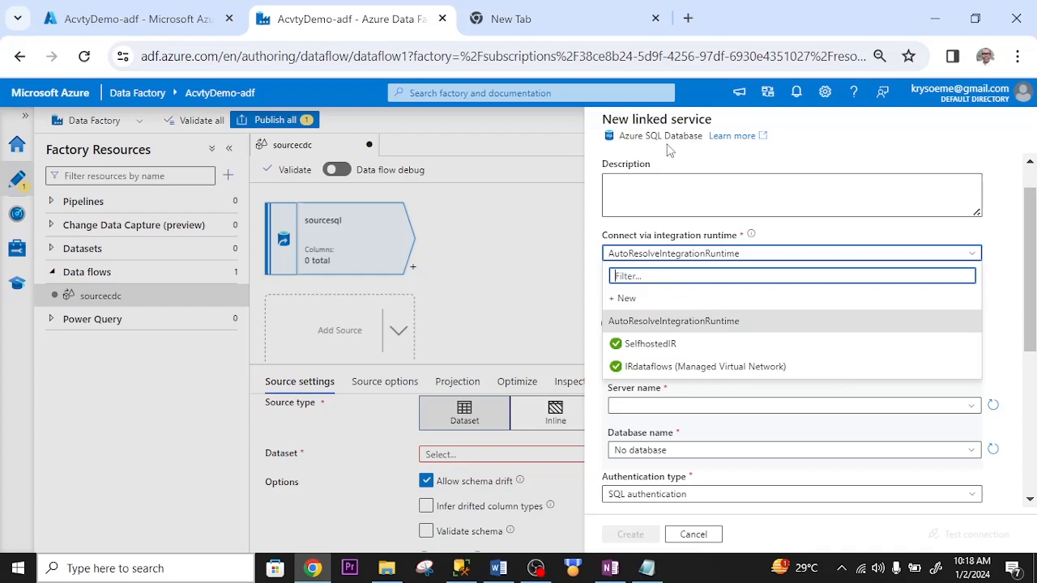
pyautogui.moveTo(678, 140)
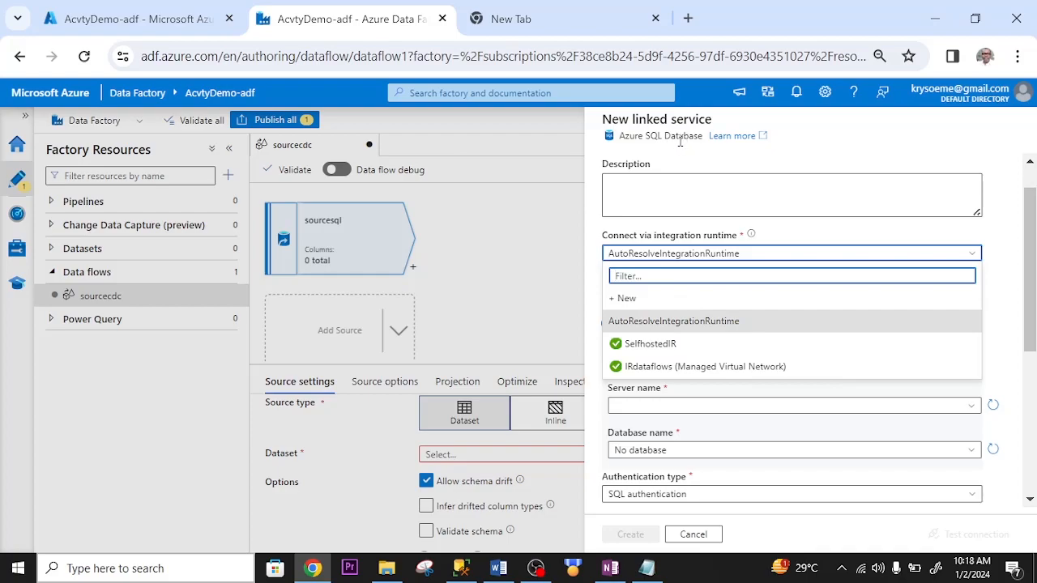
pyautogui.moveTo(727, 259)
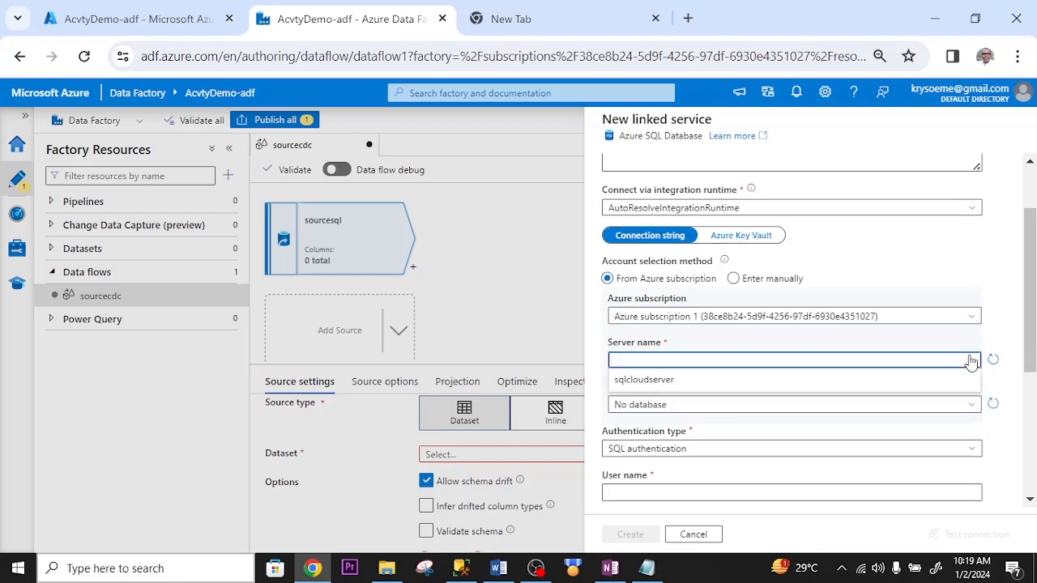
pyautogui.click(643, 379)
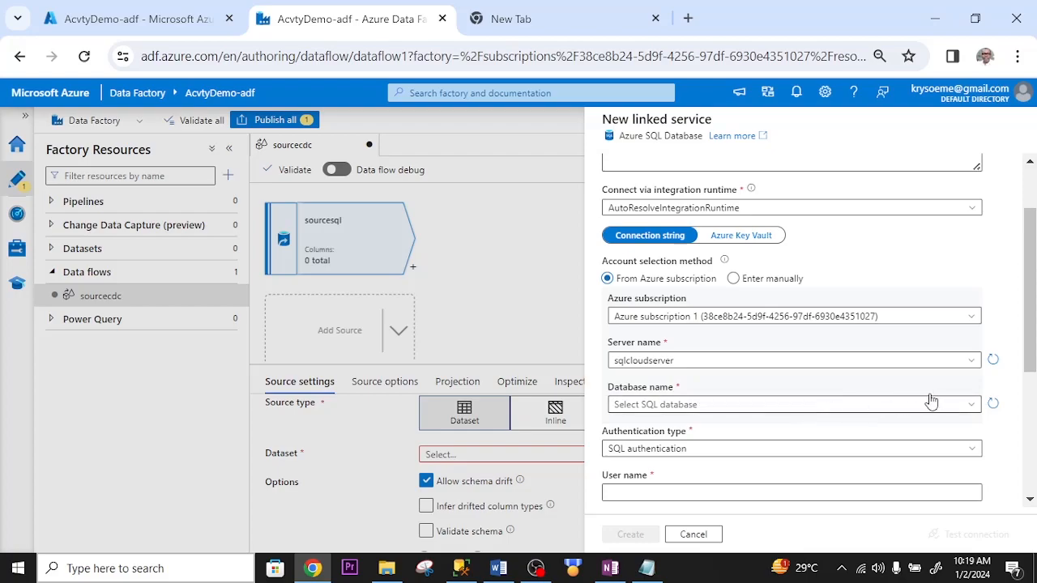
pyautogui.click(790, 405)
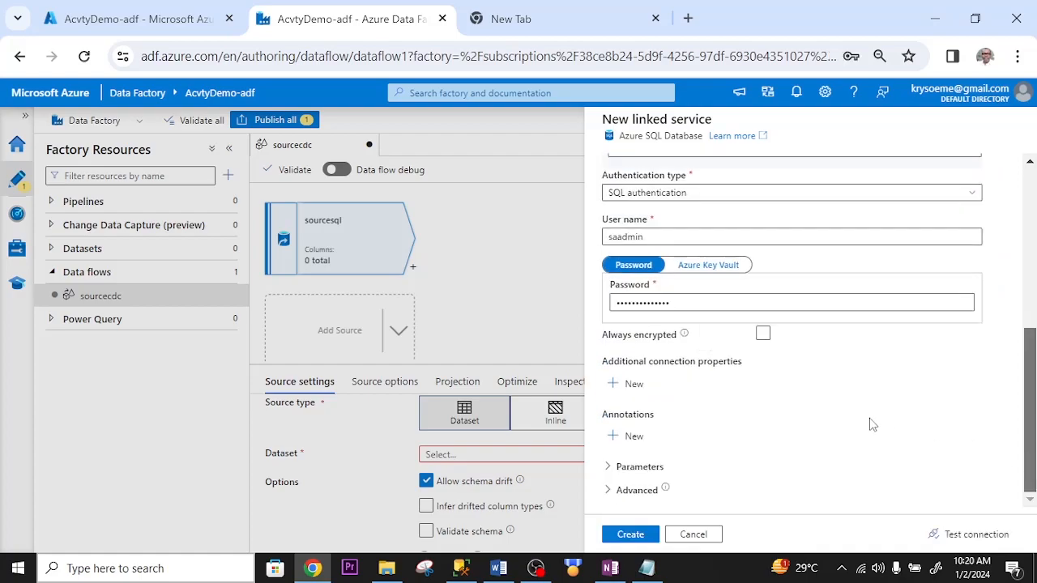
pyautogui.moveTo(966, 536)
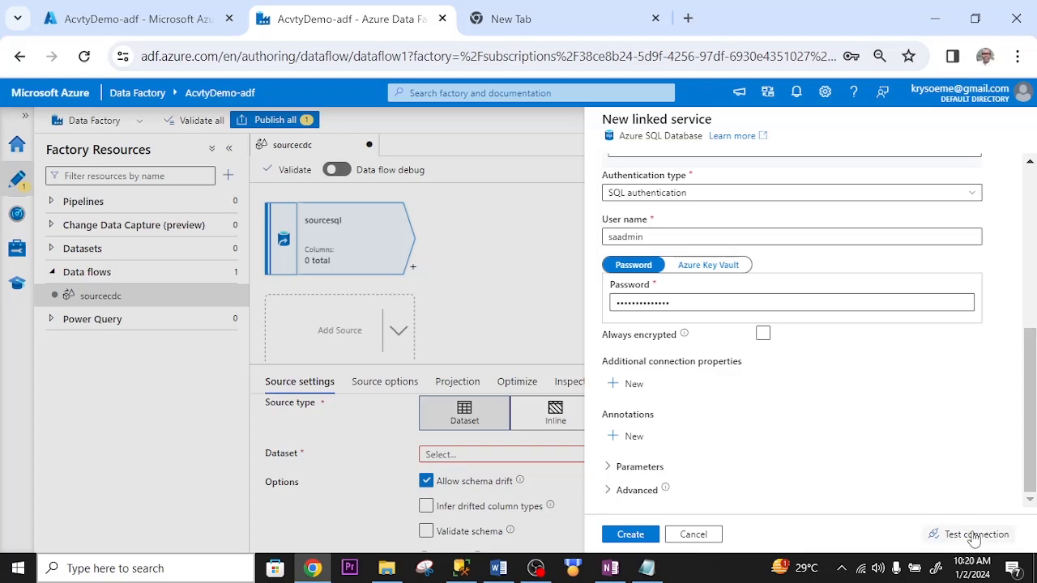
pyautogui.click(976, 534)
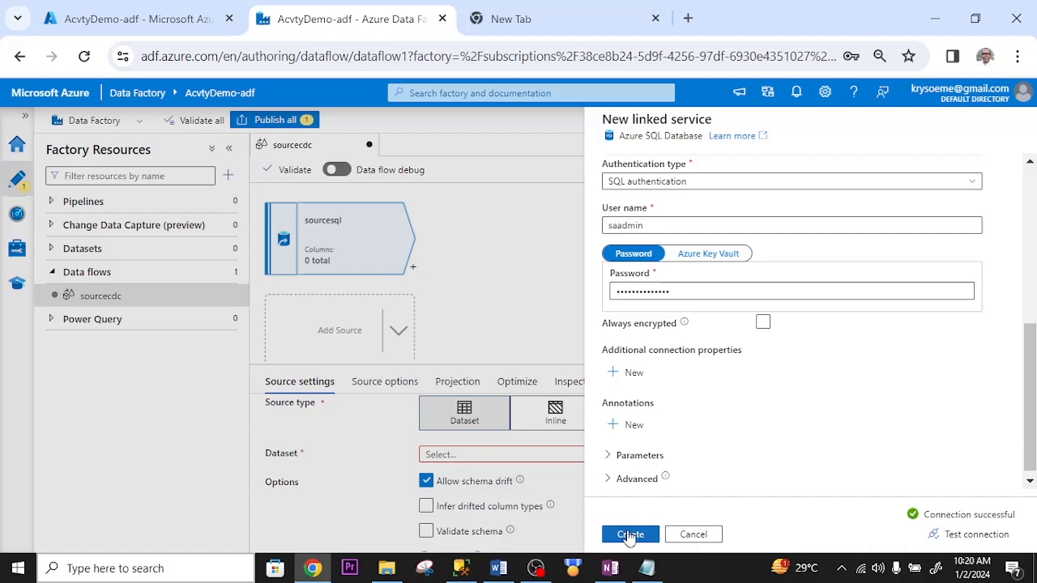
pyautogui.click(629, 533)
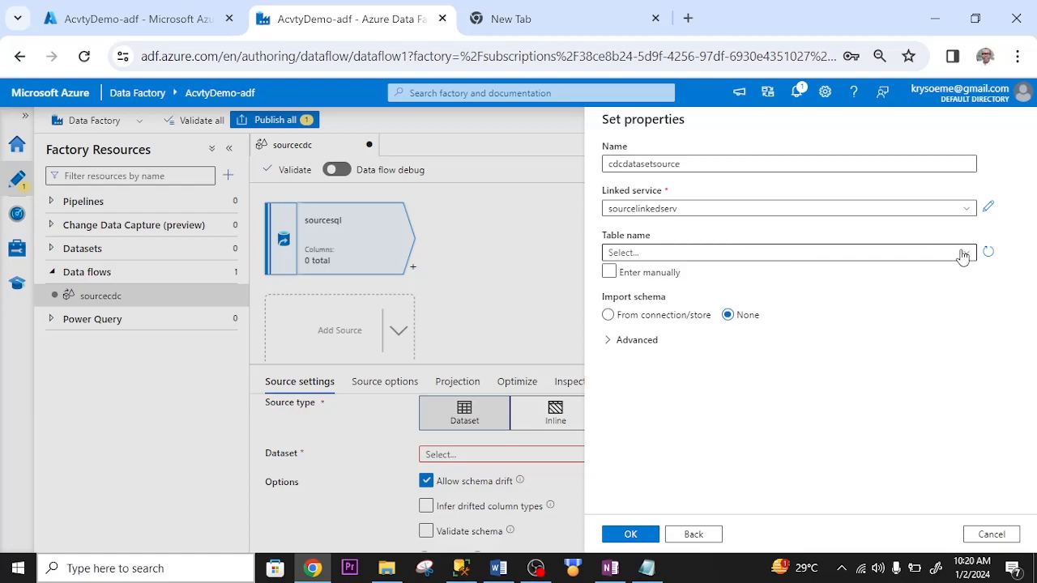
# Point cdcdatasetsource at the dbo.customers table and finish the dataset.
pyautogui.click(790, 252)
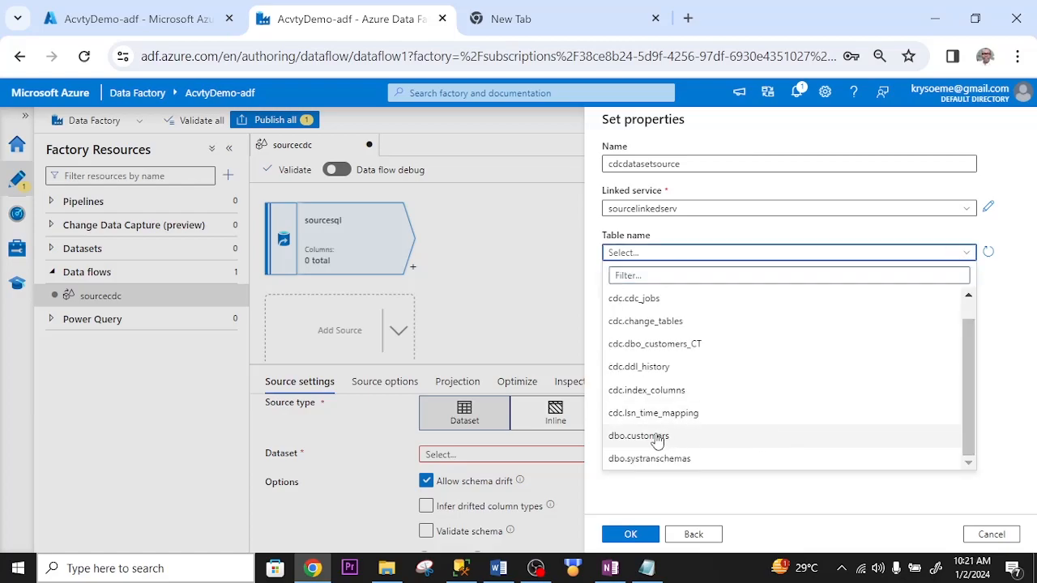
pyautogui.click(638, 436)
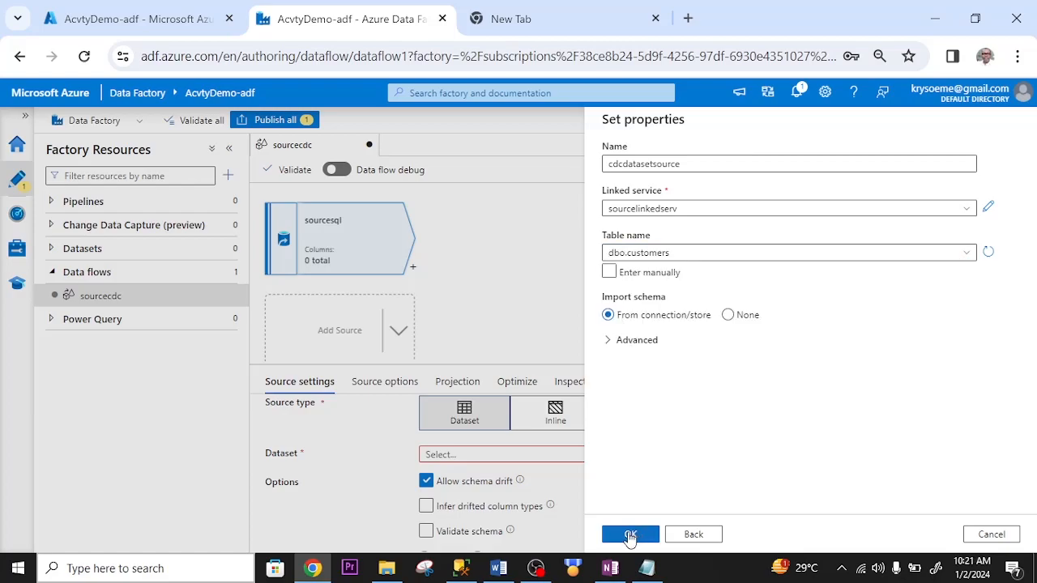
pyautogui.click(629, 534)
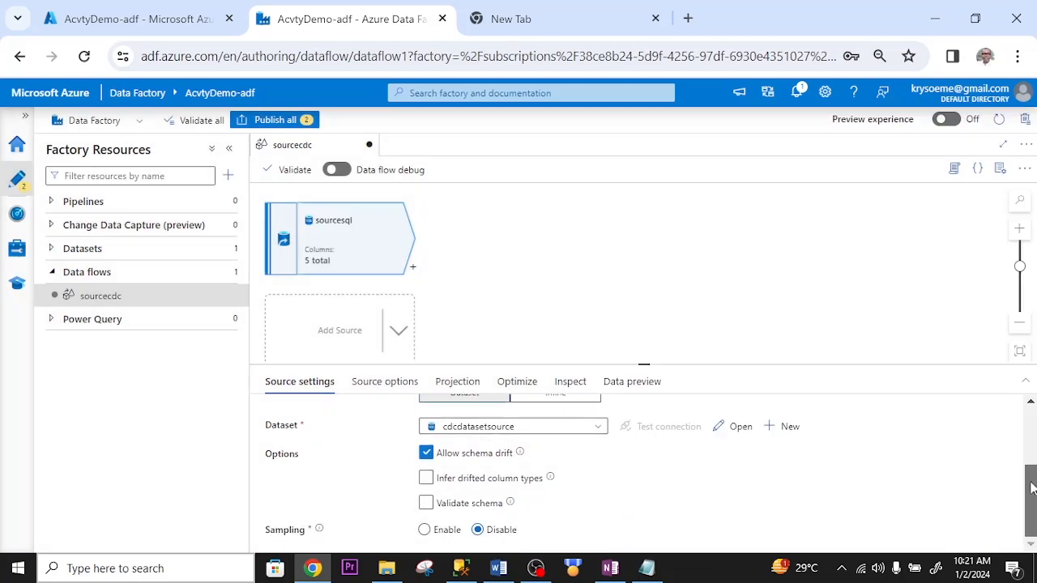
# Enable SQL Server CDC on sourcesql with run mode 'Full on the first run, then incremental'.
pyautogui.click(384, 382)
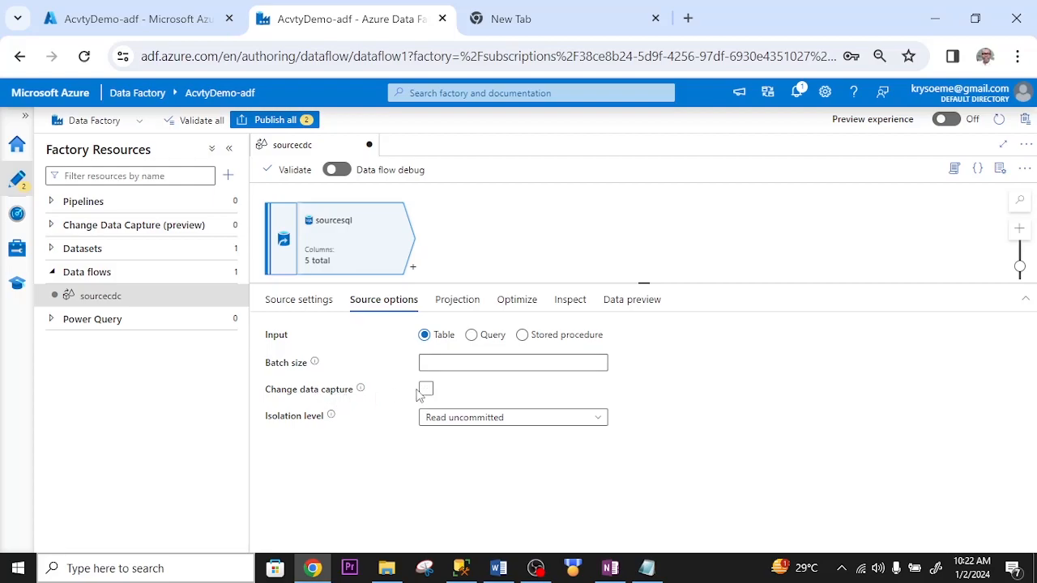
pyautogui.click(425, 388)
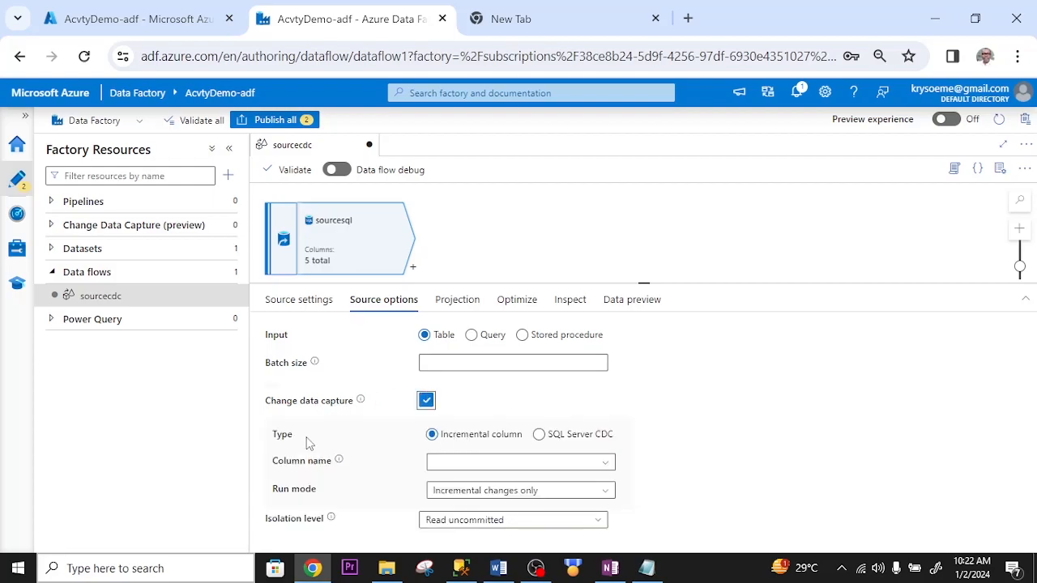
pyautogui.moveTo(383, 424)
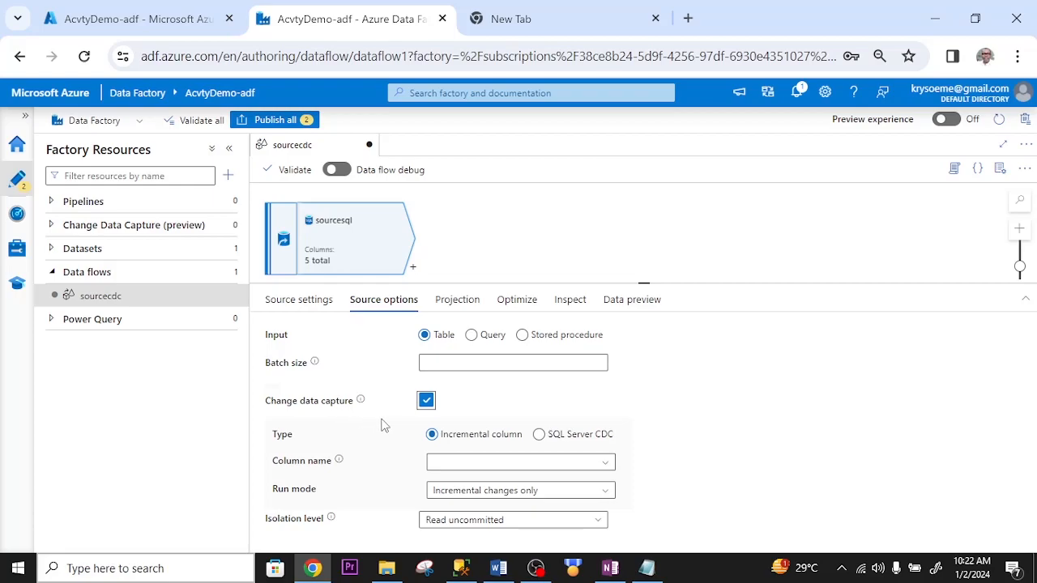
pyautogui.click(537, 434)
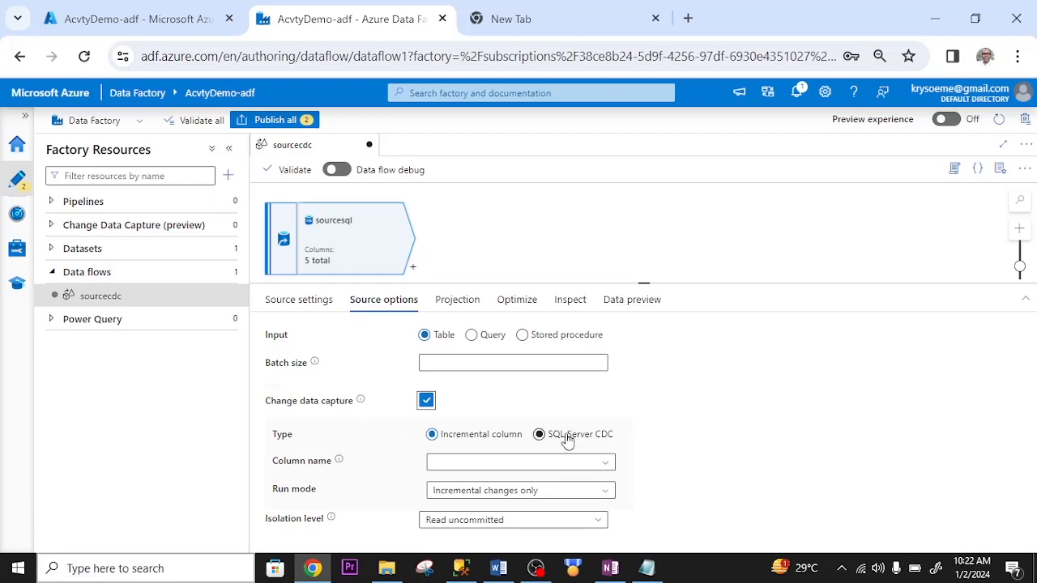
pyautogui.click(539, 434)
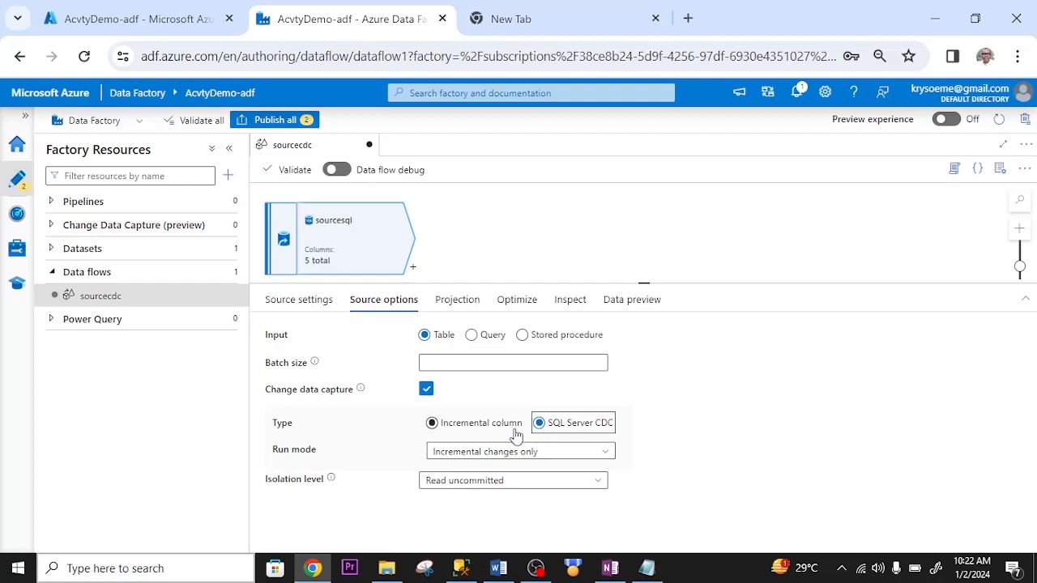
pyautogui.click(519, 450)
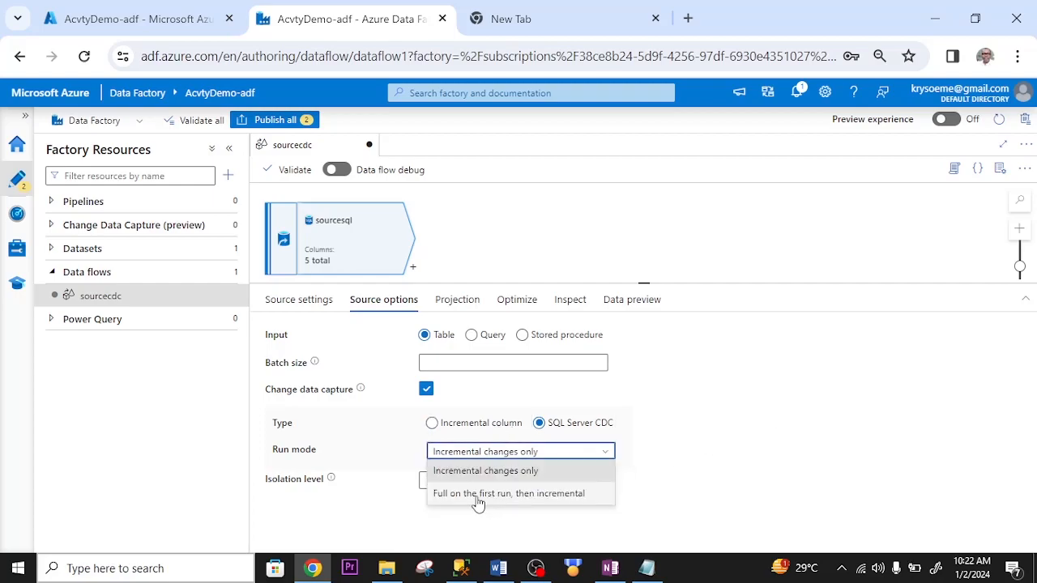
pyautogui.moveTo(506, 499)
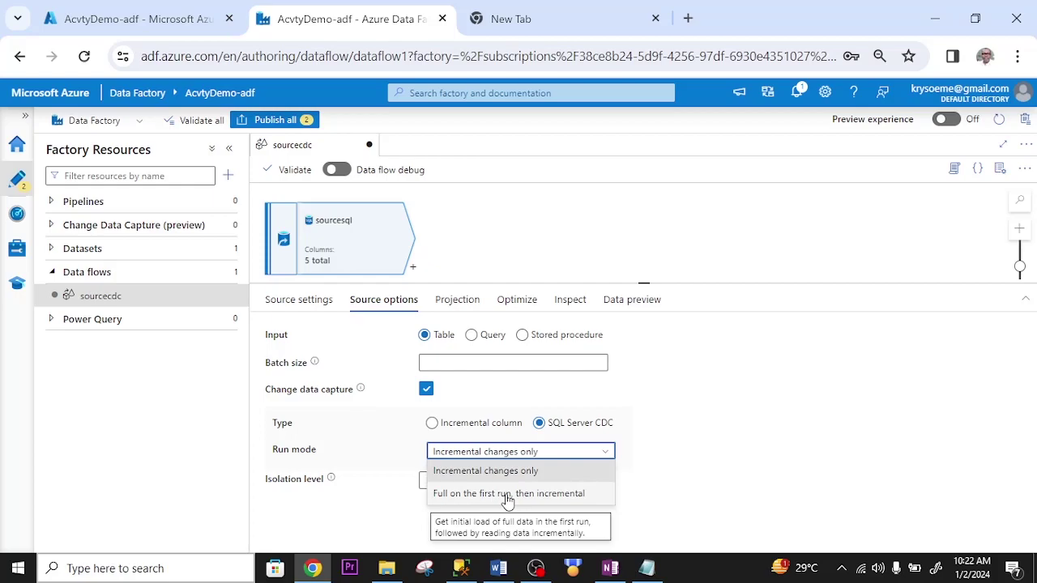
pyautogui.moveTo(657, 477)
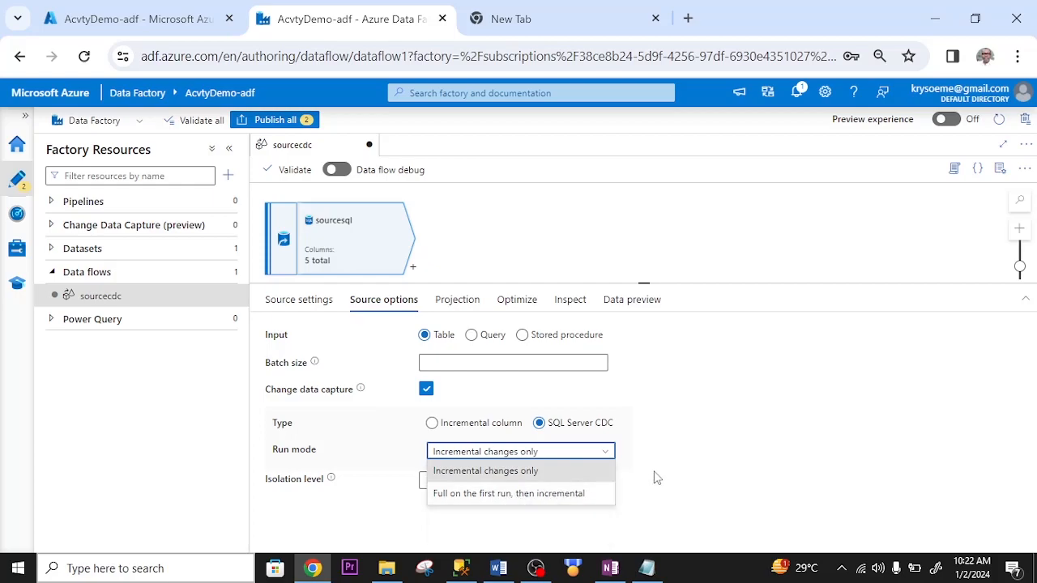
pyautogui.click(509, 493)
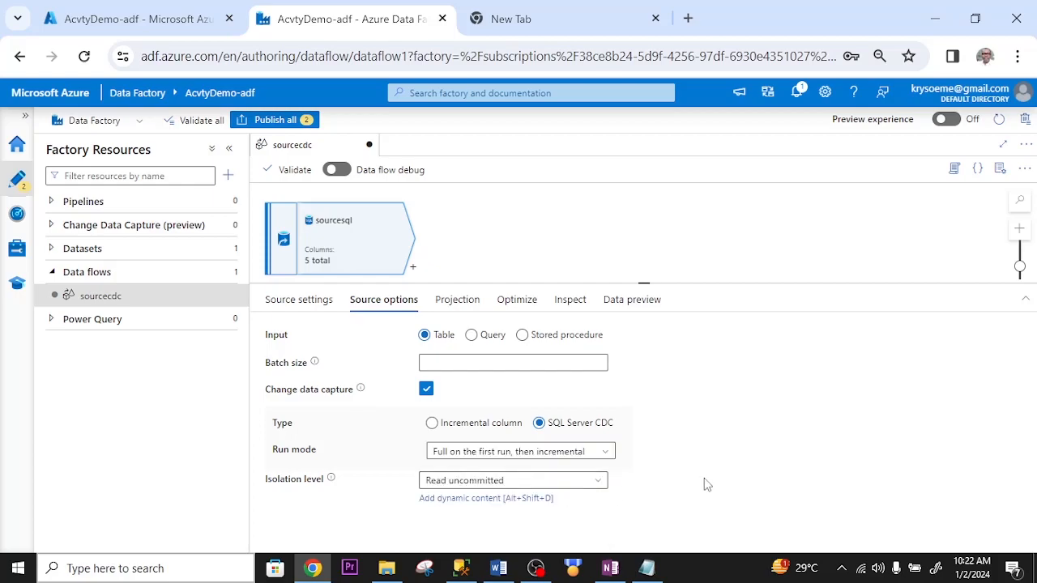
pyautogui.click(456, 299)
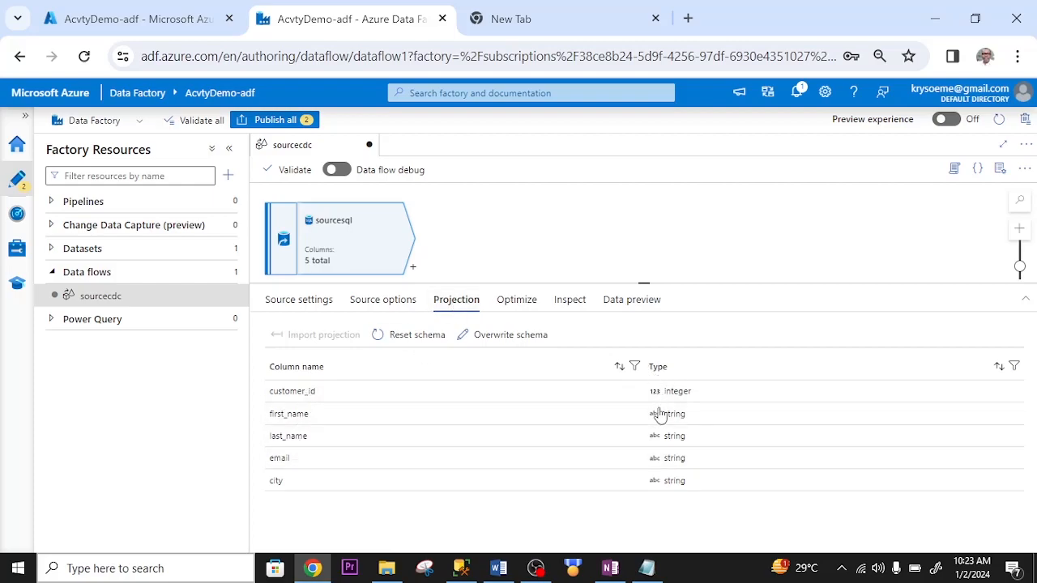
# Review the five source columns and switch on Data flow debug to preview the customer rows.
pyautogui.click(569, 298)
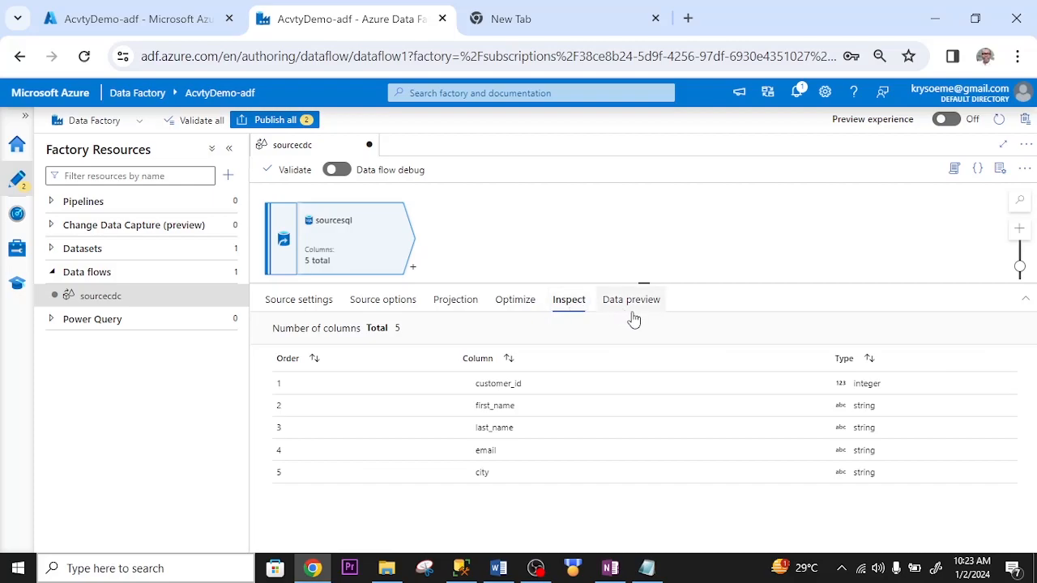
pyautogui.click(630, 299)
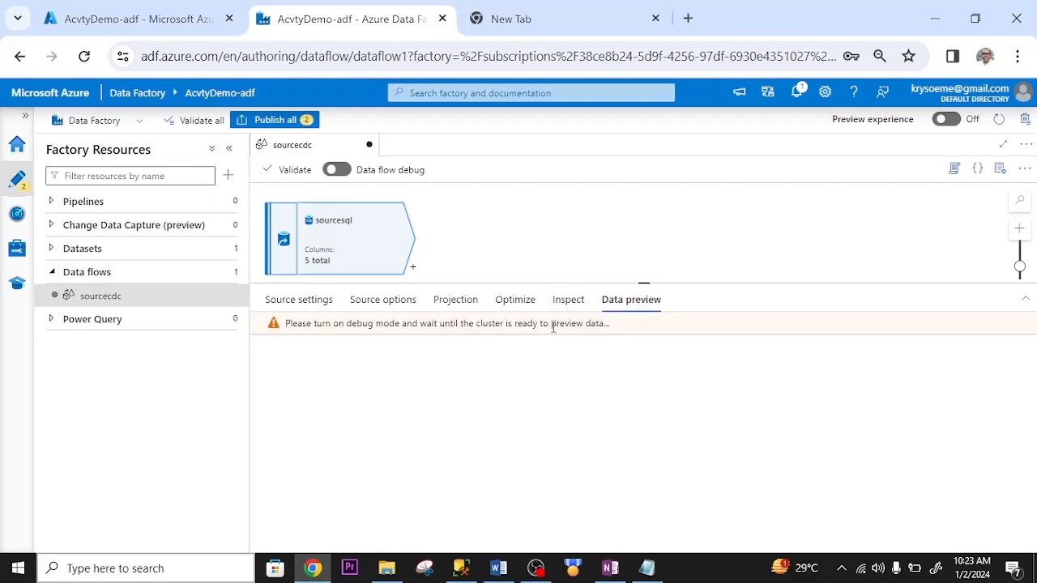
pyautogui.moveTo(400, 173)
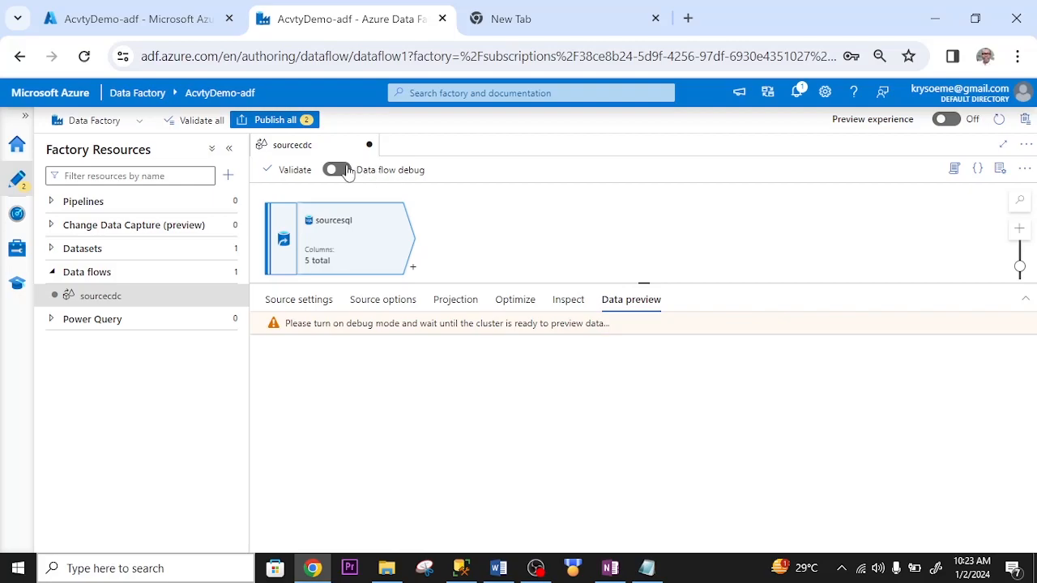
pyautogui.click(335, 170)
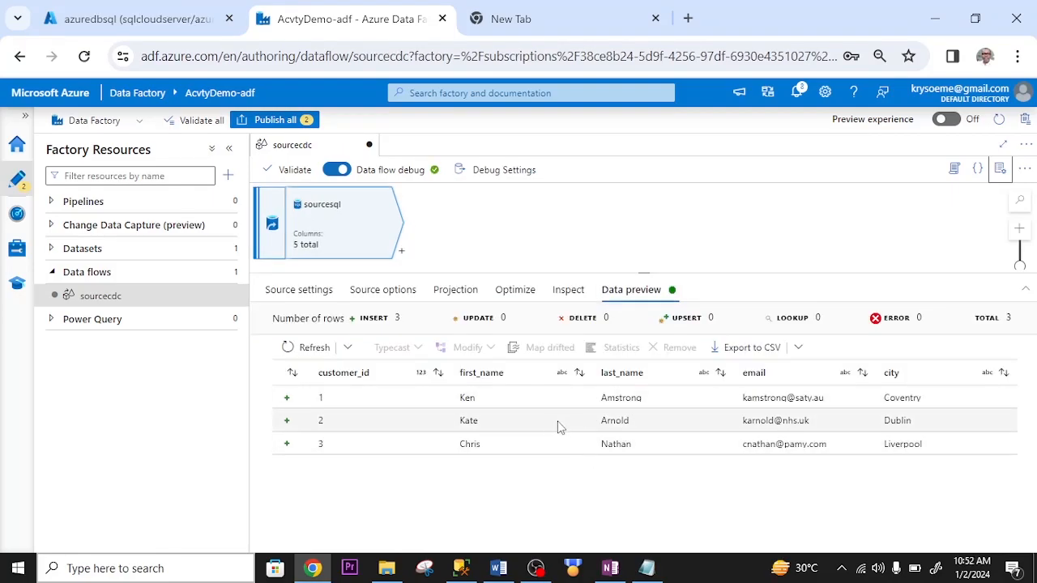
pyautogui.moveTo(643, 443)
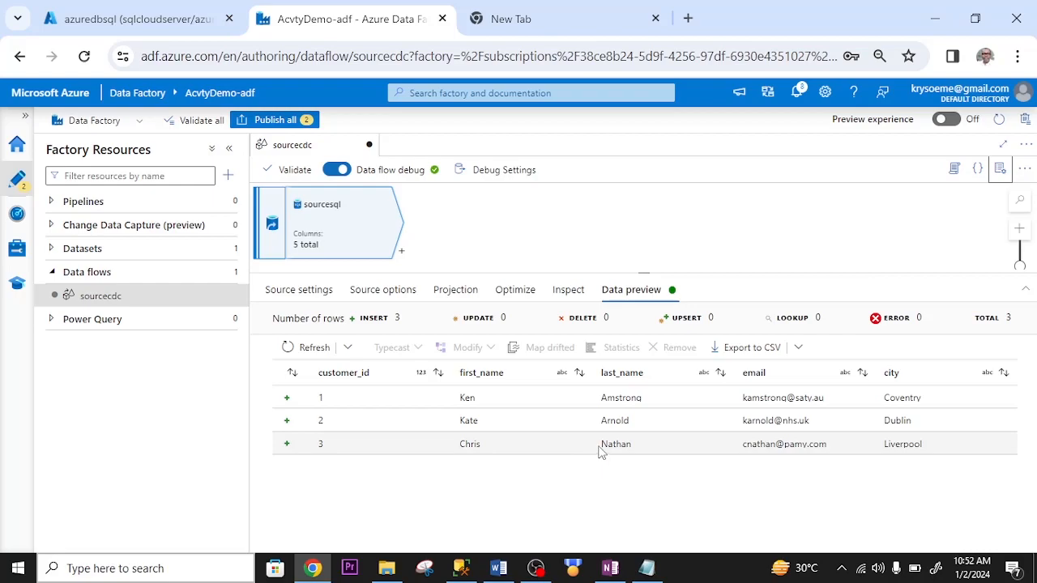
pyautogui.moveTo(404, 255)
pyautogui.write('si')
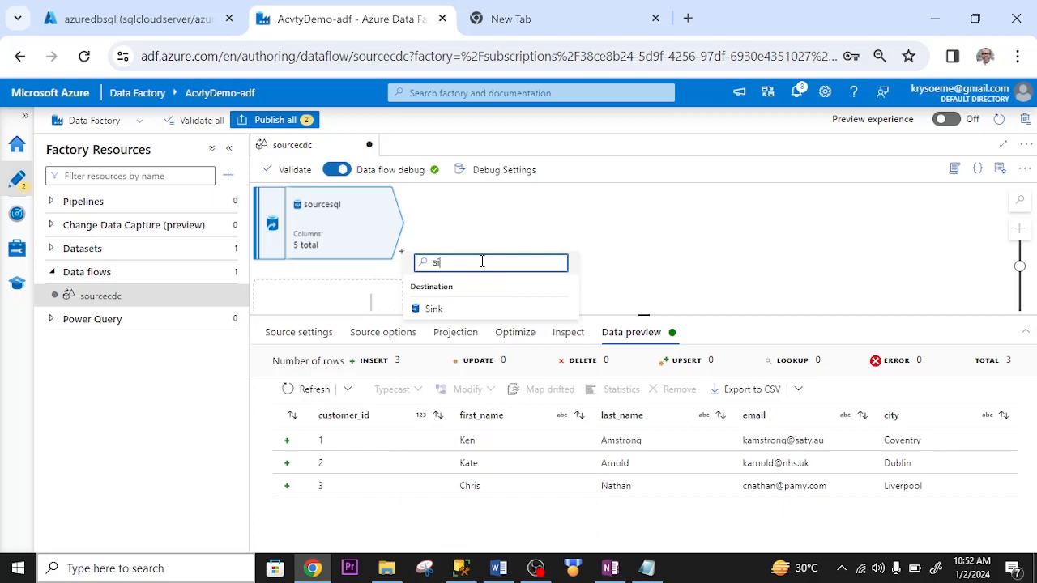
# Add a Sink after sourcesql, name it sinksql, and scroll to its Dataset setting.
pyautogui.click(433, 309)
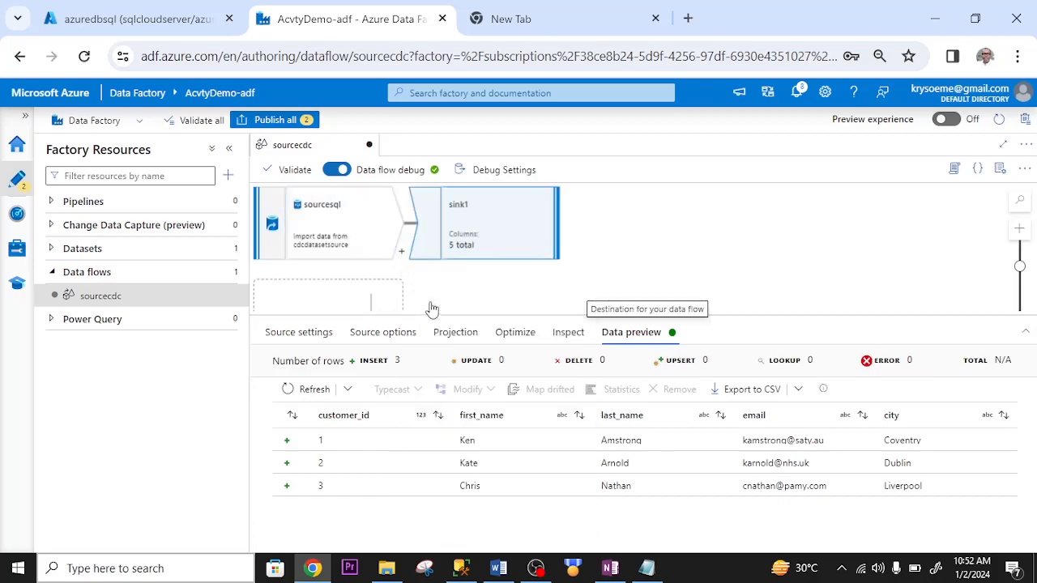
pyautogui.click(477, 223)
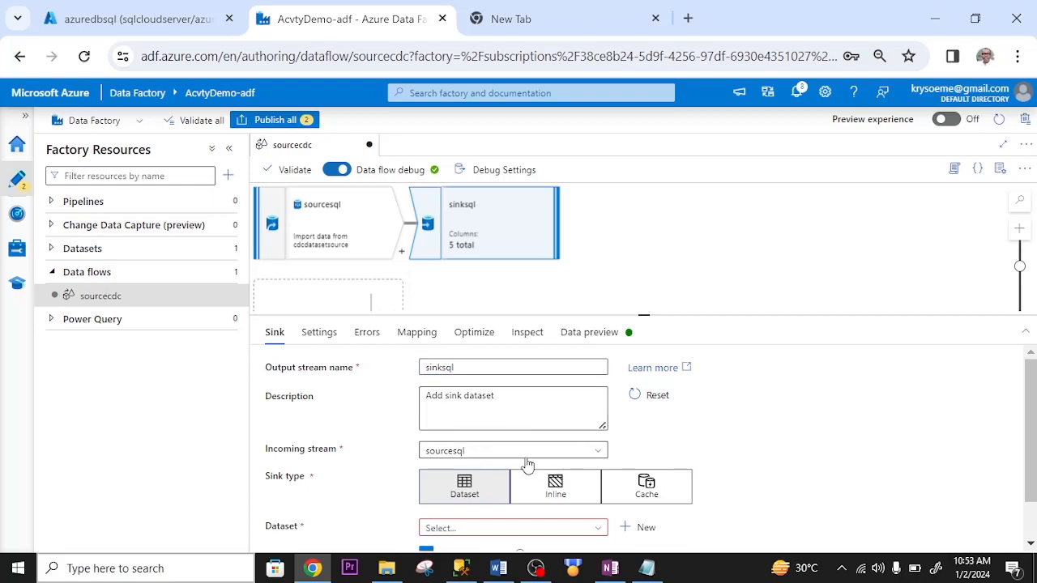
pyautogui.scroll(-3)
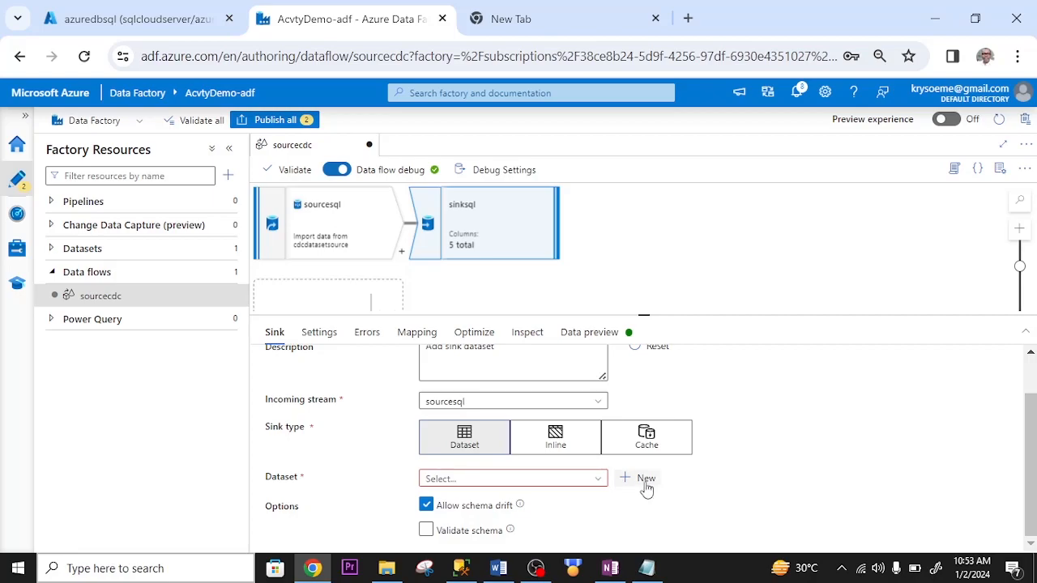
# Create a new Azure Blob Storage DelimitedText dataset for the sink and clear its default name.
pyautogui.click(644, 479)
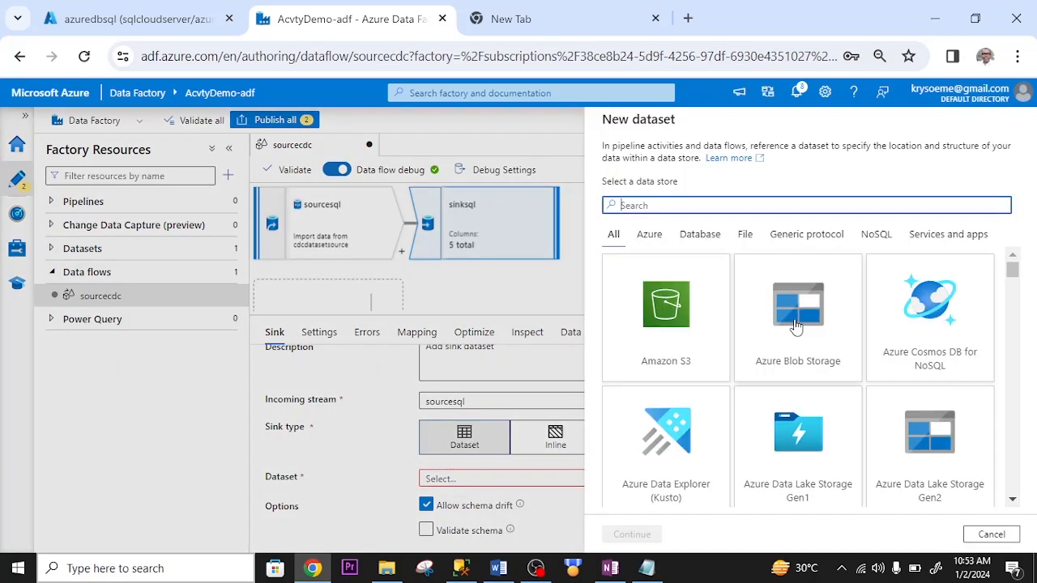
pyautogui.click(797, 316)
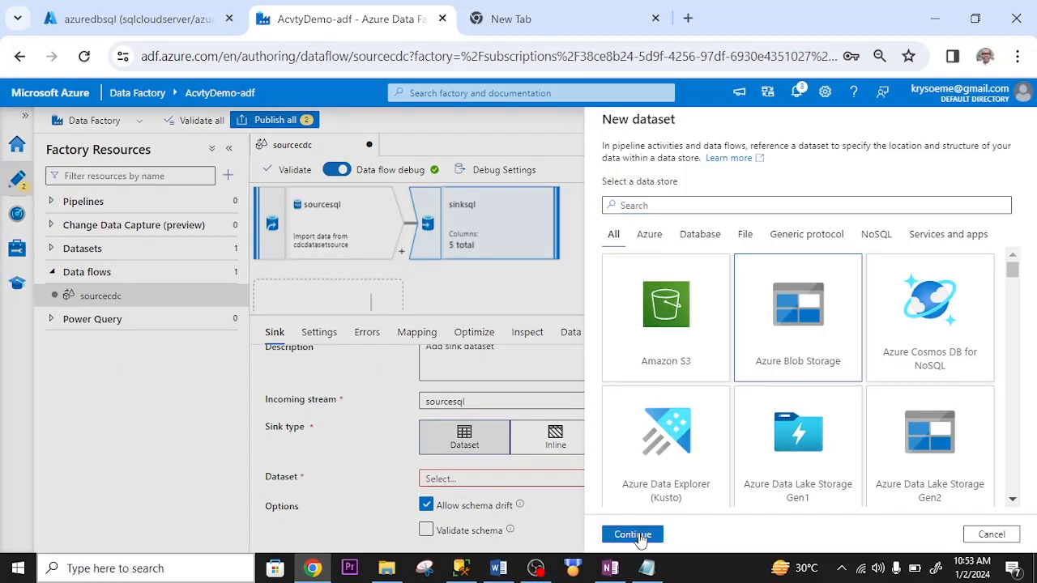
pyautogui.click(632, 534)
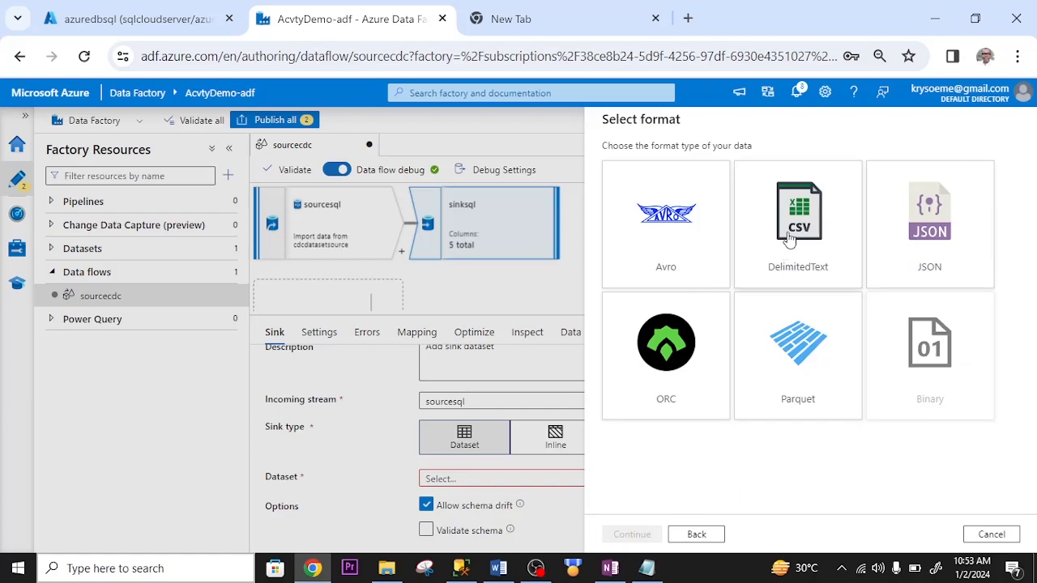
pyautogui.click(797, 224)
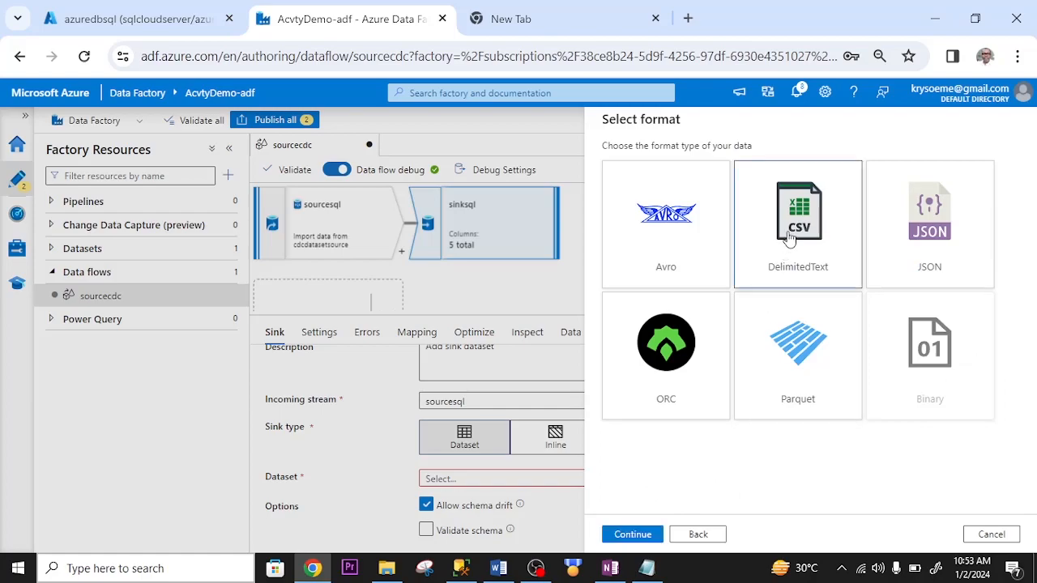
pyautogui.click(631, 534)
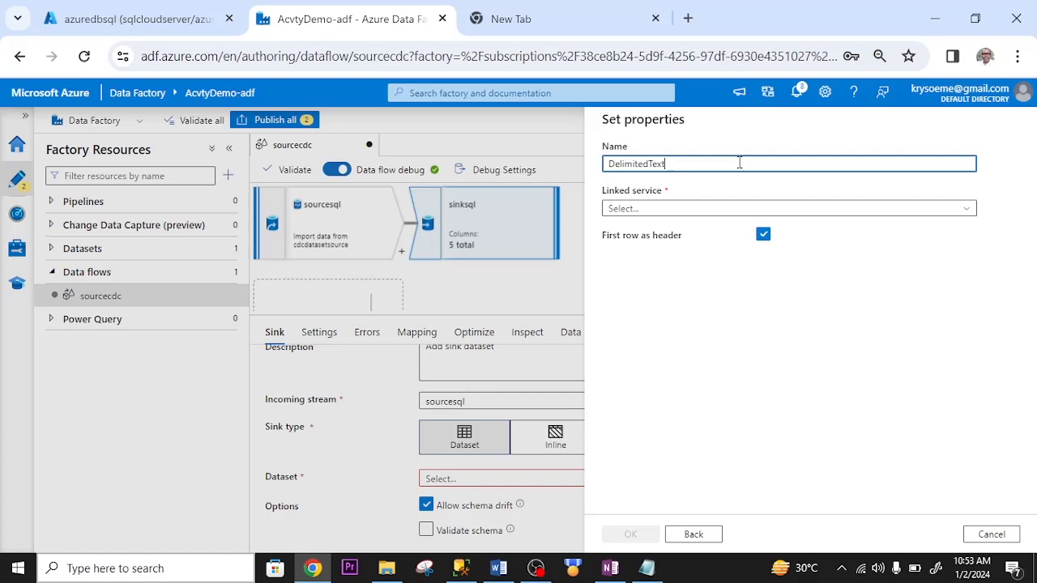
pyautogui.press('ctrl+a')
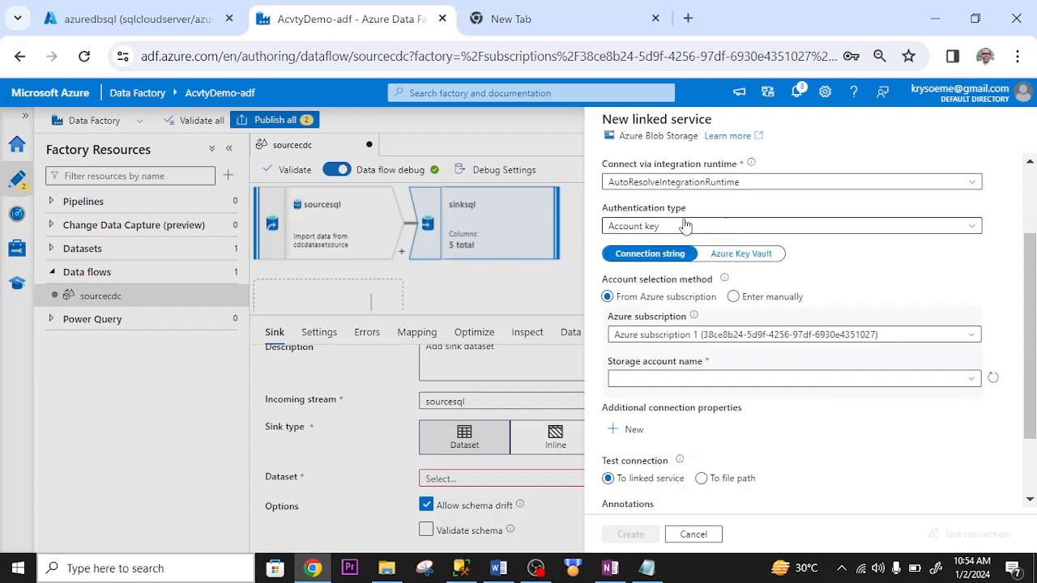
pyautogui.moveTo(686, 312)
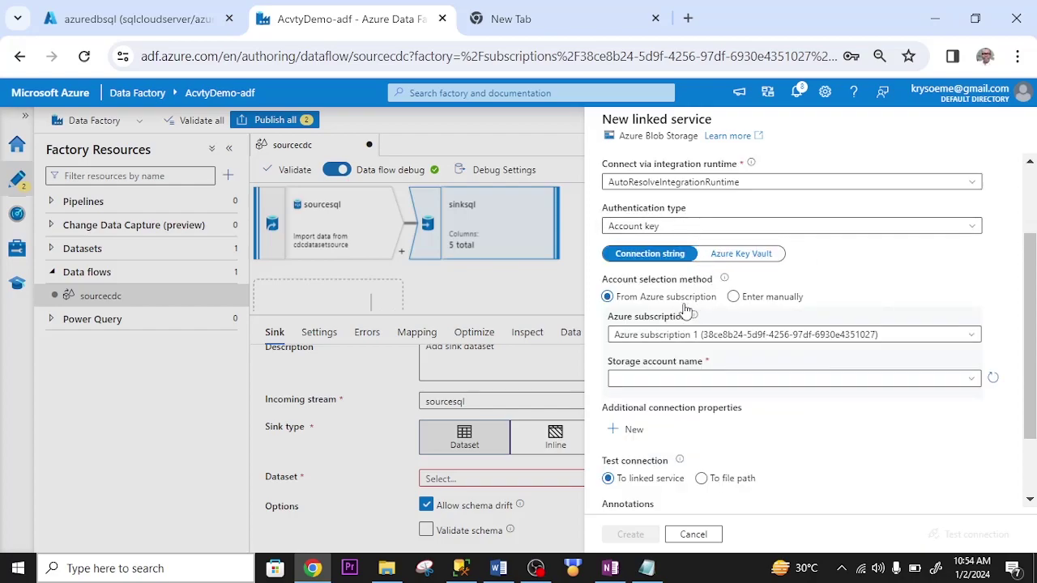
# Create a Blob Storage linked service to cdcaccountstorage after a successful connection test.
pyautogui.click(792, 378)
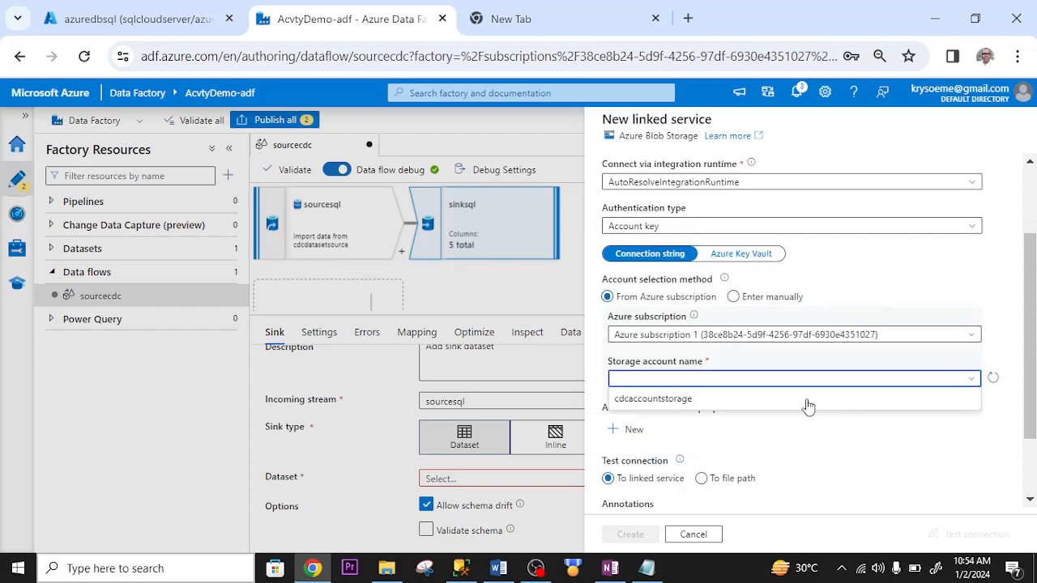
pyautogui.click(652, 398)
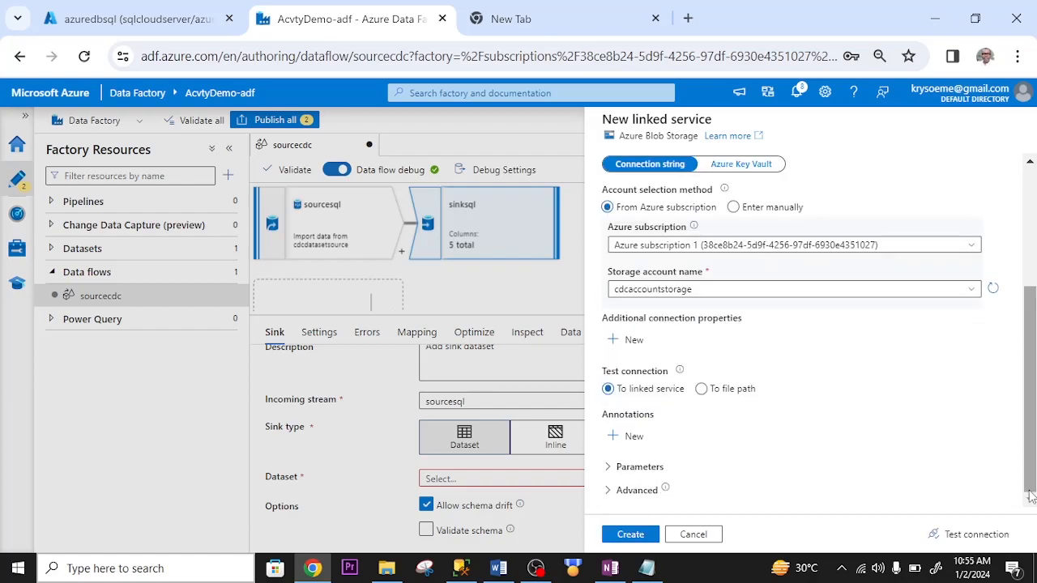
pyautogui.moveTo(980, 540)
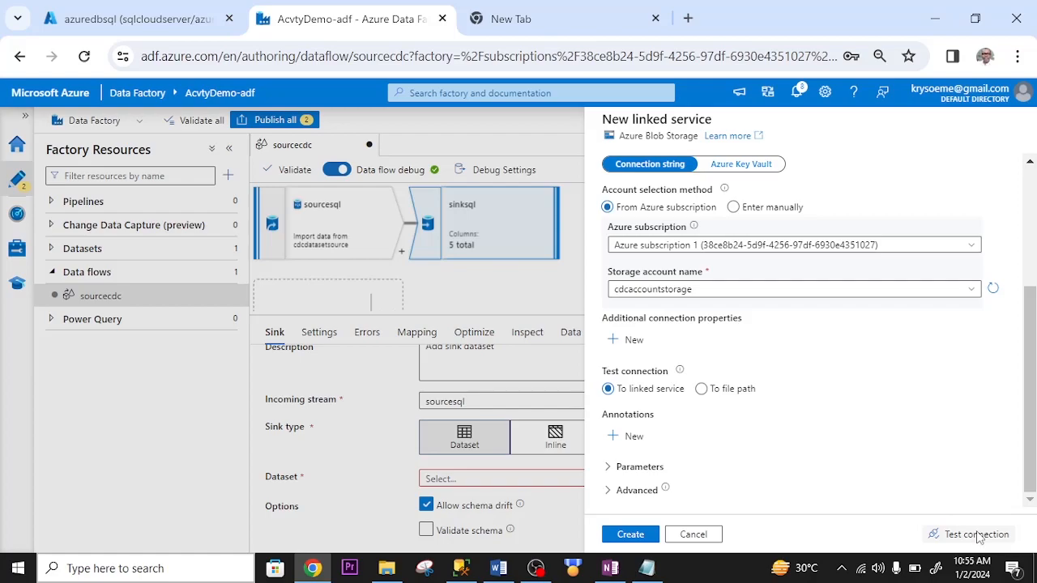
pyautogui.click(976, 534)
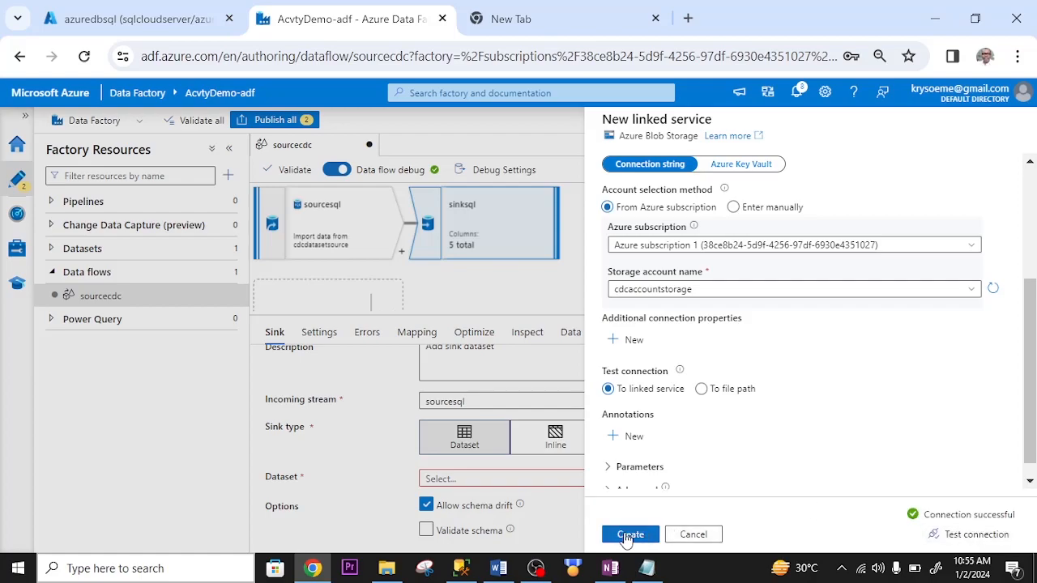
pyautogui.click(630, 534)
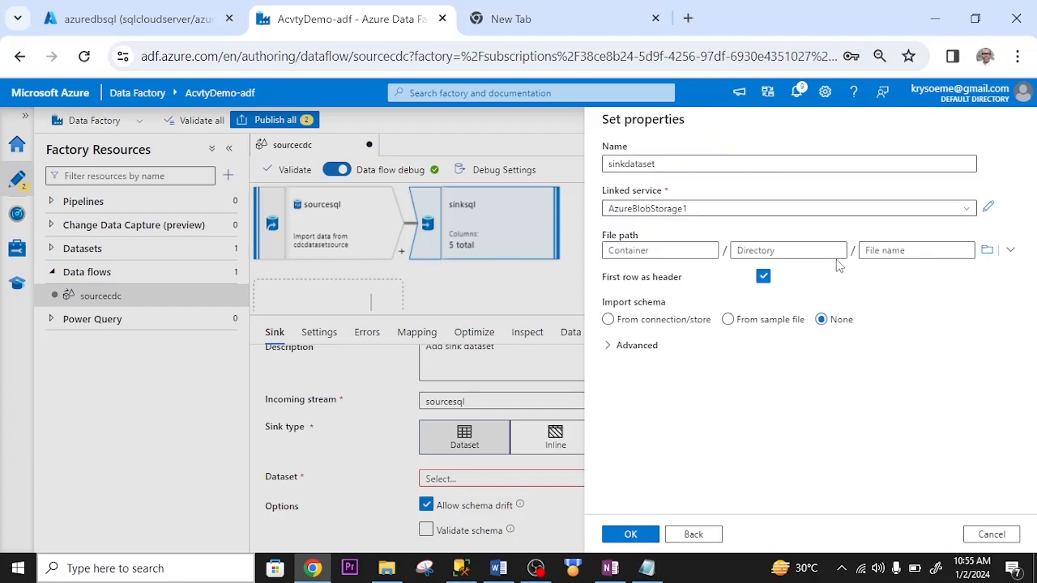
pyautogui.moveTo(985, 249)
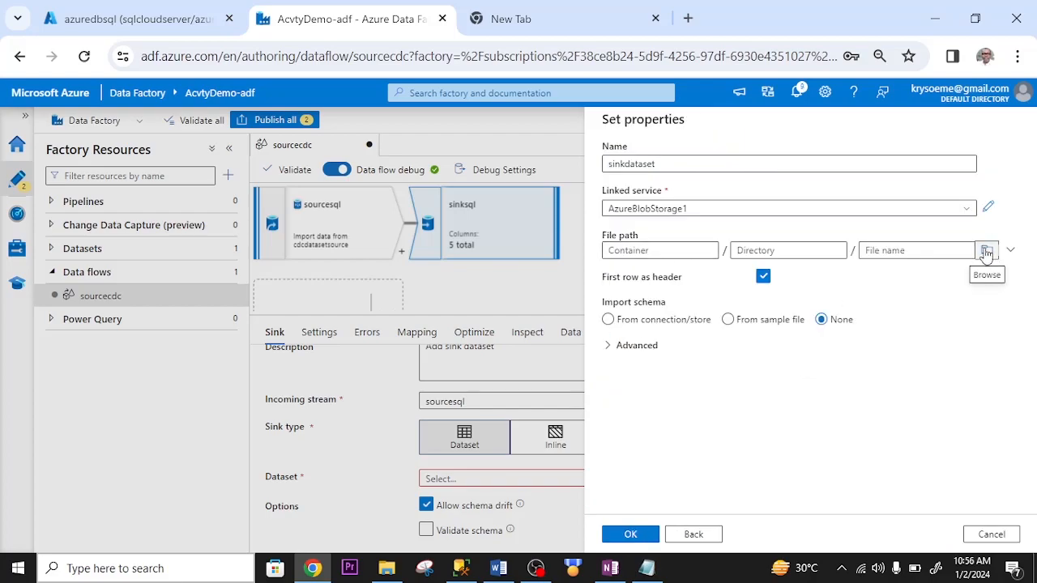
# Set the sinkdataset file path to containercdc and confirm the dataset properties.
pyautogui.click(984, 249)
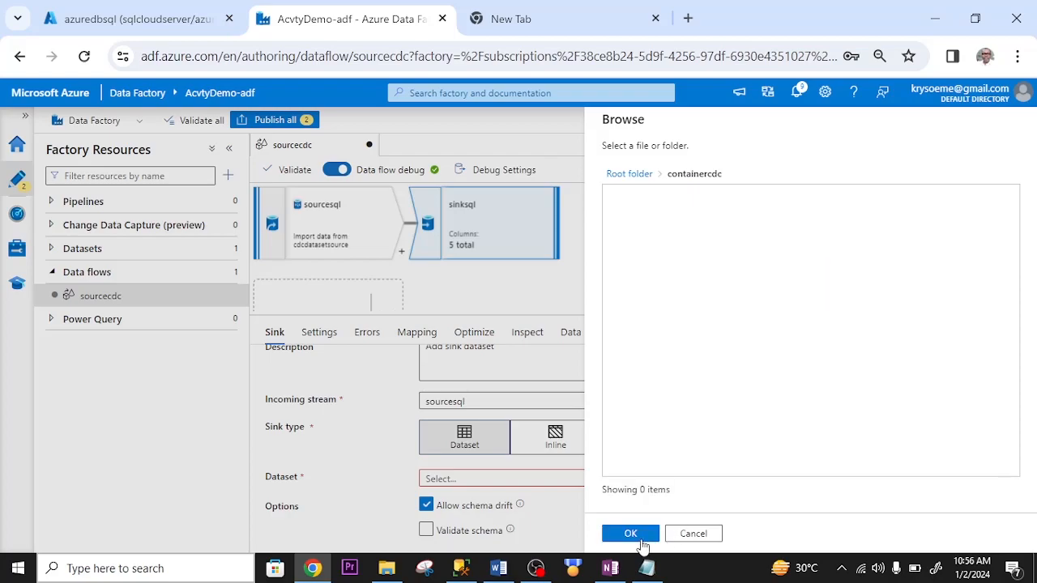
pyautogui.click(630, 533)
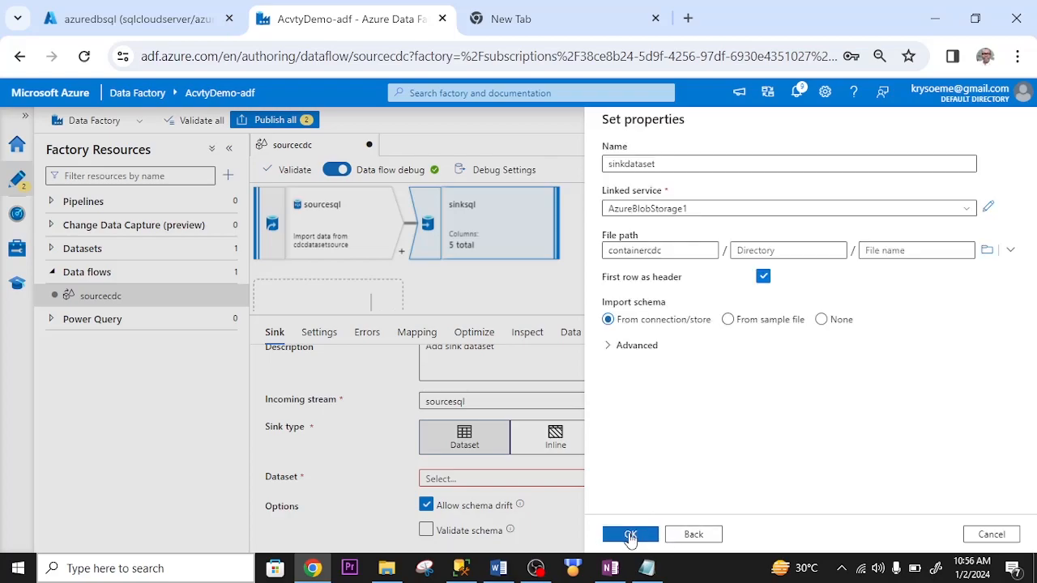
pyautogui.click(631, 534)
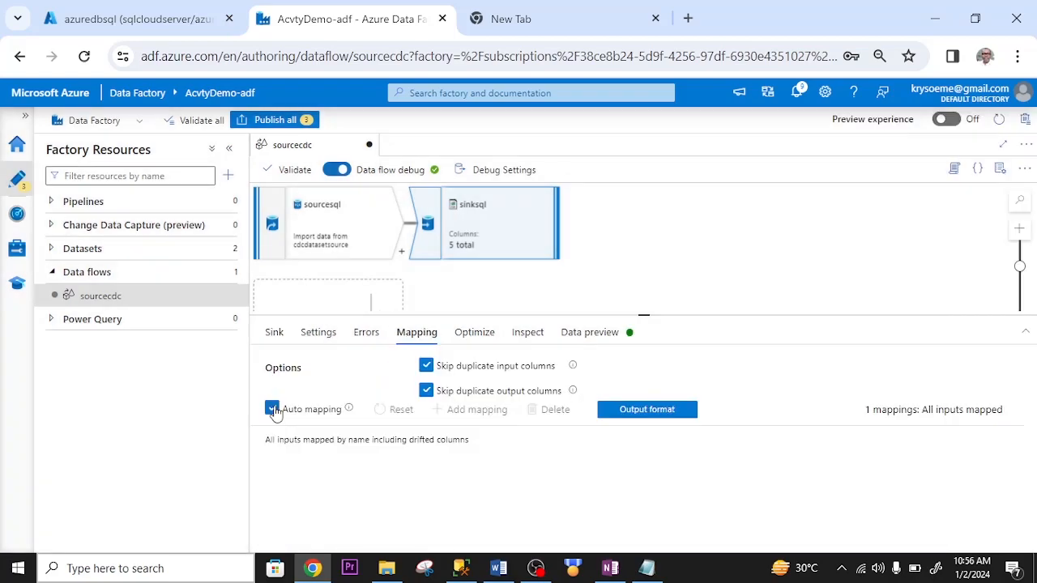
# Turn off auto mapping so customer_id through city map explicitly, then return to Sink settings.
pyautogui.click(272, 409)
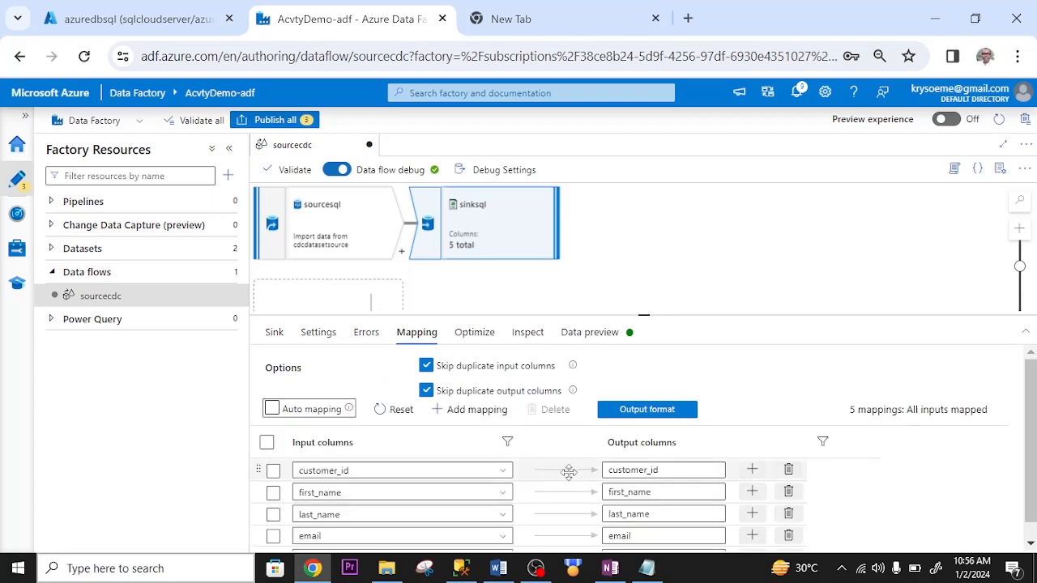
pyautogui.click(402, 453)
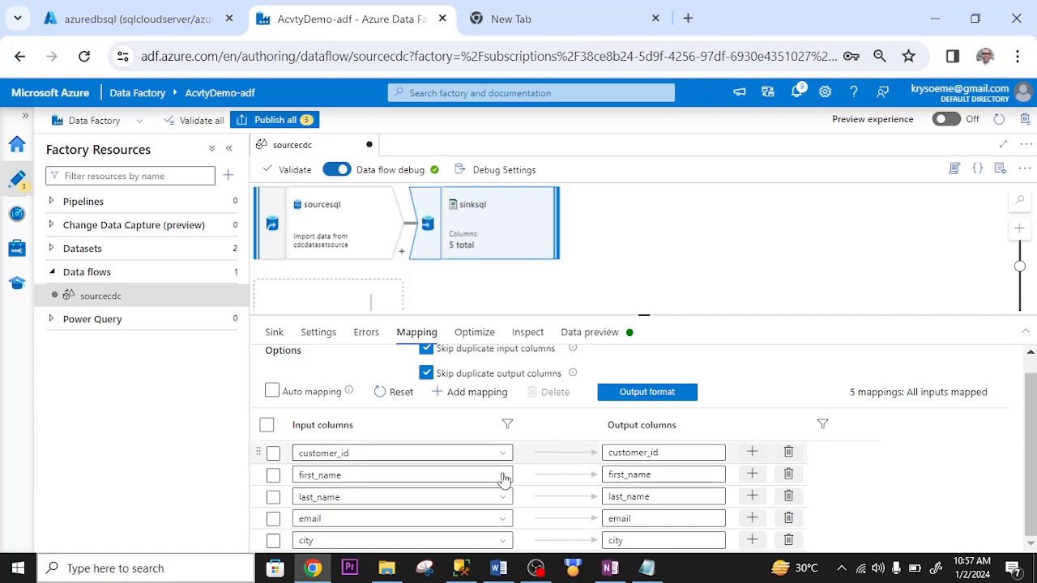
pyautogui.click(274, 332)
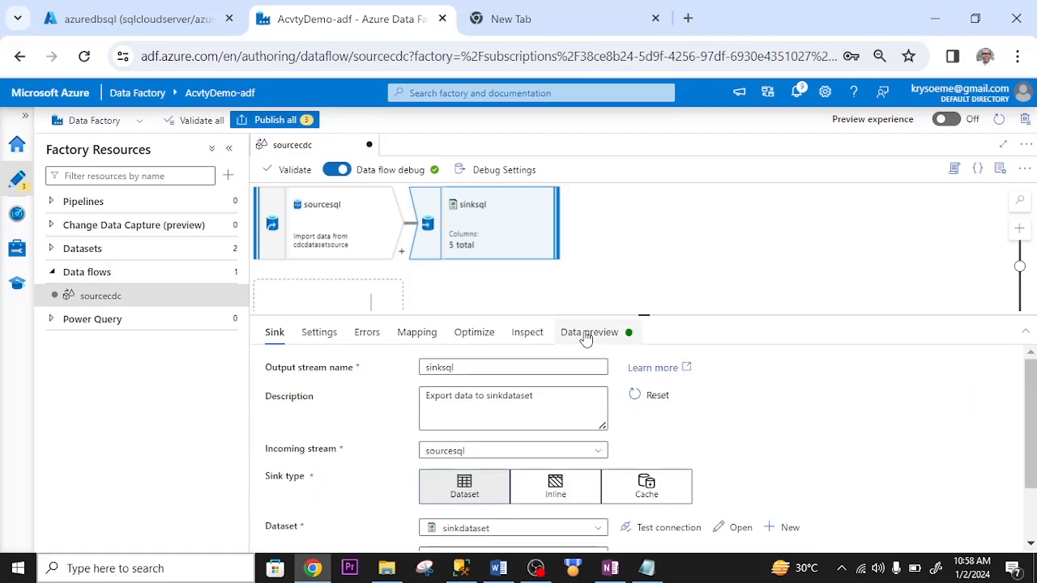
# Refresh the sinksql data preview to show the Ken, Kate and Chris rows.
pyautogui.click(588, 332)
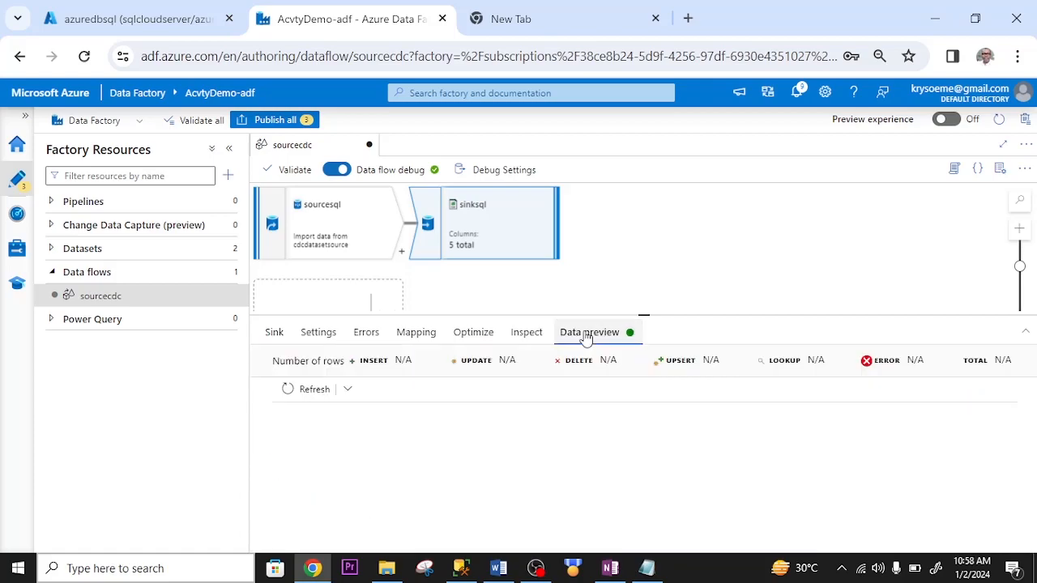
pyautogui.moveTo(302, 393)
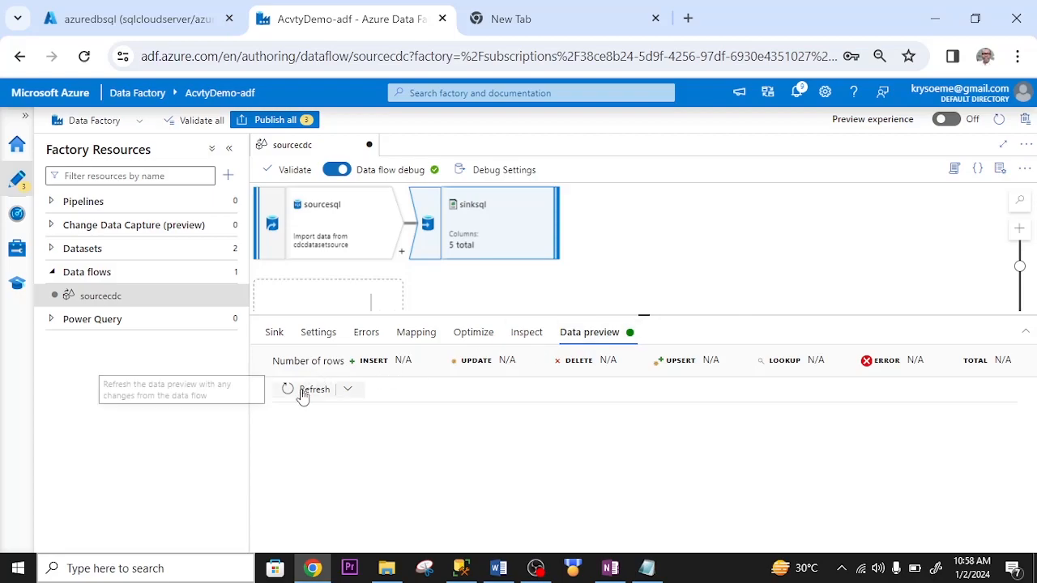
pyautogui.click(315, 389)
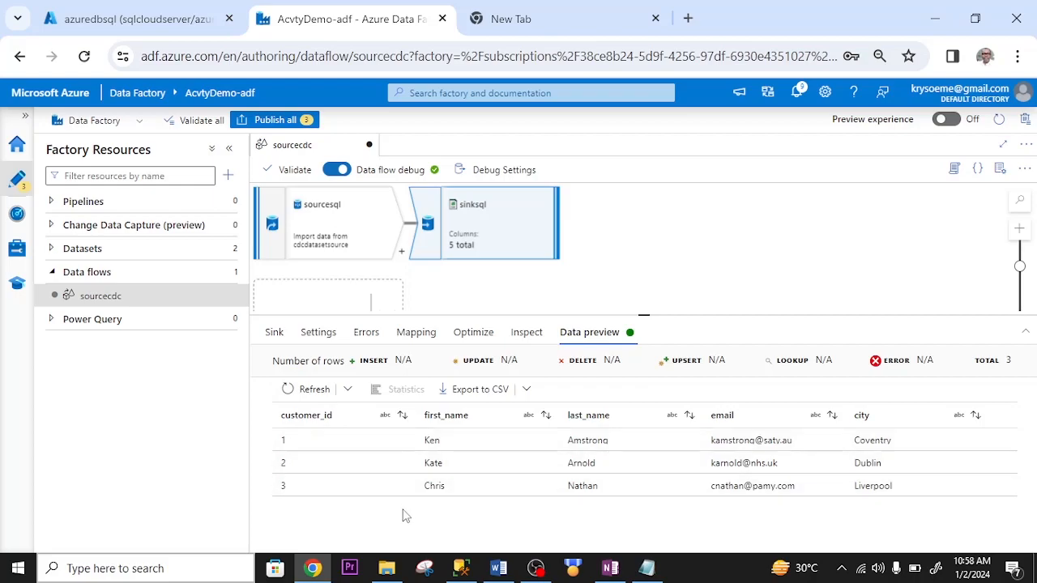
pyautogui.moveTo(527, 462)
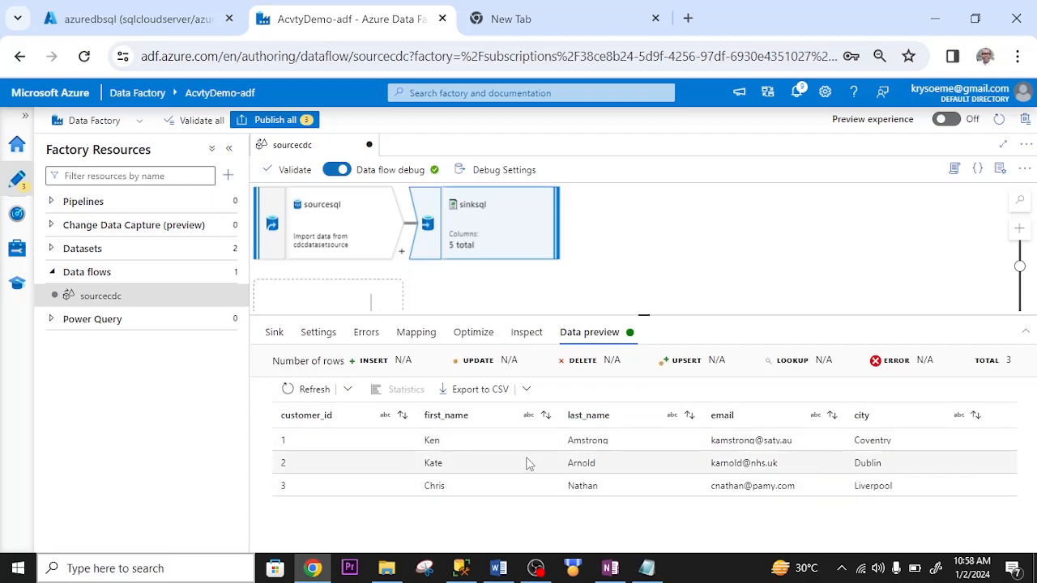
pyautogui.moveTo(559, 440)
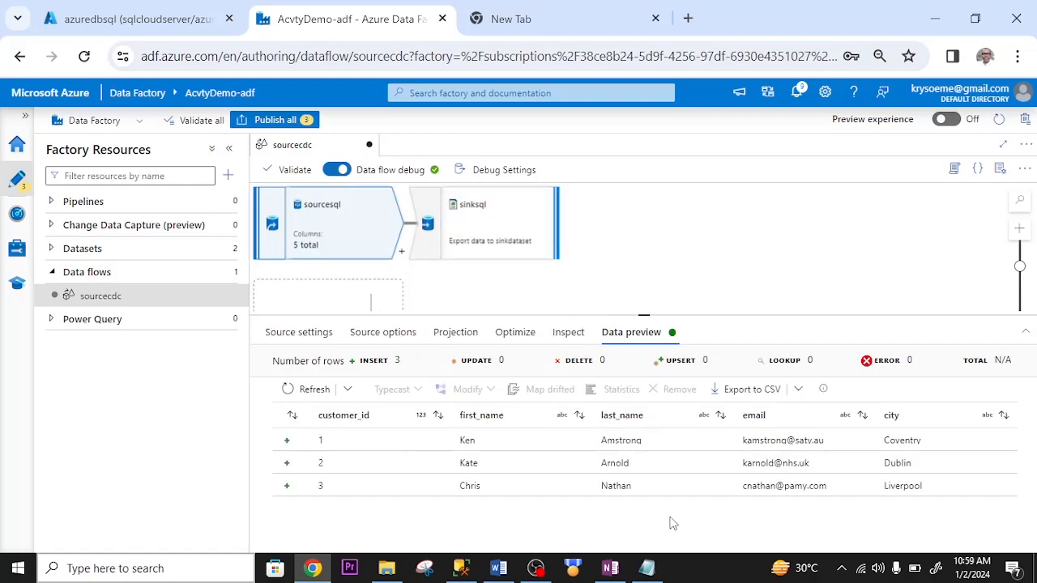
pyautogui.moveTo(175, 202)
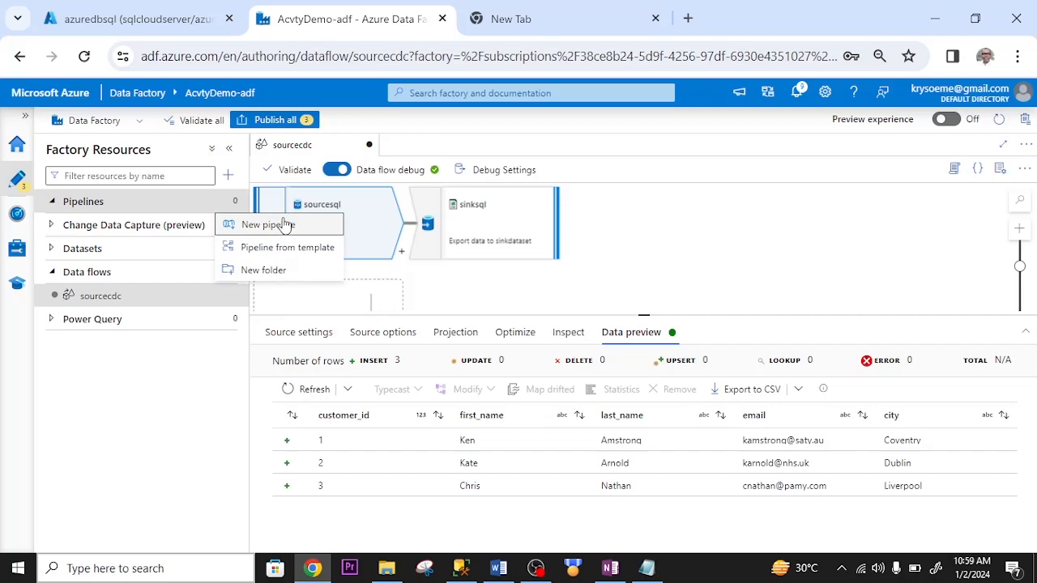
# Create a new pipeline and name it pipelinecdc.
pyautogui.click(265, 224)
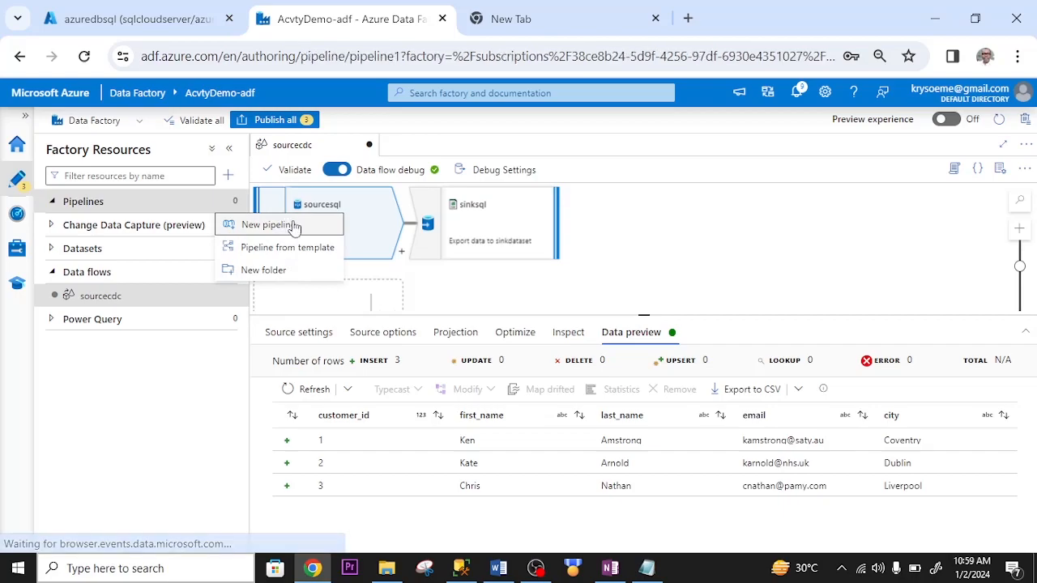
pyautogui.click(273, 225)
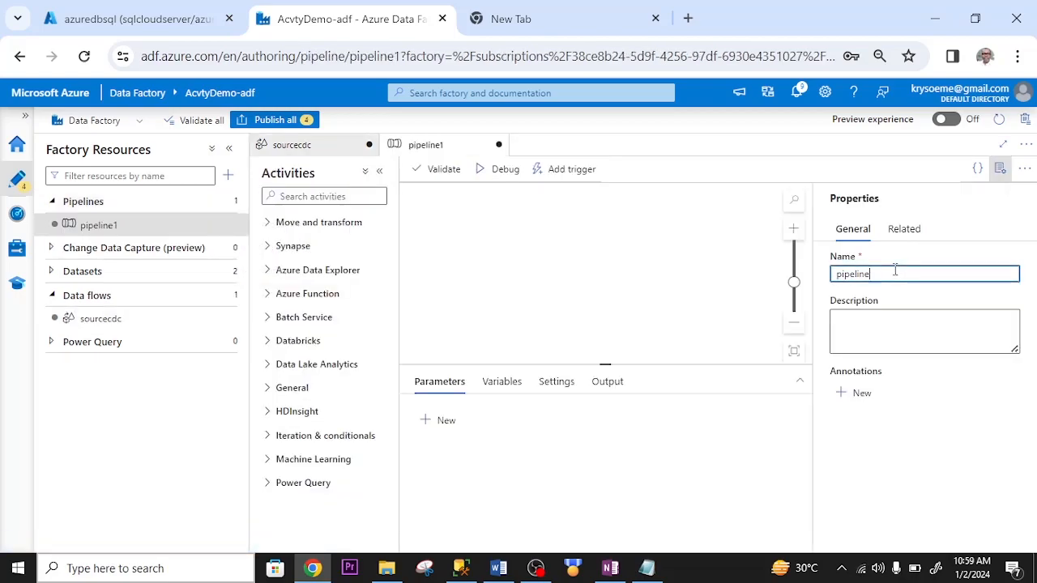
pyautogui.write('cdc')
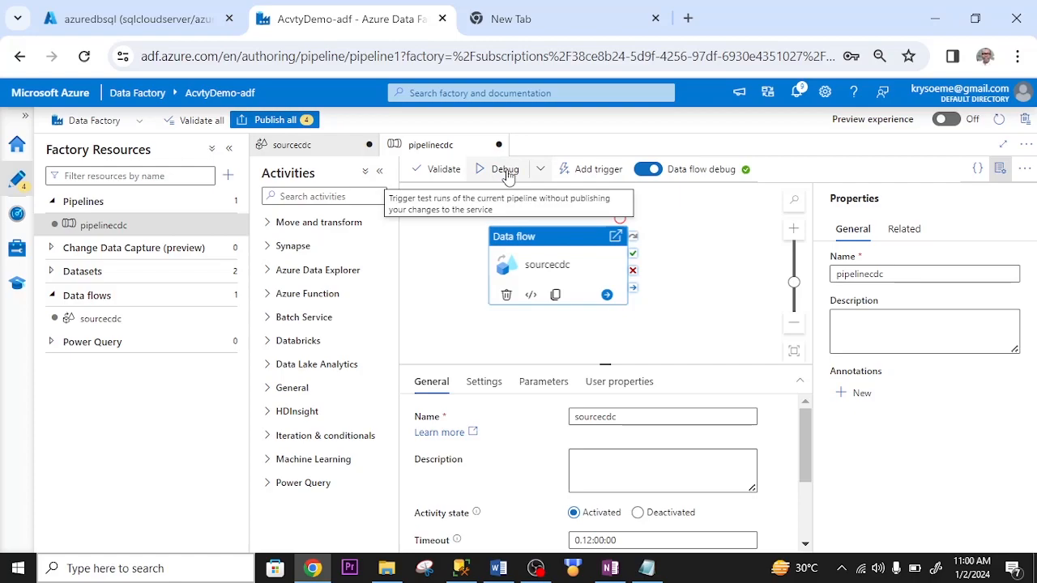
# Debug-run pipelinecdc and confirm the pipeline and data flow activity report Succeeded.
pyautogui.click(518, 169)
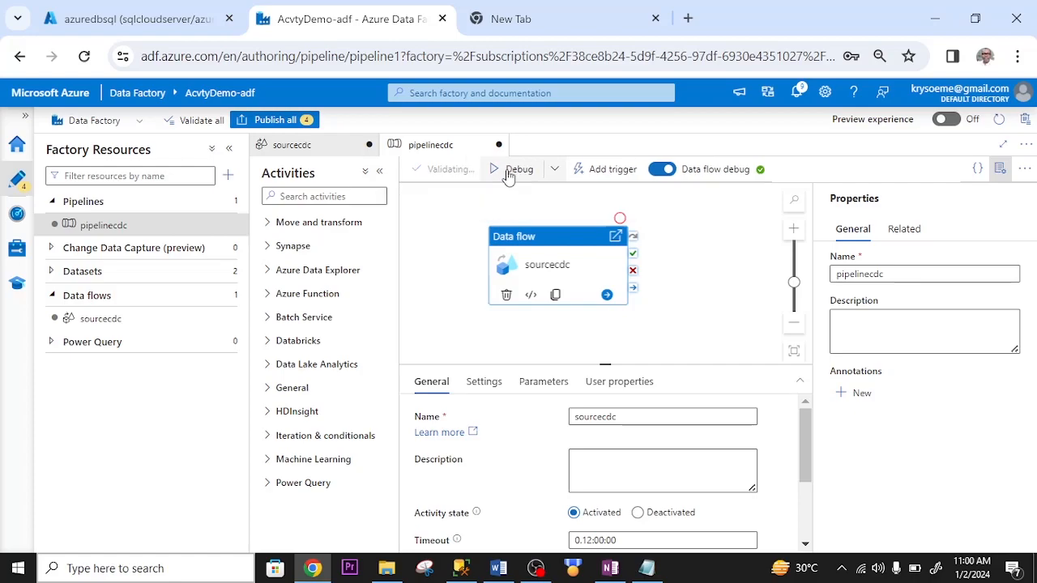
pyautogui.click(508, 168)
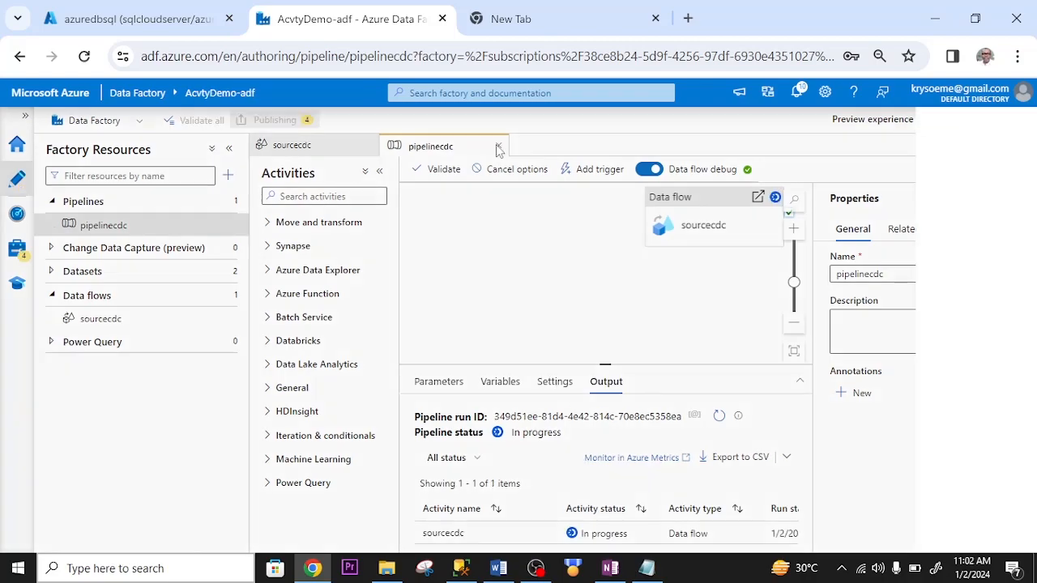
pyautogui.click(274, 120)
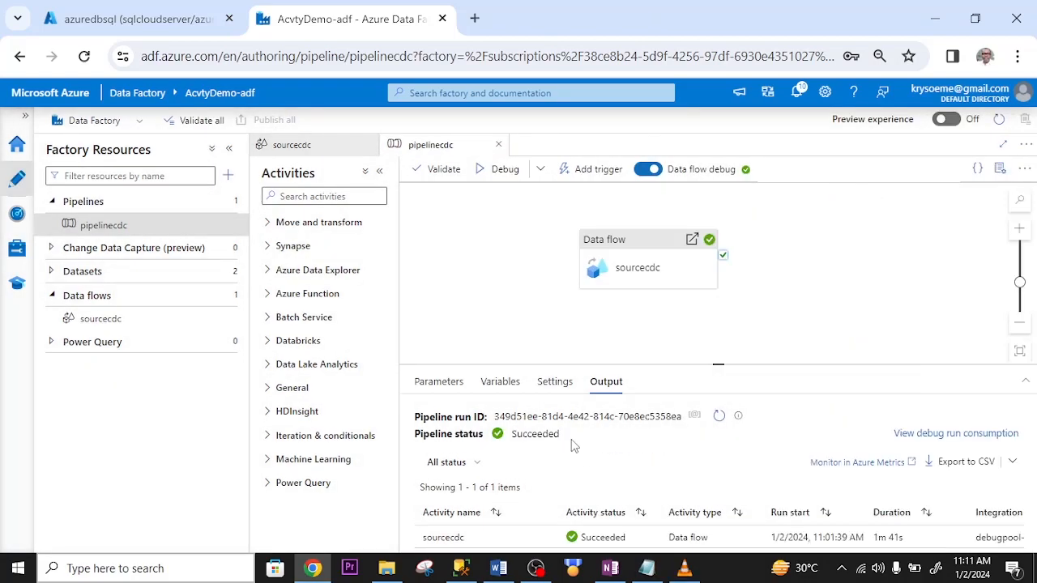
pyautogui.moveTo(552, 451)
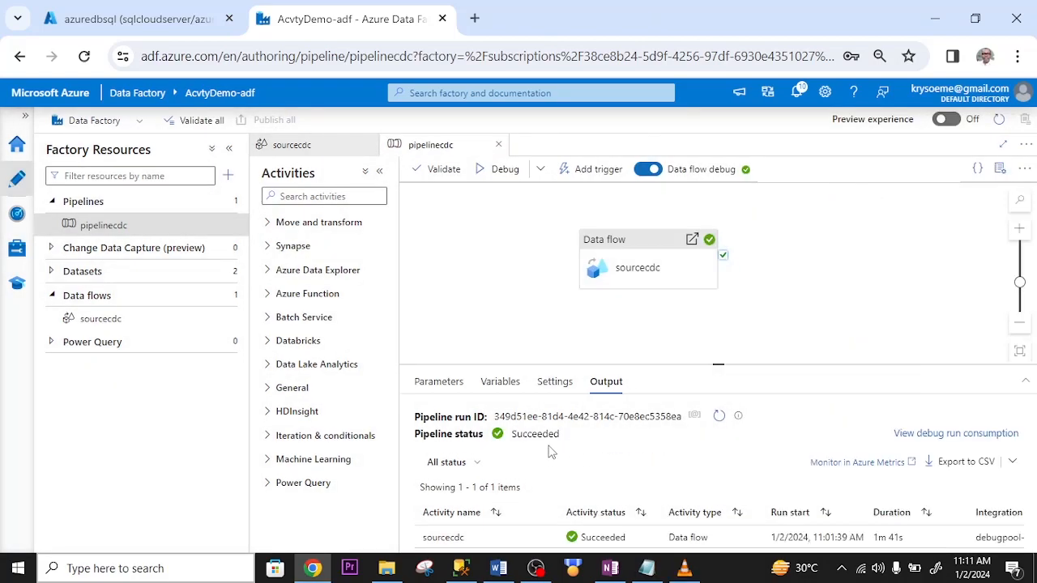
pyautogui.click(130, 18)
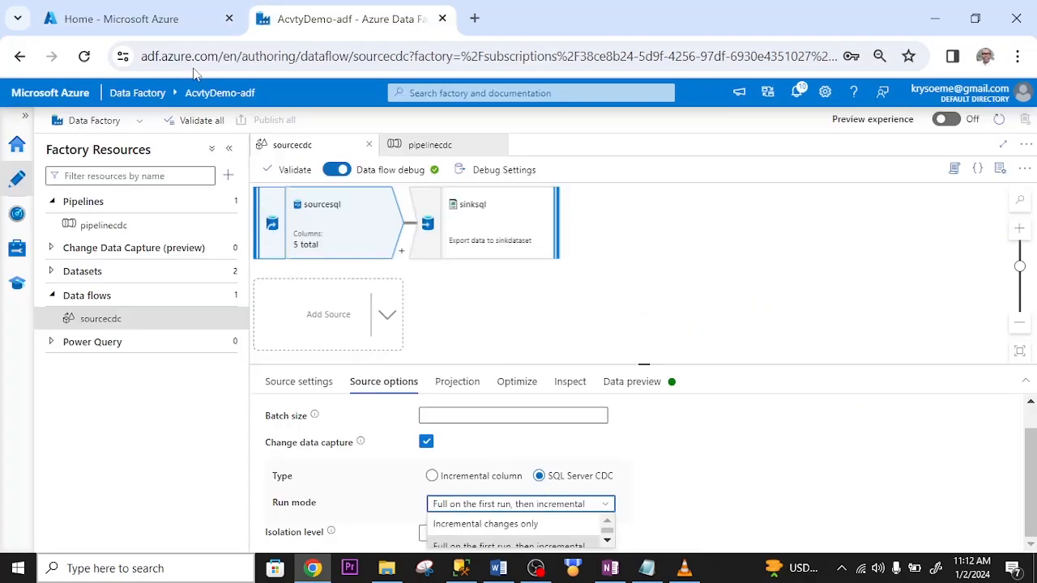
# Open the part-00000 CSV in containercdc showing rows for Ken, Kate and Chris.
pyautogui.click(121, 19)
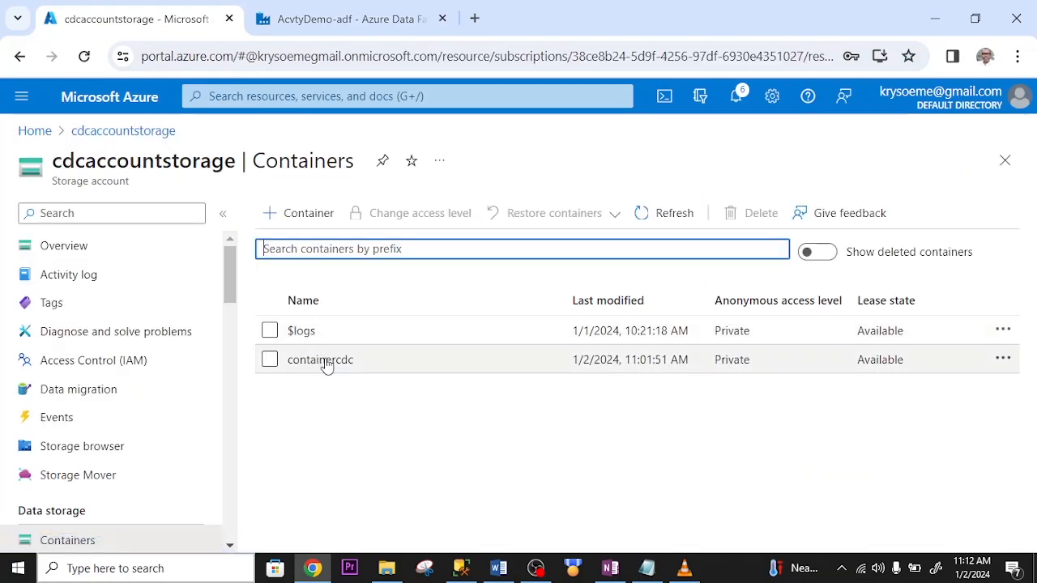
pyautogui.click(321, 358)
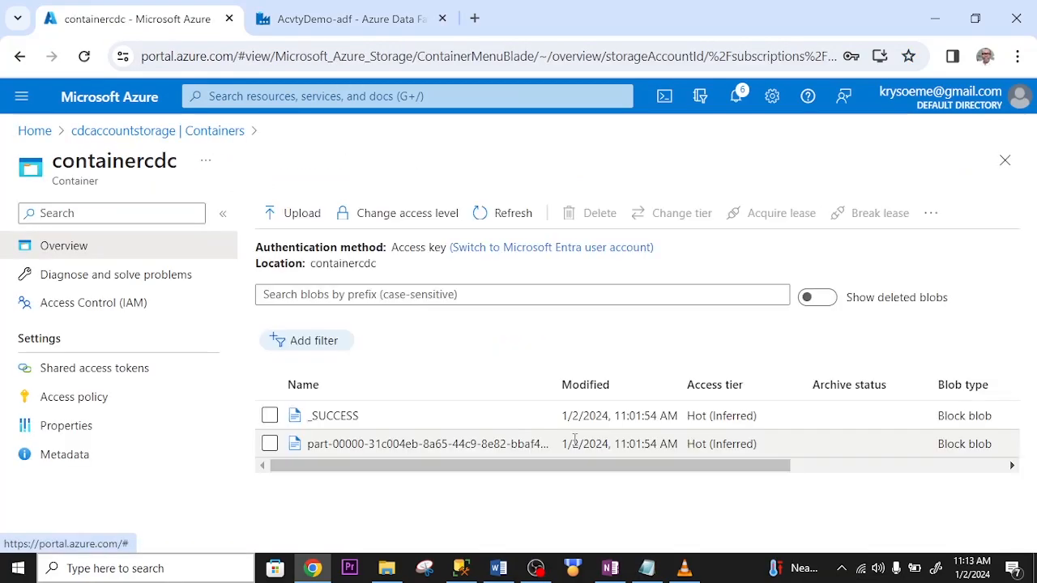
pyautogui.moveTo(437, 448)
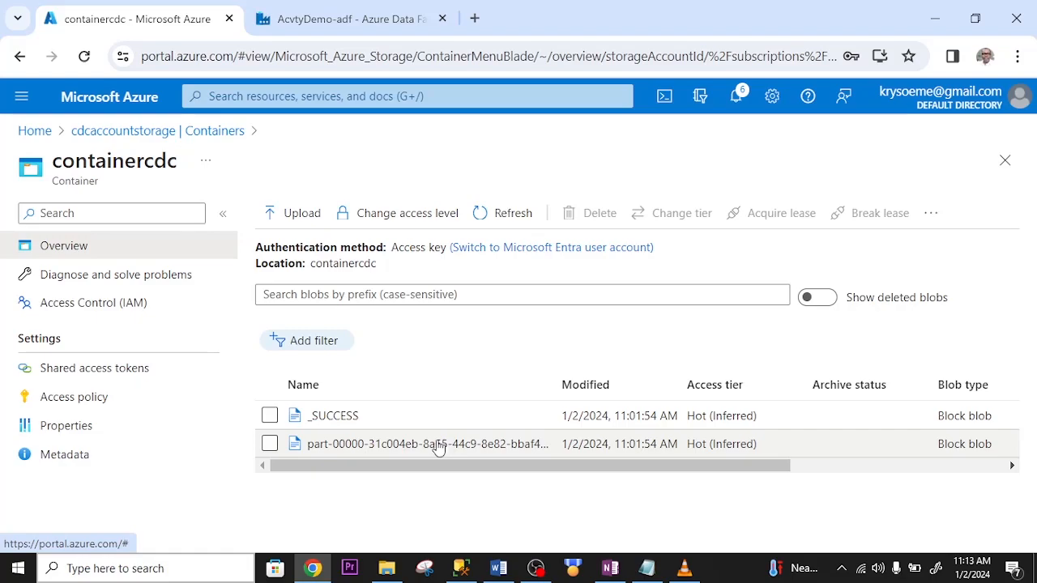
pyautogui.click(423, 443)
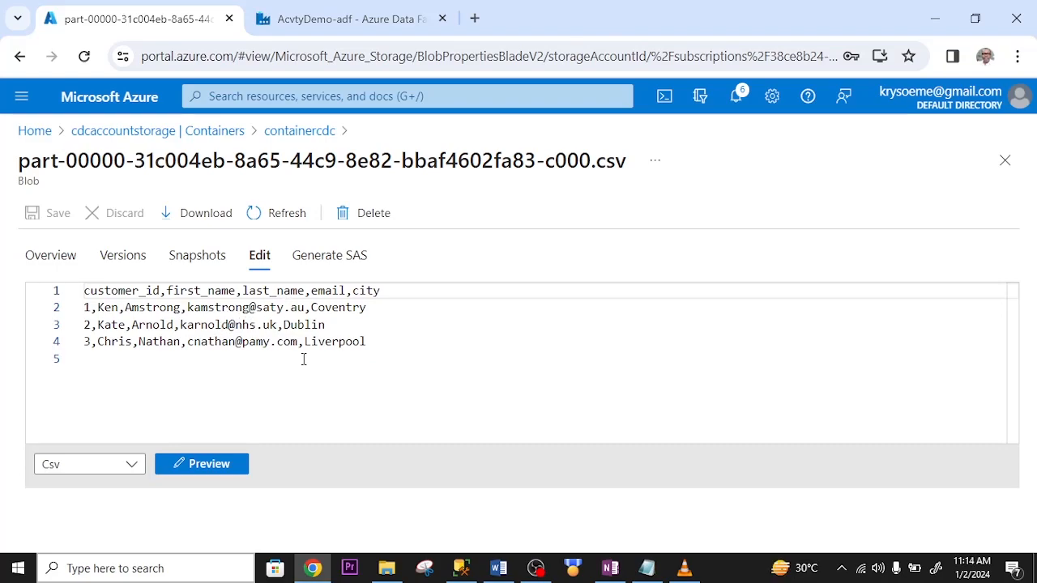
pyautogui.moveTo(415, 383)
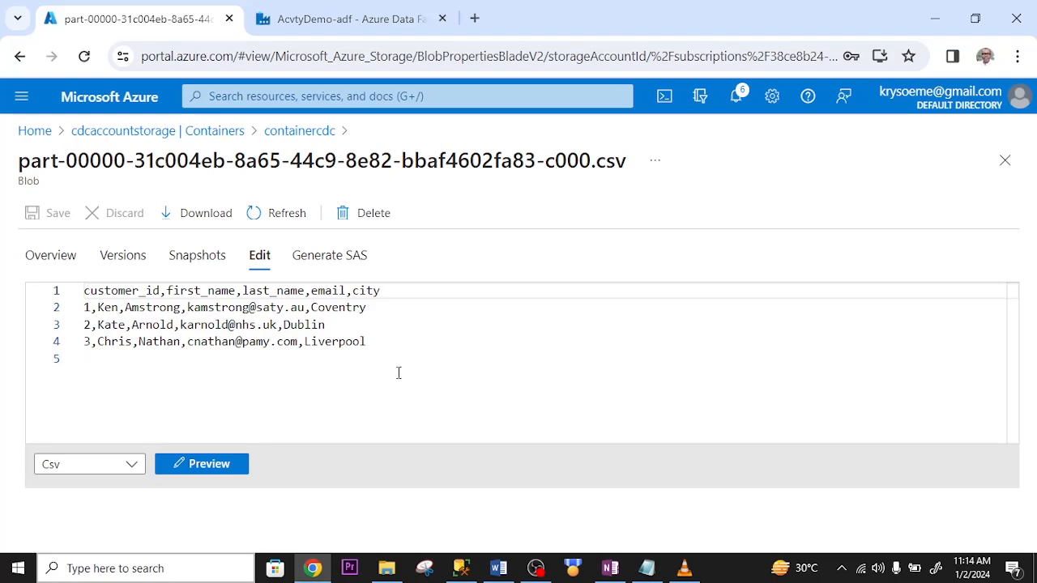
pyautogui.moveTo(287, 333)
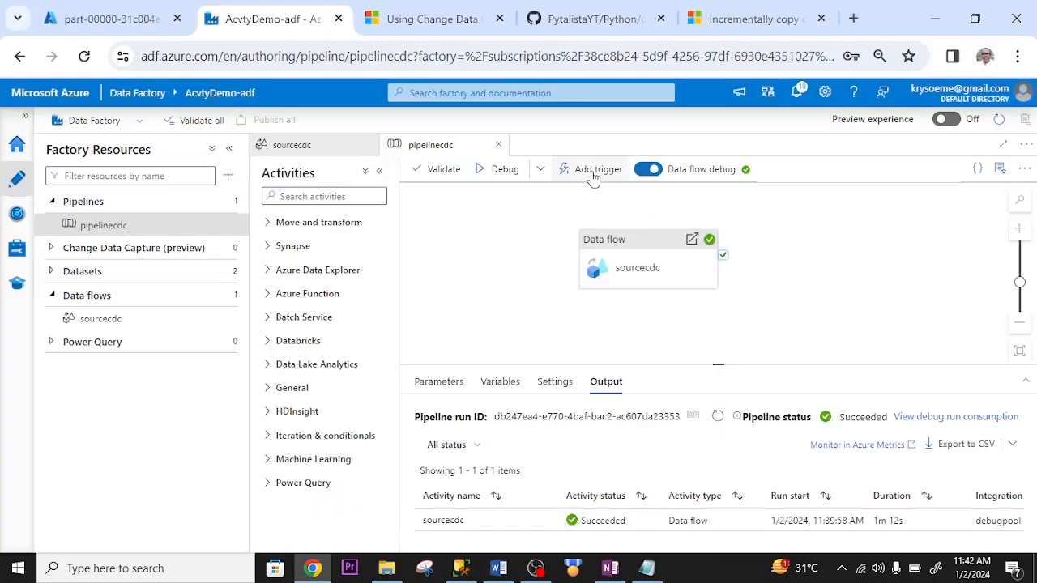
# Trigger pipelinecdc now, confirm the run, and return to the storage portal.
pyautogui.click(597, 169)
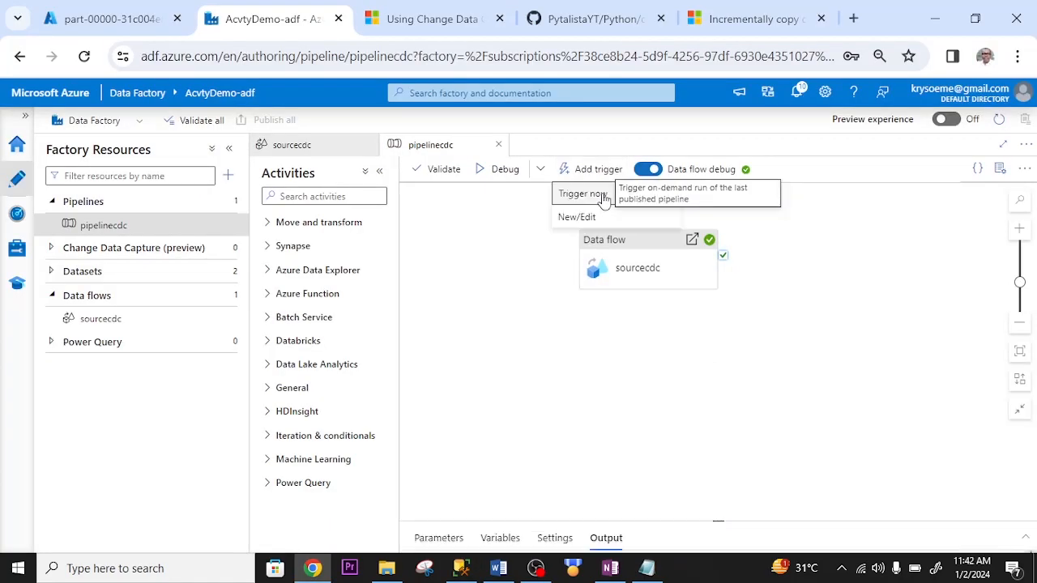
pyautogui.click(581, 194)
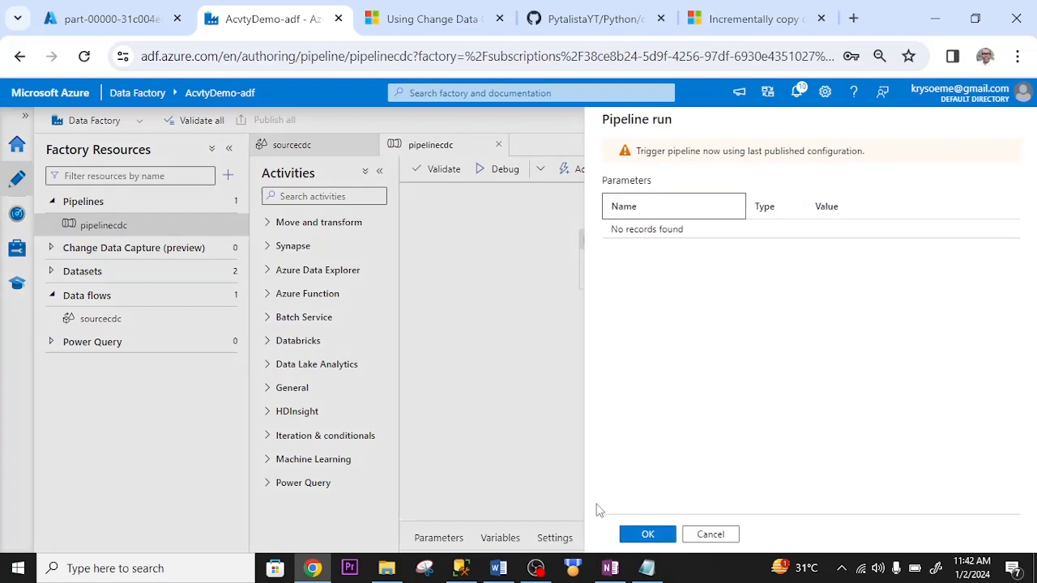
pyautogui.click(647, 534)
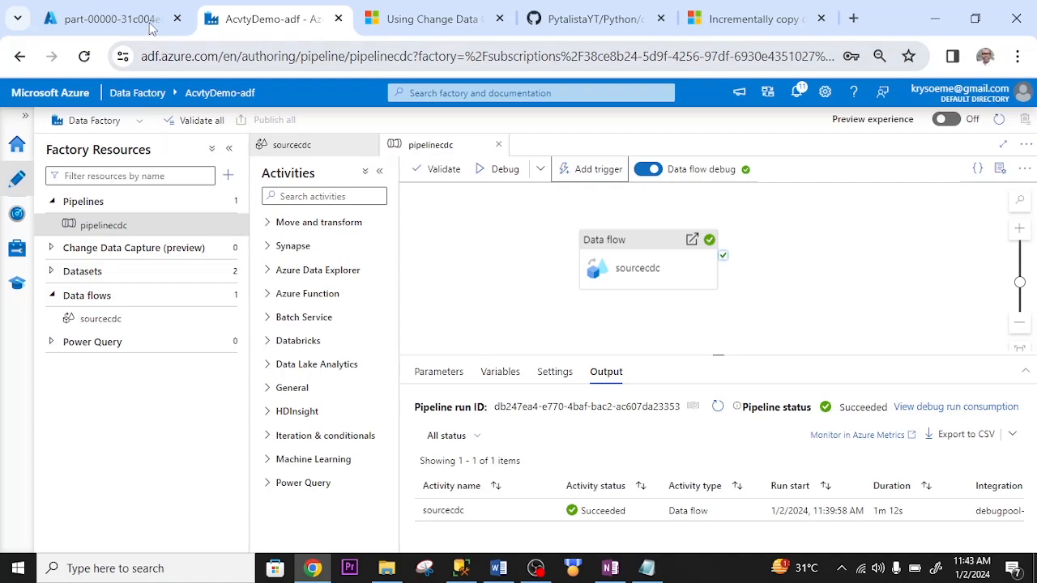
pyautogui.click(98, 18)
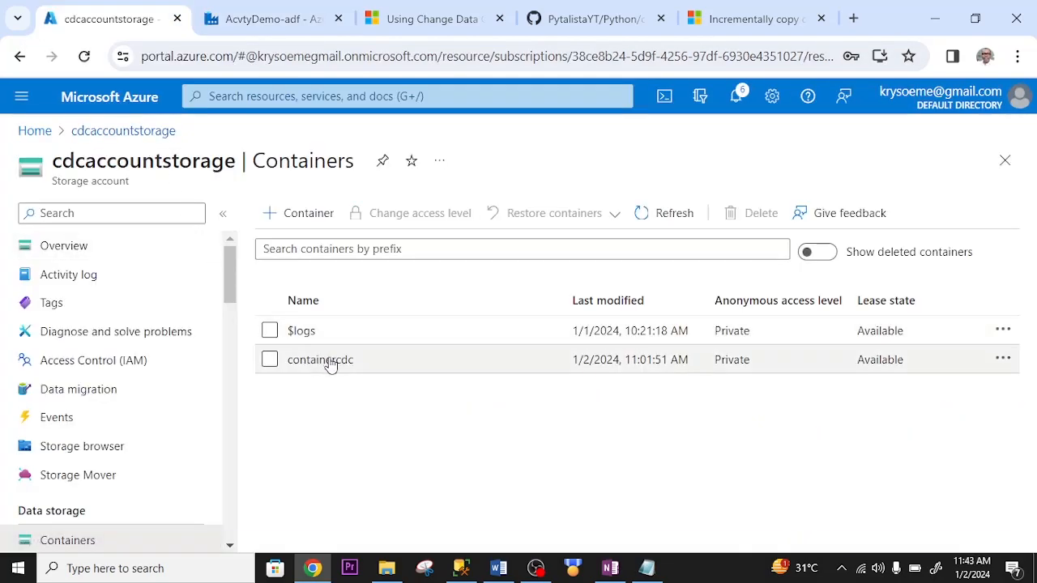
# Open the new containercdc CSV blob showing customers Mary, Steve and Martins, then return to Data Factory.
pyautogui.click(320, 360)
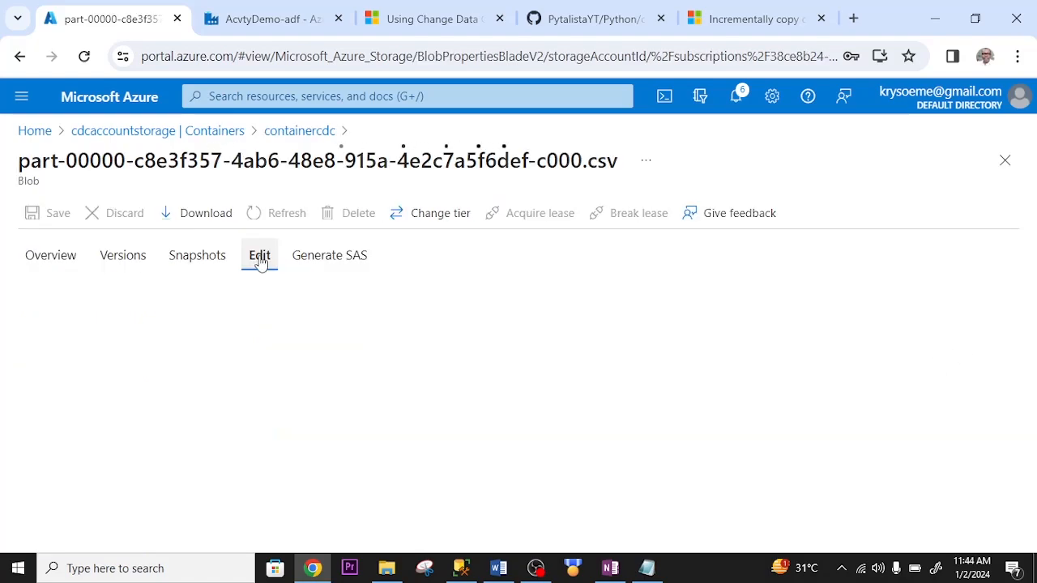
pyautogui.click(259, 255)
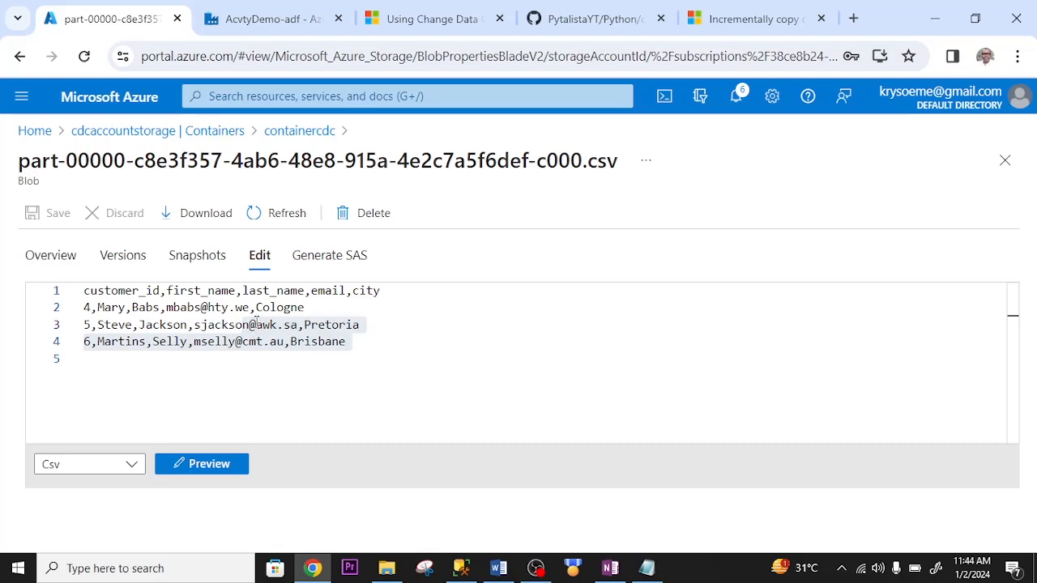
pyautogui.click(267, 18)
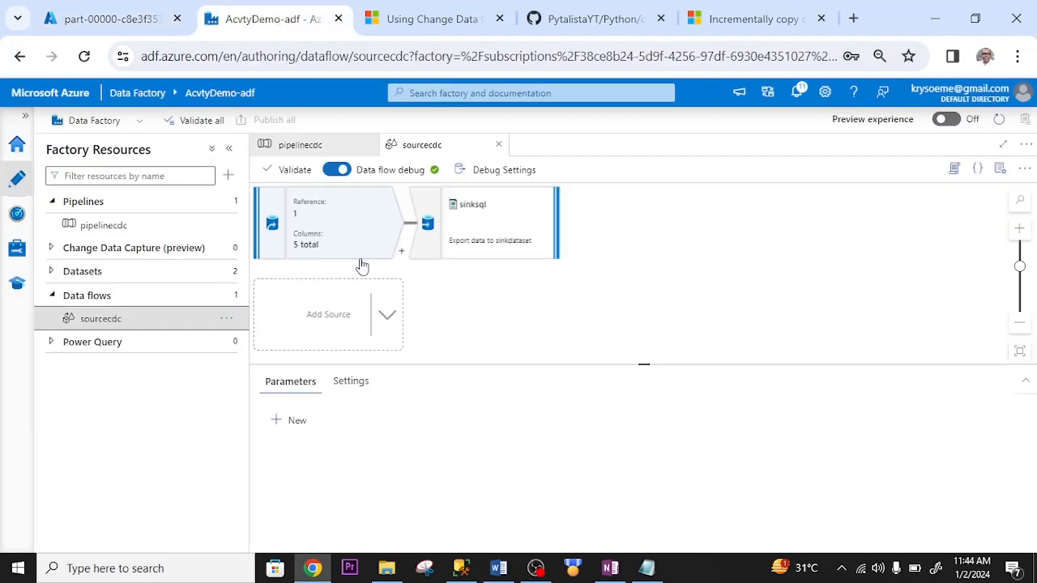
# Recheck sourcesql CDC run mode (full first run, then incremental) against the Mary/Steve/Martins CSV.
pyautogui.click(341, 223)
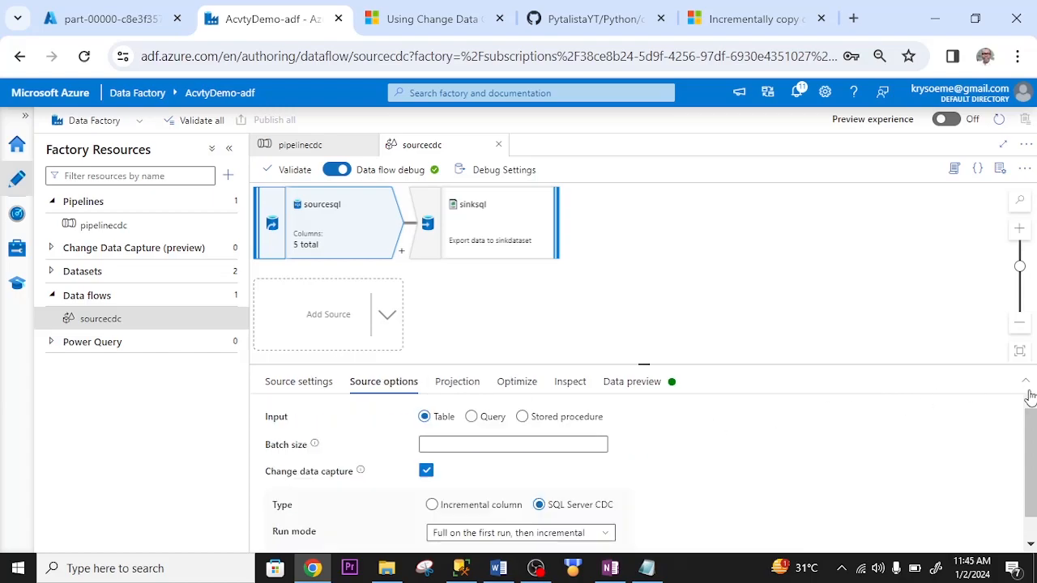
pyautogui.scroll(-3)
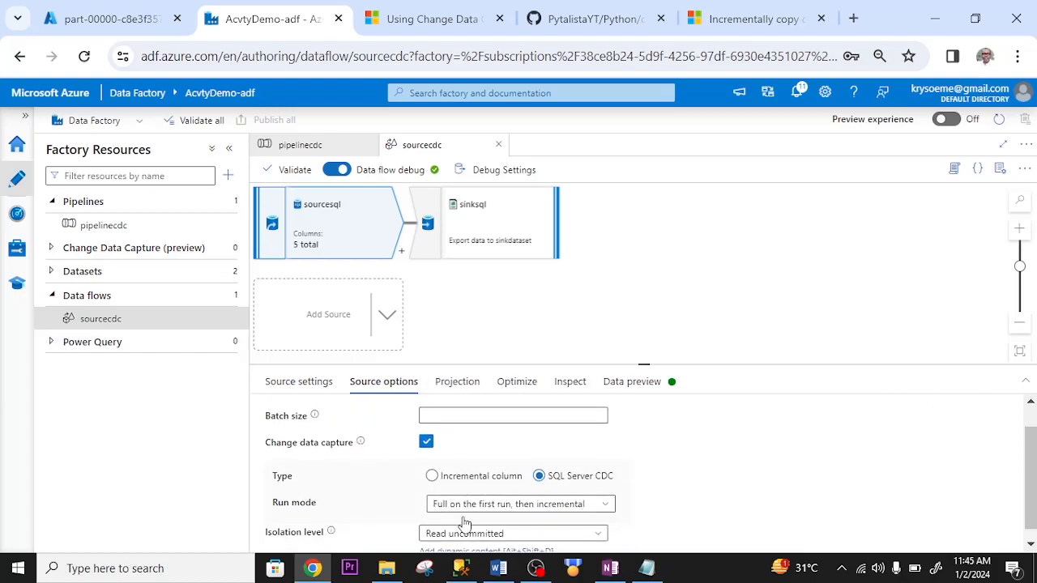
pyautogui.moveTo(568, 507)
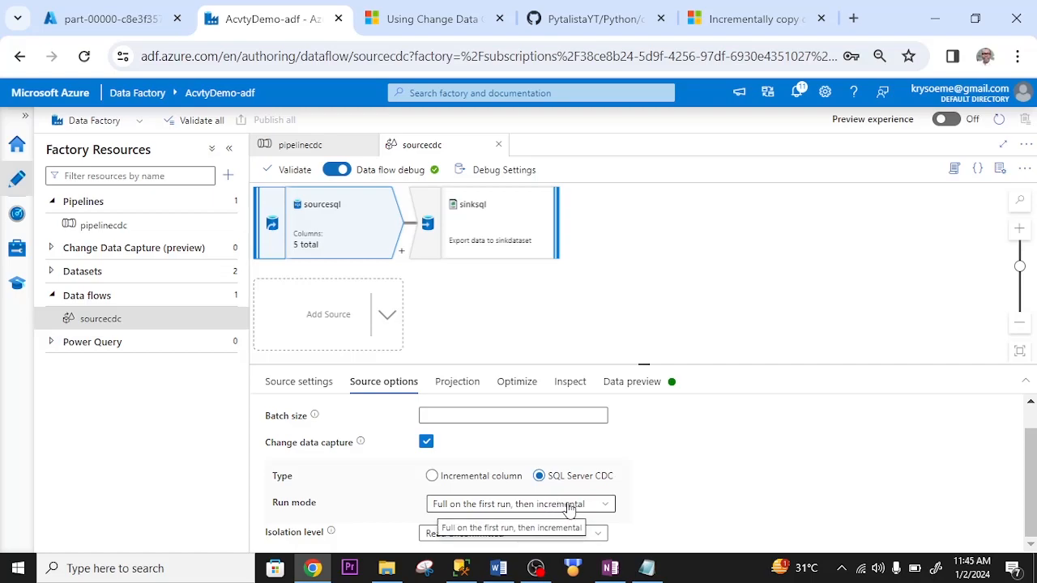
pyautogui.click(121, 18)
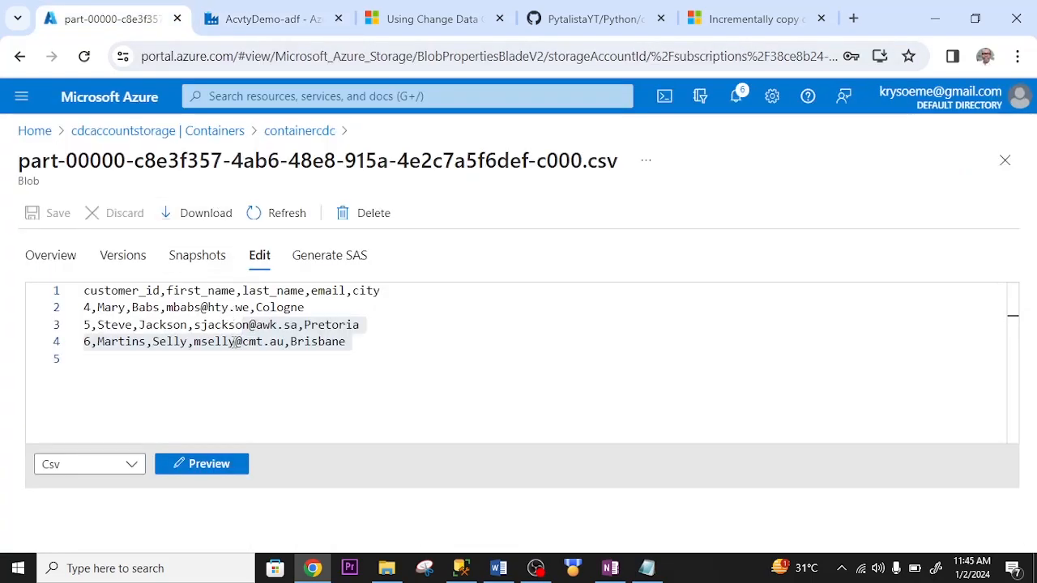
pyautogui.click(271, 18)
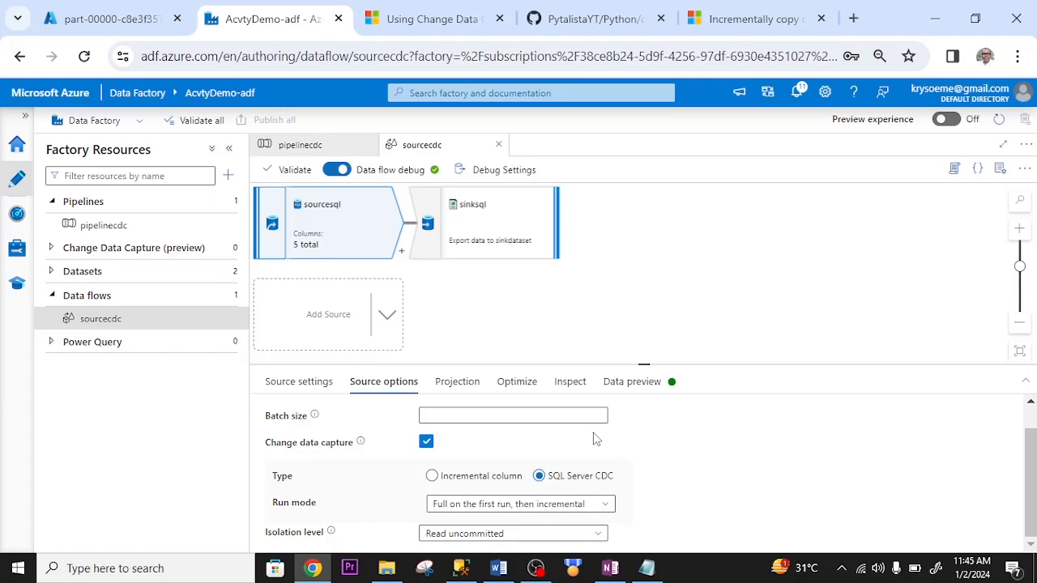
pyautogui.click(113, 18)
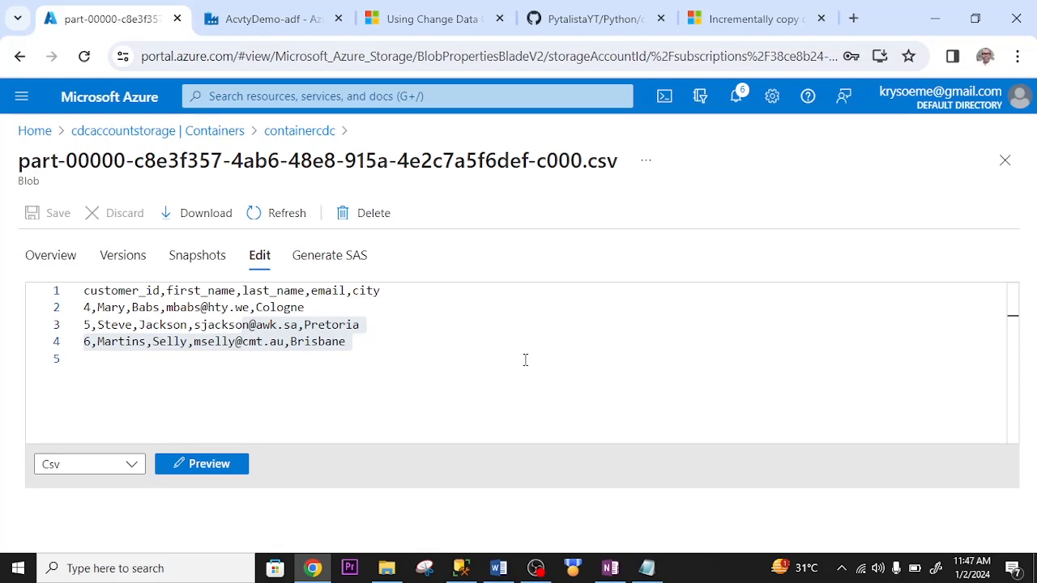
pyautogui.moveTo(554, 362)
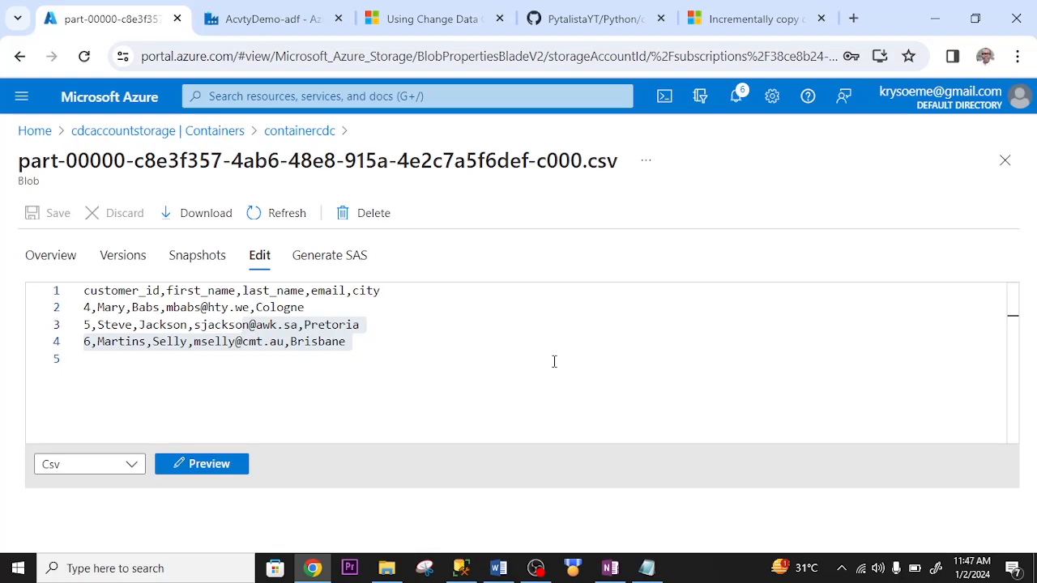
pyautogui.moveTo(543, 362)
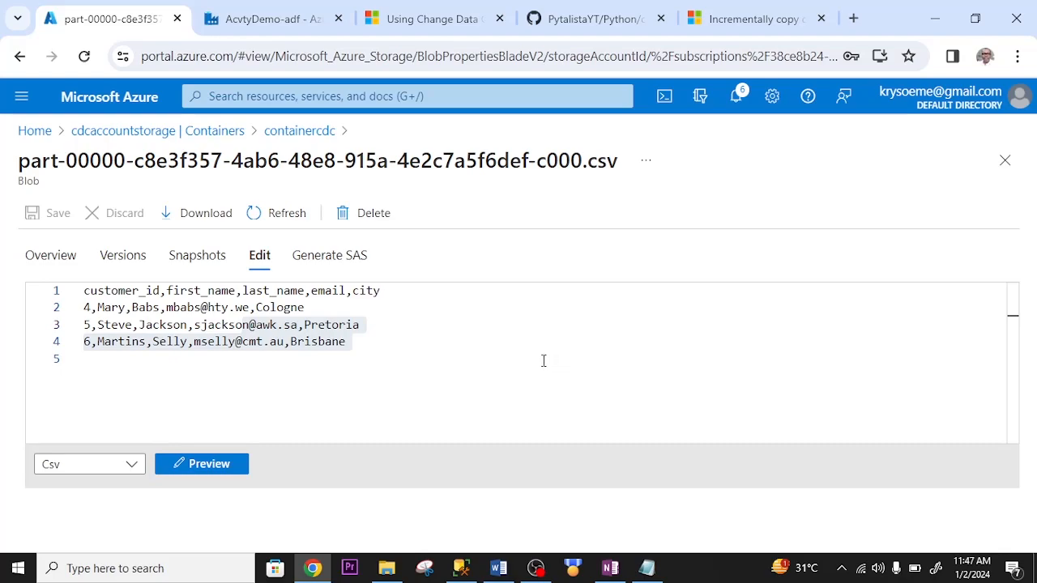
pyautogui.moveTo(505, 364)
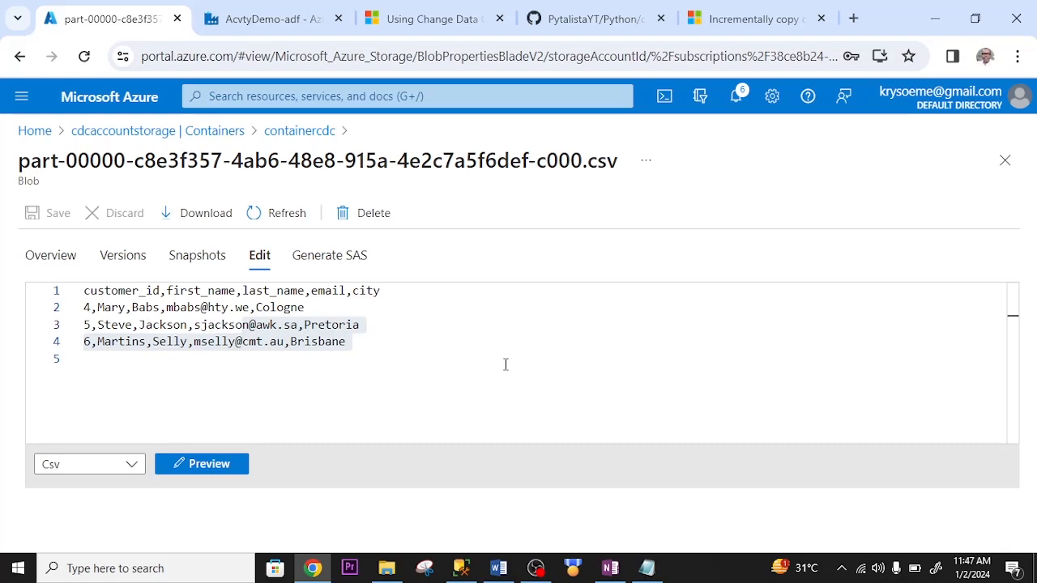